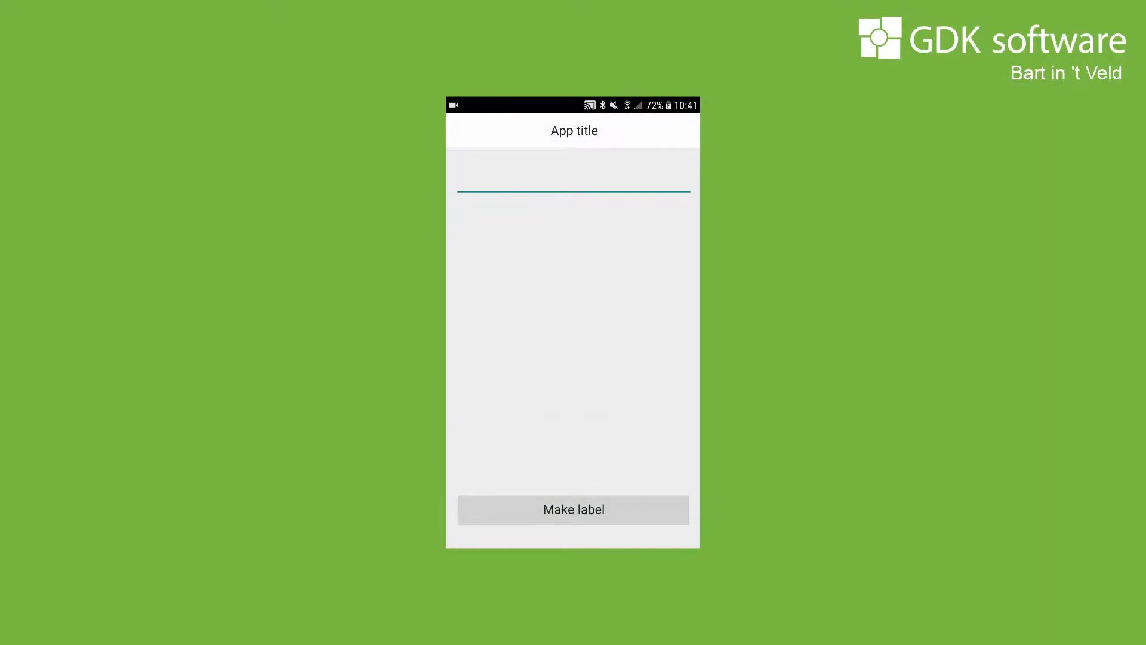
# - Type 'Hello' into the default-styled app's text field on the phone
pyautogui.write('Hello')
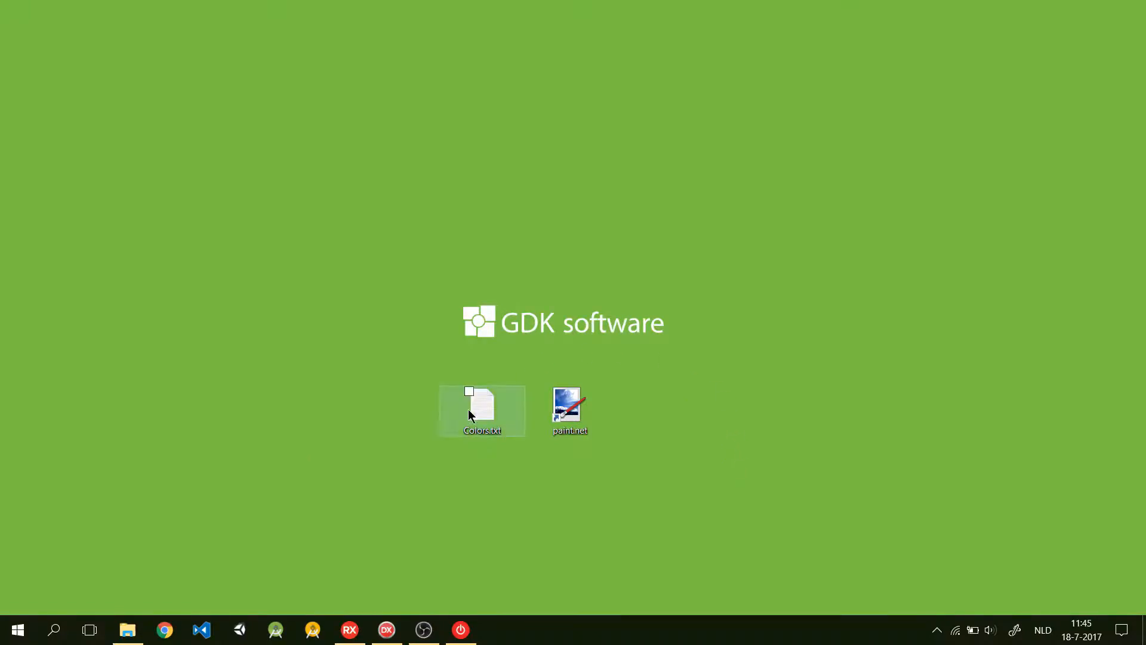
# - View Colors.txt (primary #673AB7, dark #512DA8, Lime accent), then minimize Notepad
pyautogui.doubleClick(483, 406)
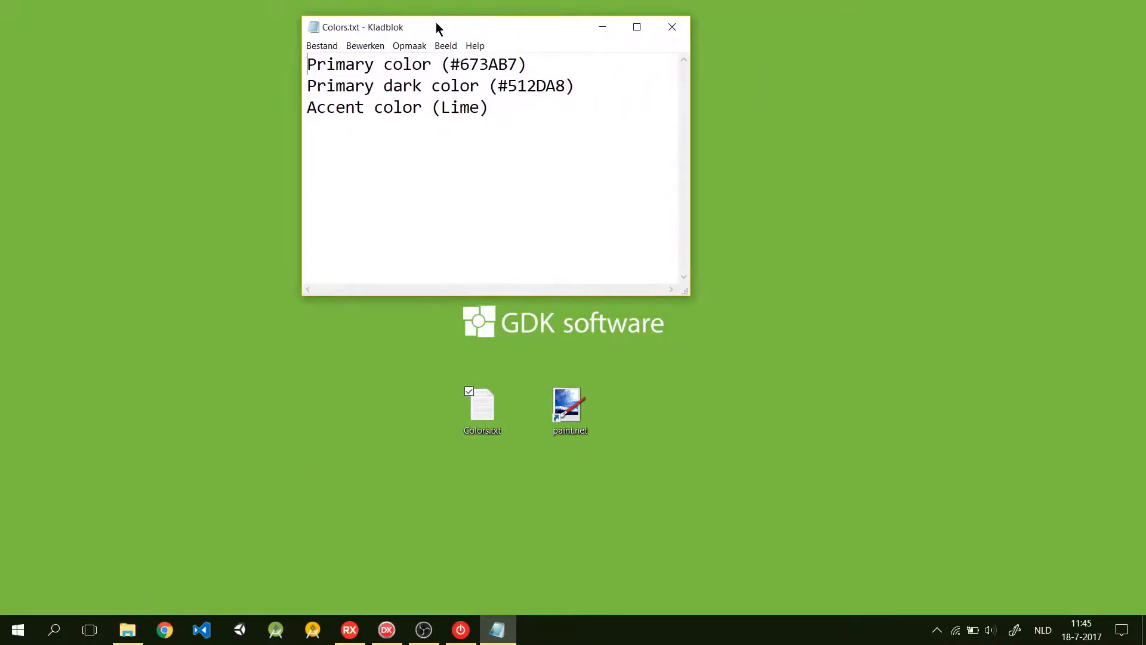
pyautogui.moveTo(439, 27); pyautogui.dragTo(484, 37)
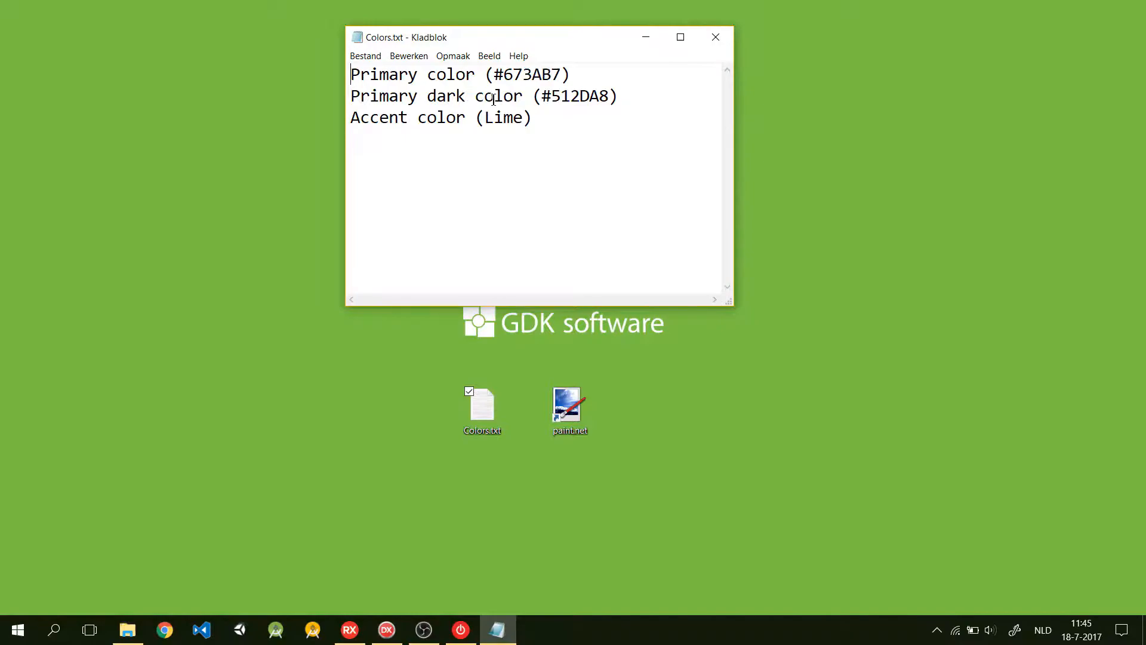
pyautogui.moveTo(549, 52)
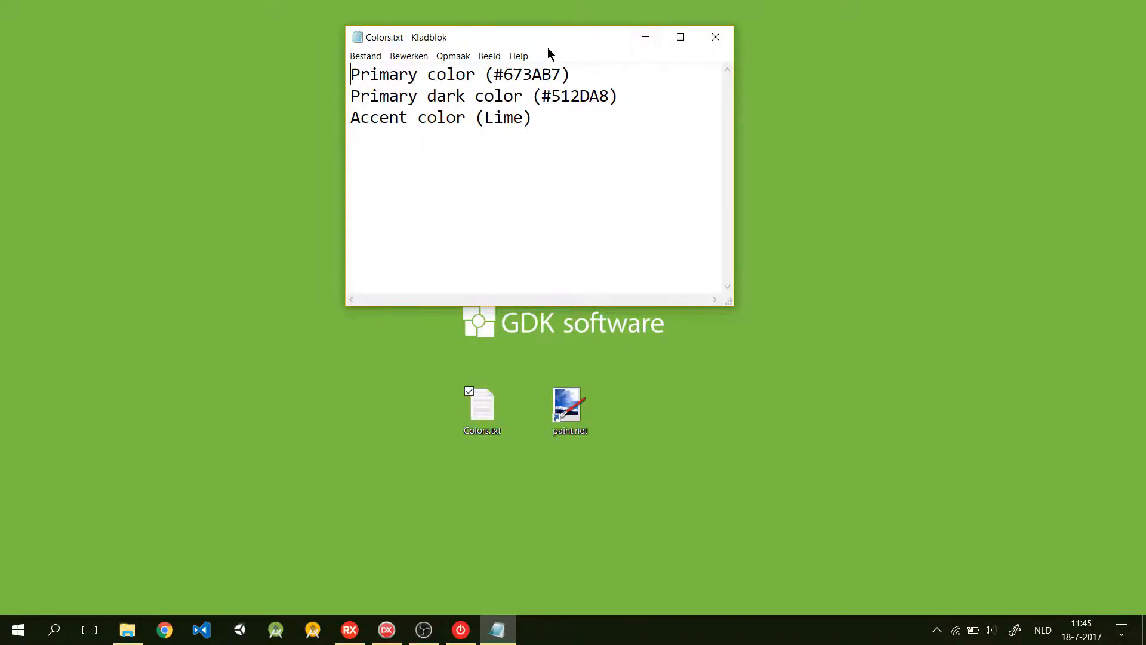
pyautogui.moveTo(550, 36); pyautogui.dragTo(805, 162)
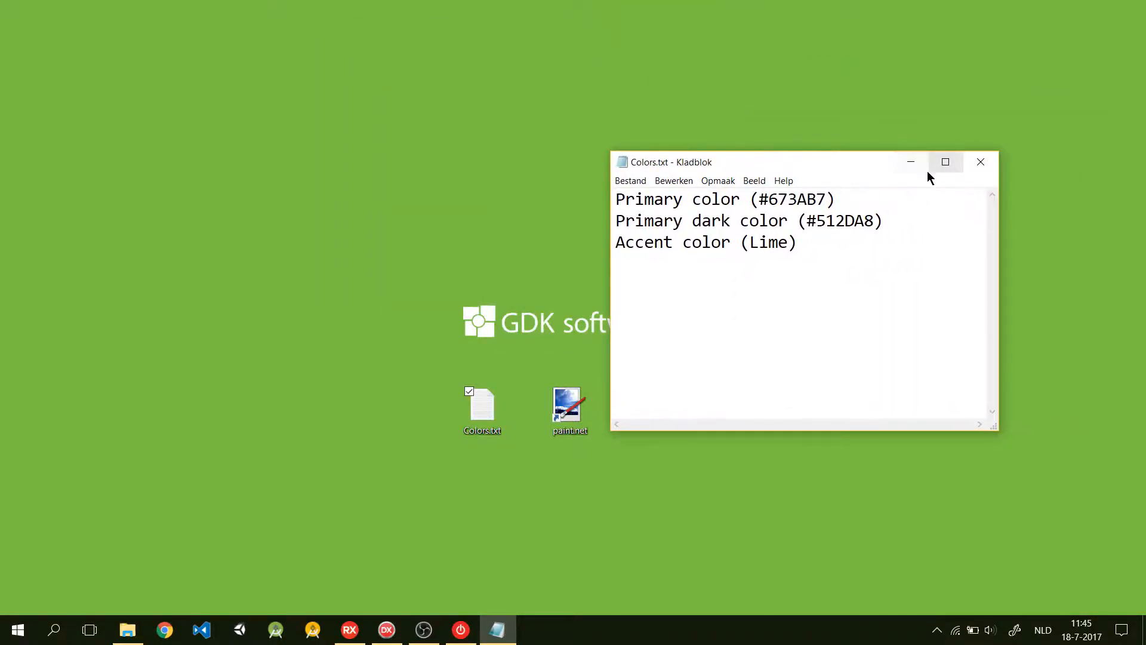
pyautogui.click(349, 630)
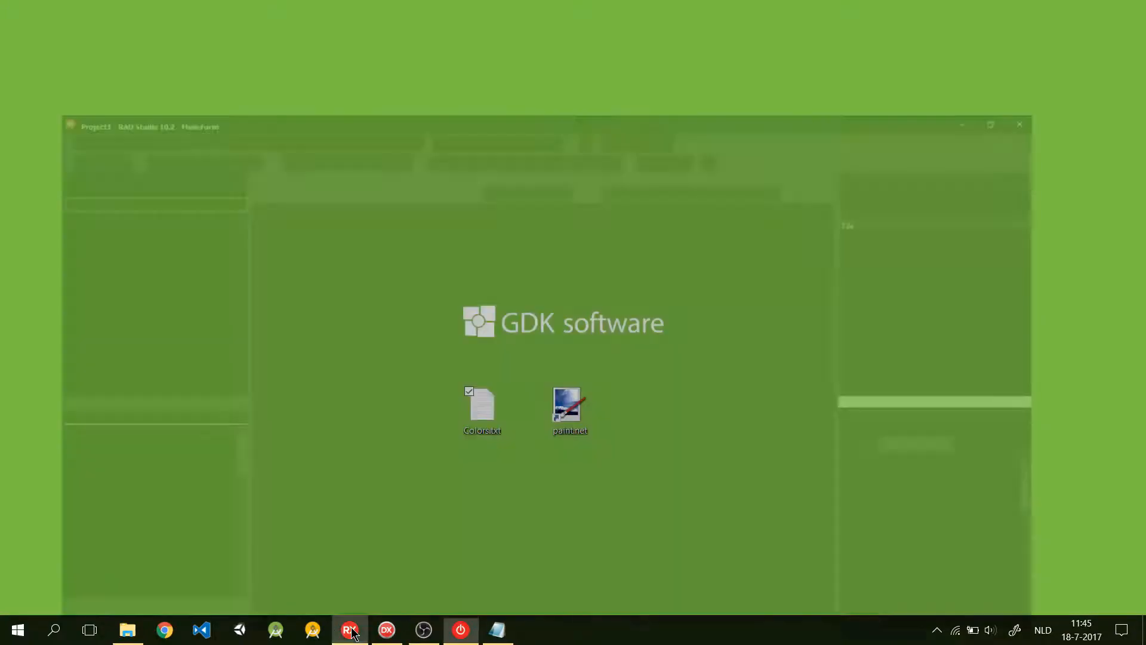
# - Bring RAD Studio to the front and select ToolBar1 in the Structure pane
pyautogui.click(349, 629)
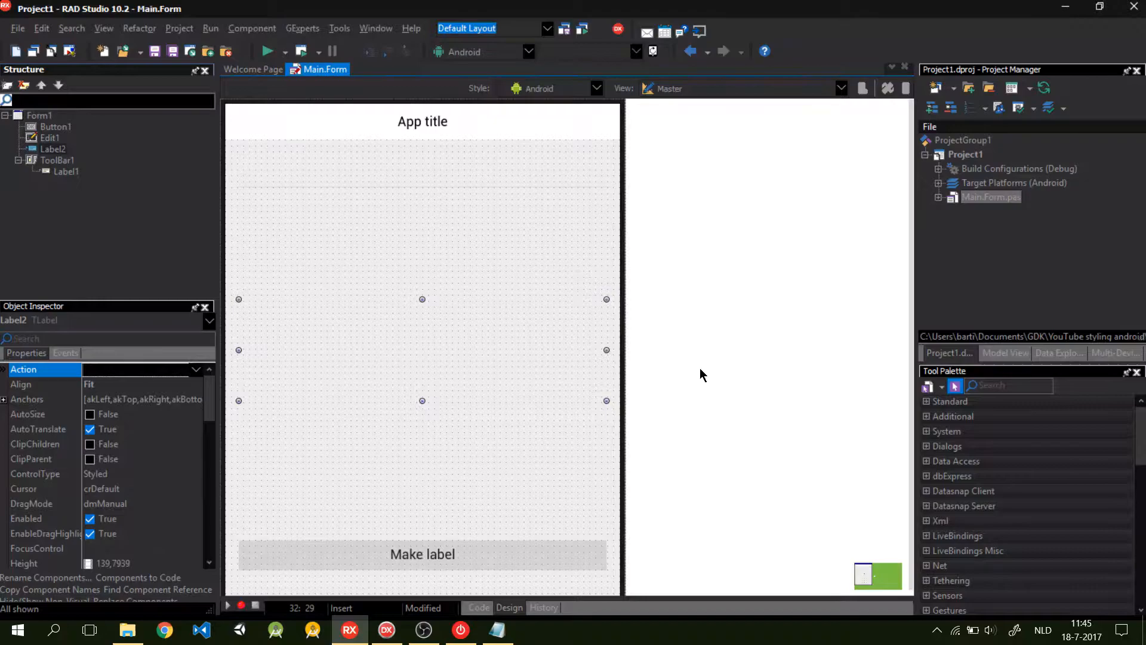
pyautogui.moveTo(700, 372)
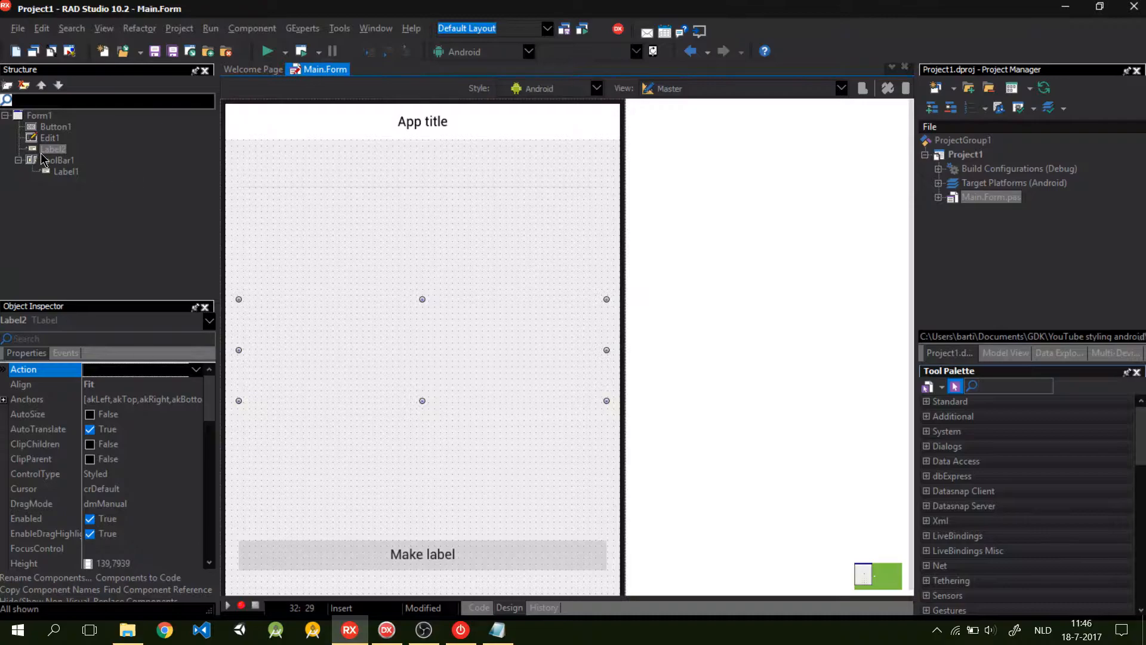
pyautogui.click(57, 160)
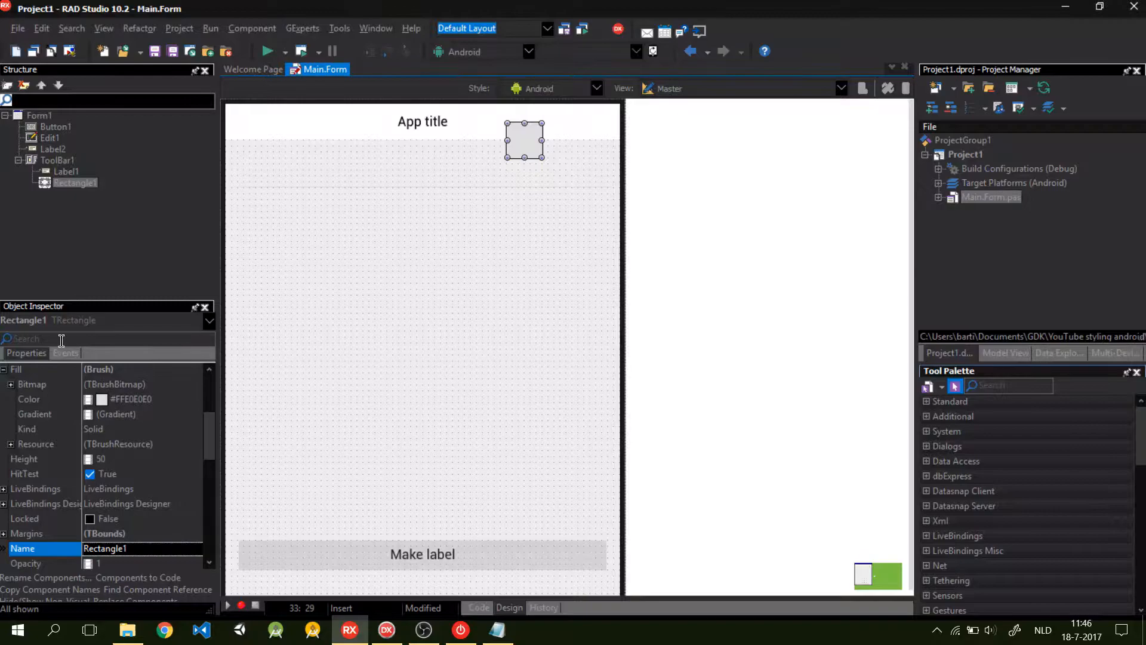
# - Name the toolbar rectangle RectangleBackground, give it stroke thickness 0, and find its Fill property
pyautogui.click(72, 183)
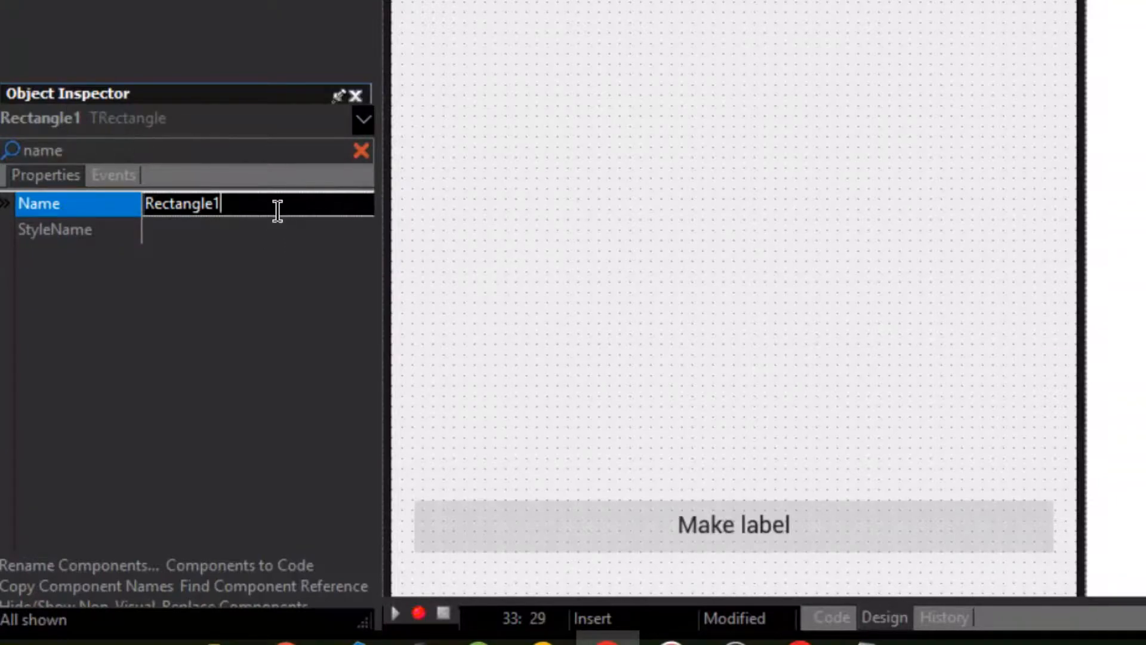
pyautogui.write('RectangleBackground')
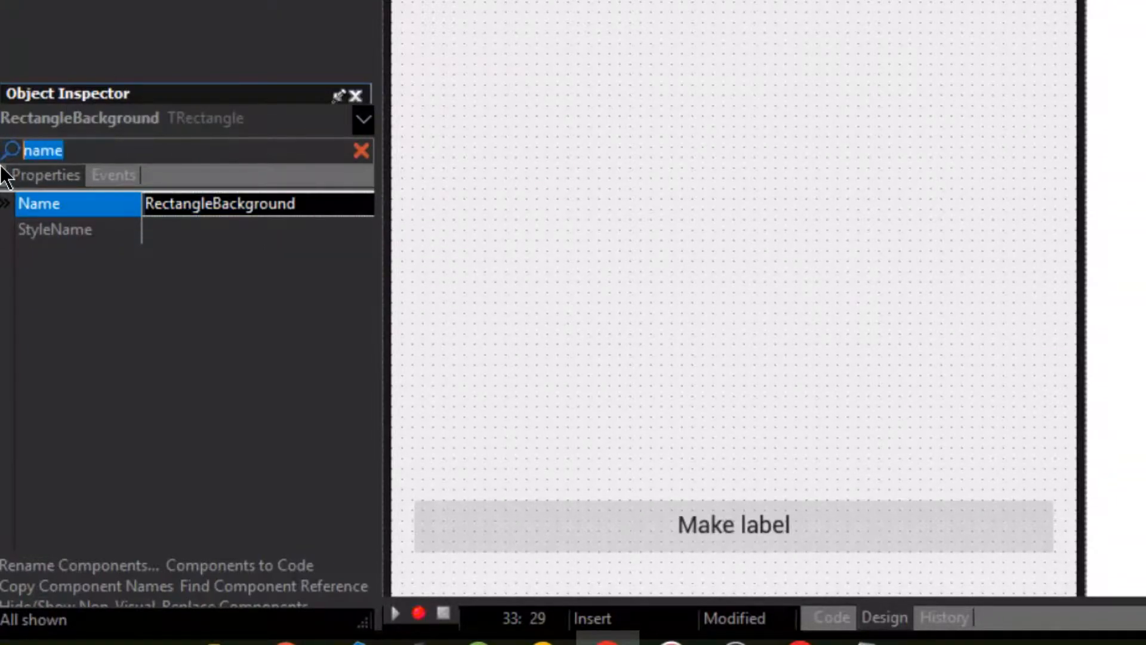
pyautogui.write('stroke')
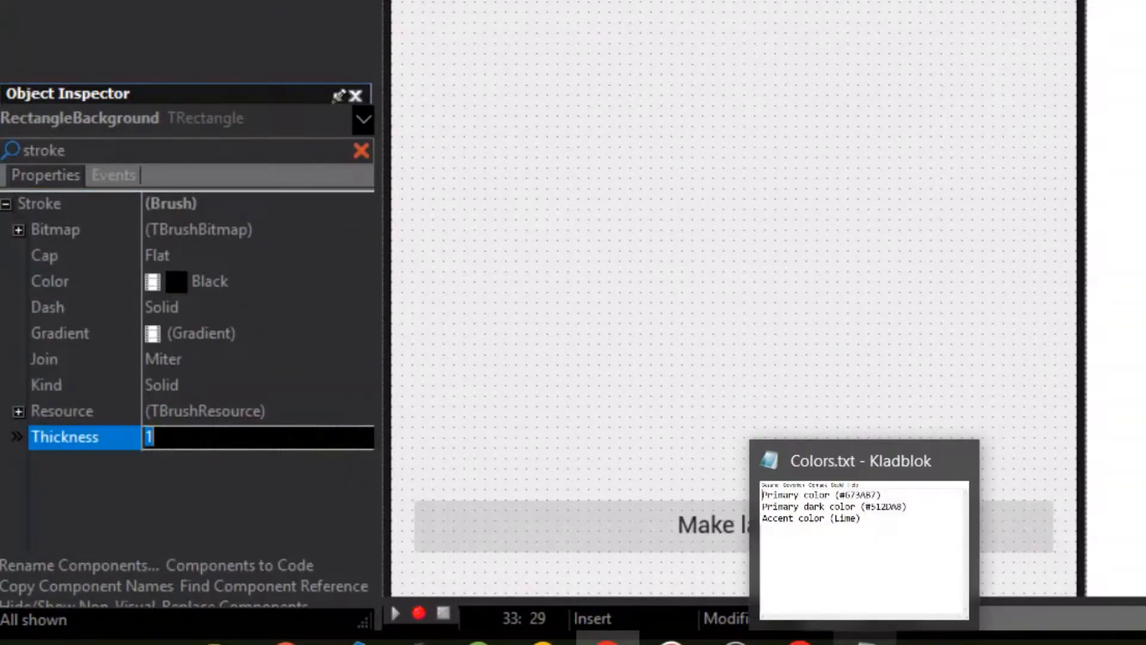
pyautogui.write('0')
pyautogui.click(187, 150)
pyautogui.write('alig')
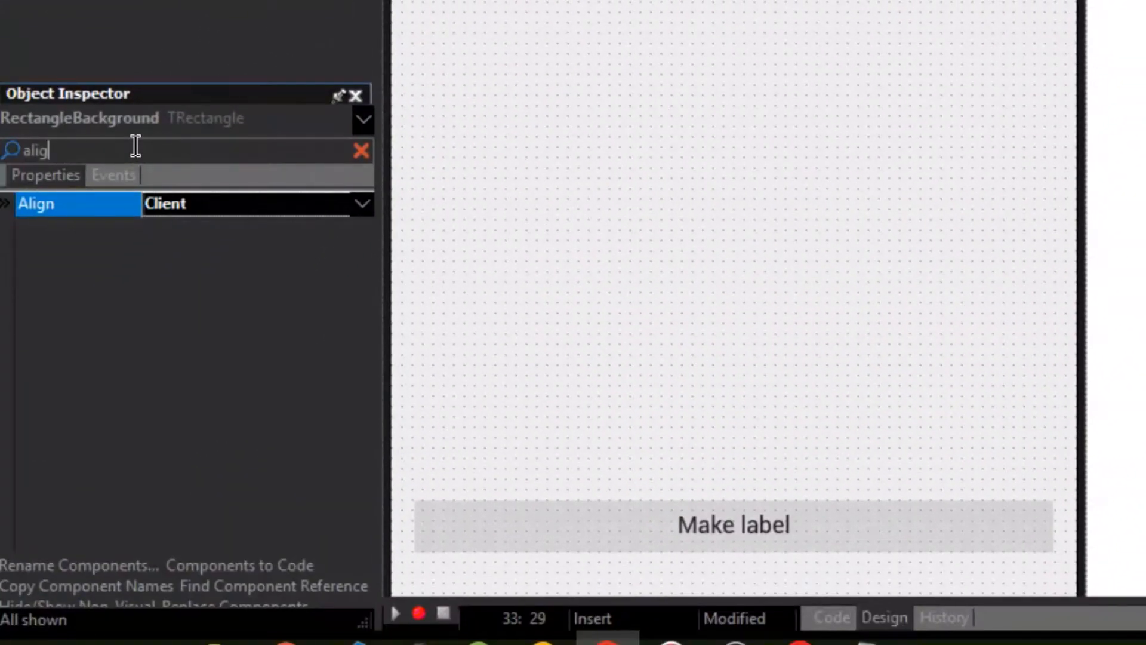
pyautogui.write('fill')
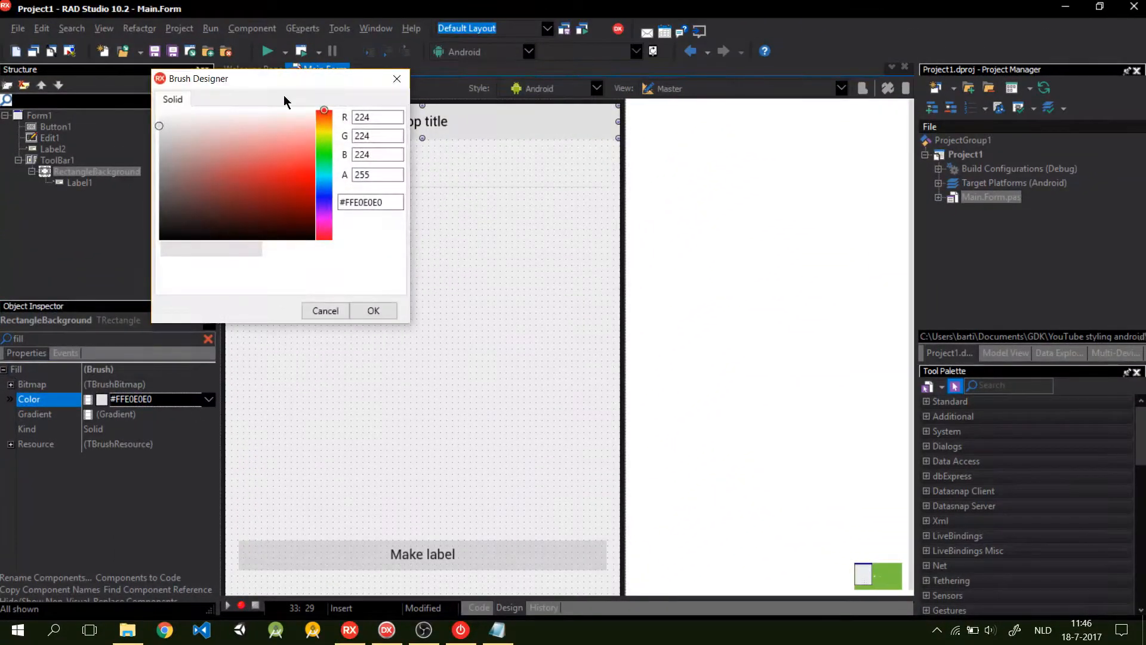
# - Set RectangleBackground's fill to #FF673AB7 in the Brush Designer
pyautogui.click(498, 630)
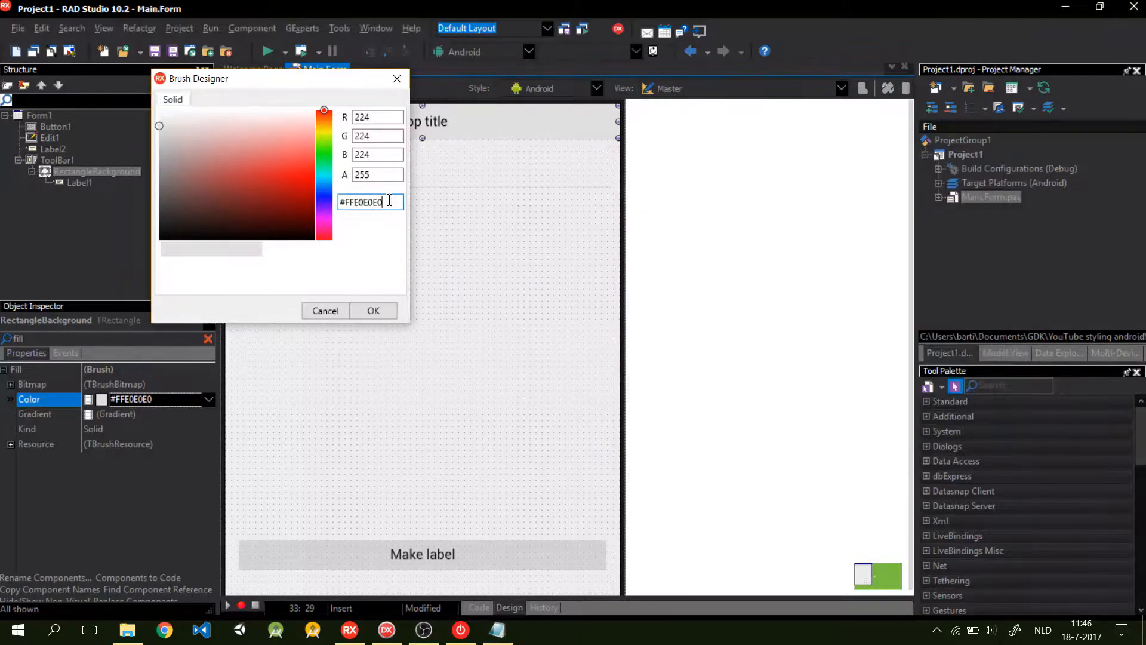
pyautogui.write('#FF673AB7')
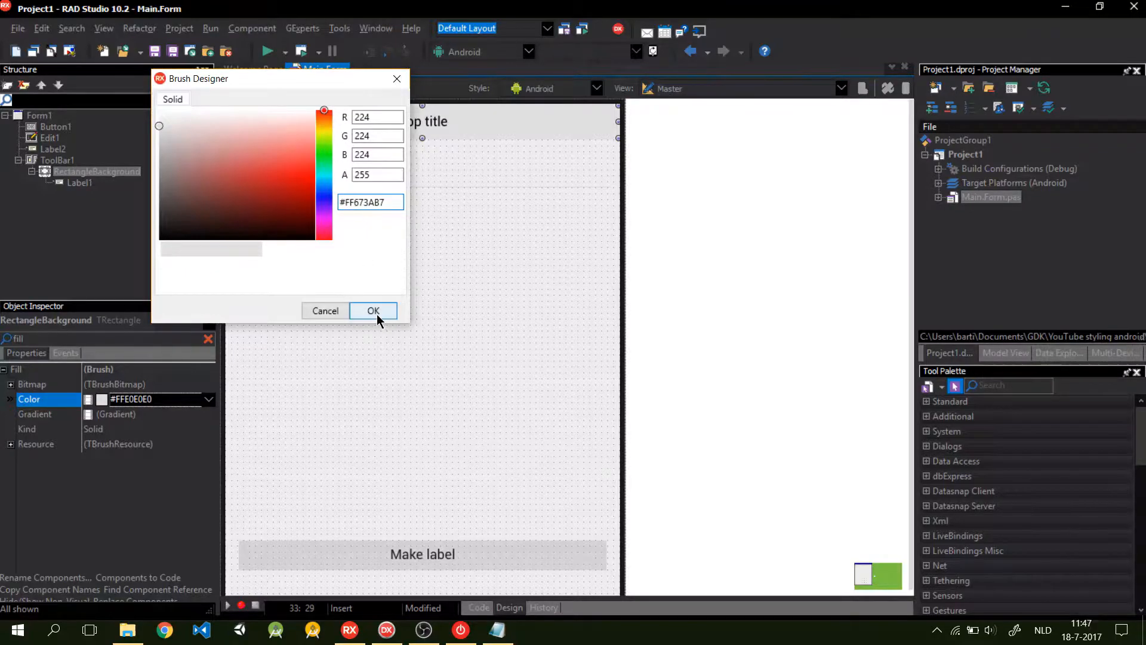
pyautogui.click(373, 310)
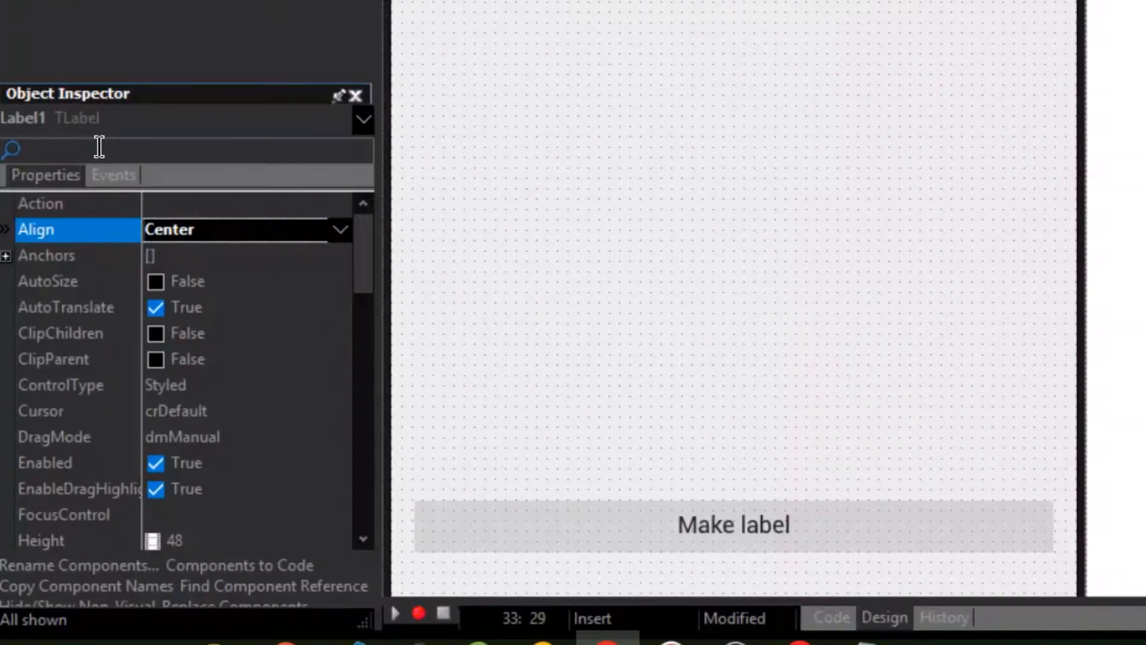
# - Filter Label1's properties by 'text' and pick White as its FontColor
pyautogui.write('text')
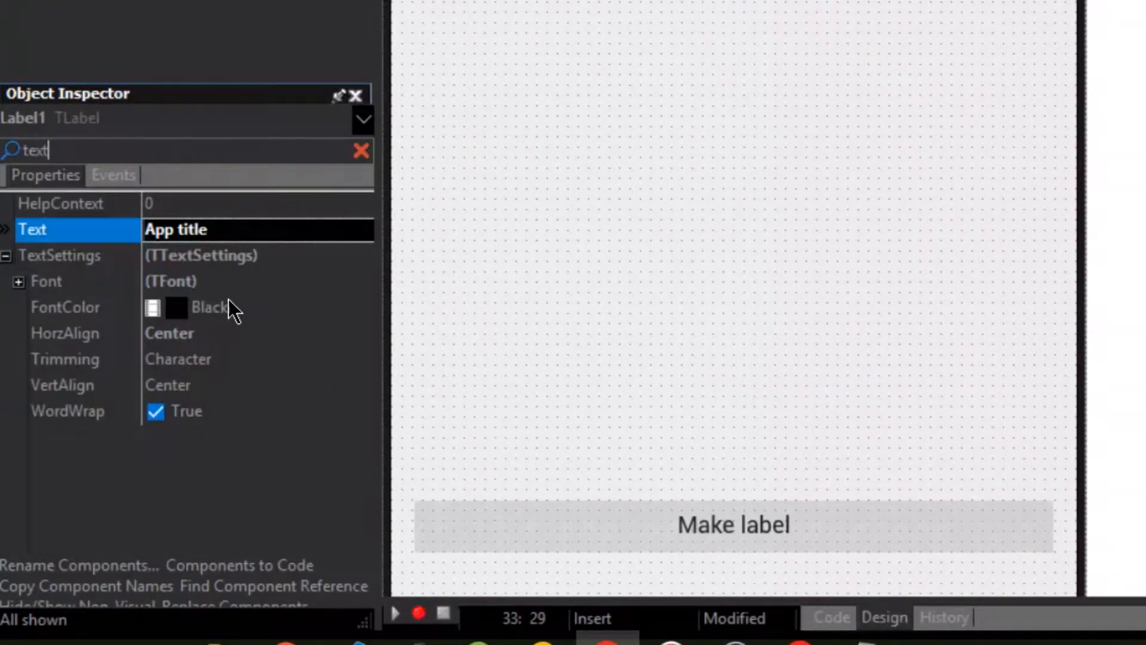
pyautogui.click(360, 308)
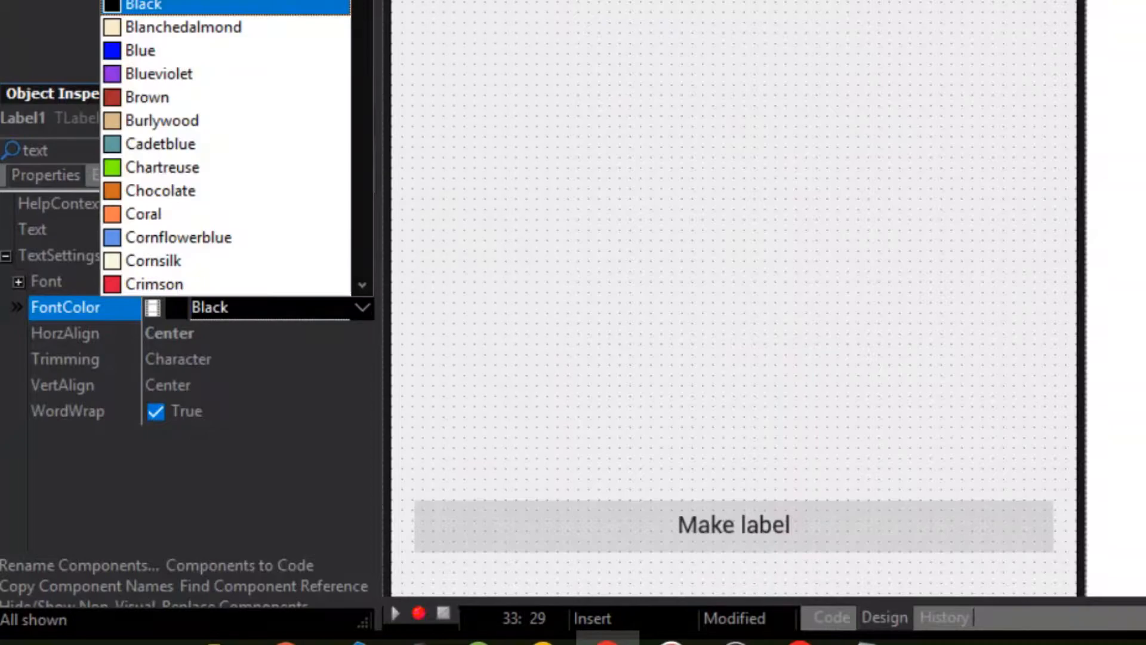
pyautogui.scroll(-3)
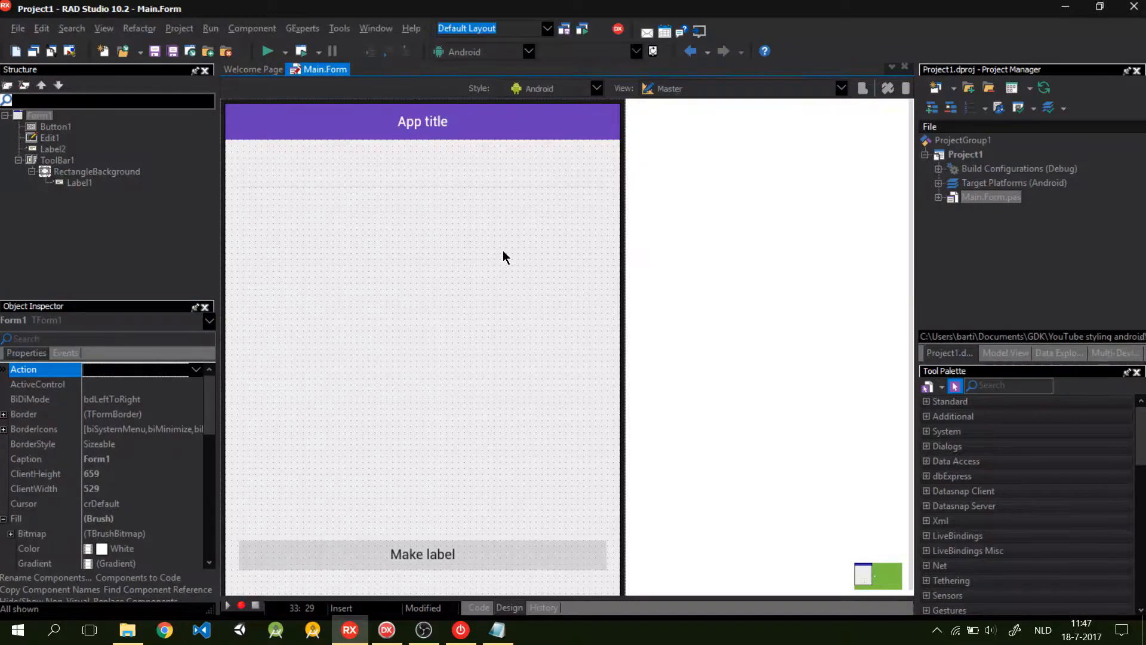
pyautogui.moveTo(485, 287)
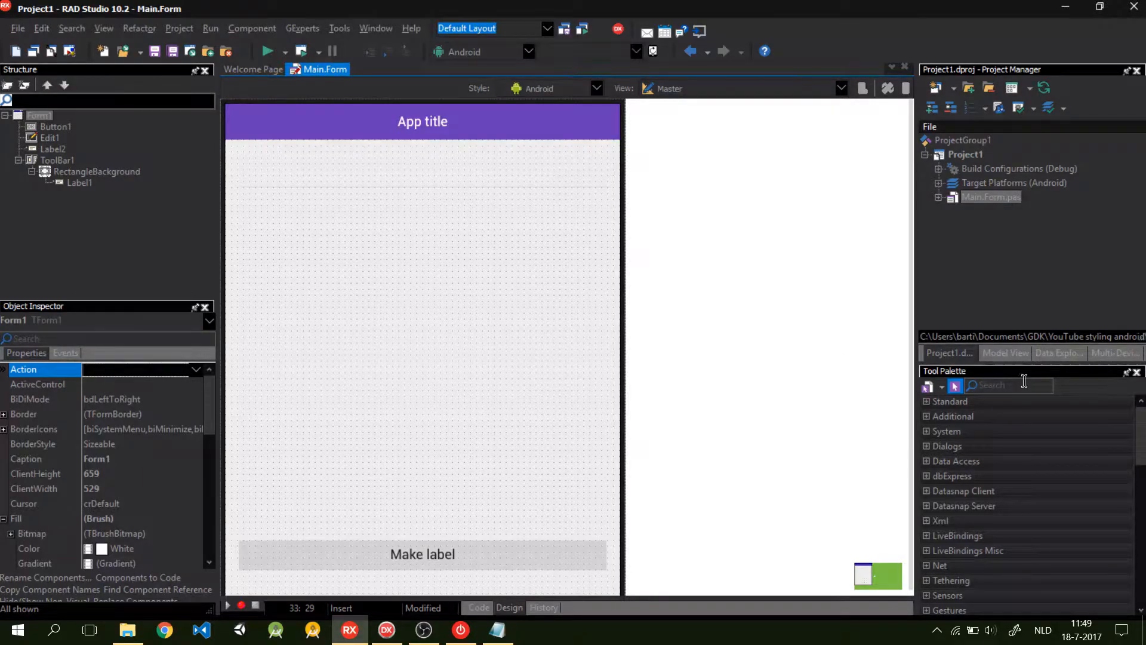
# - Select the new form rectangle, name it RectangleBackgroundForm, and align it to Client
pyautogui.write('R')
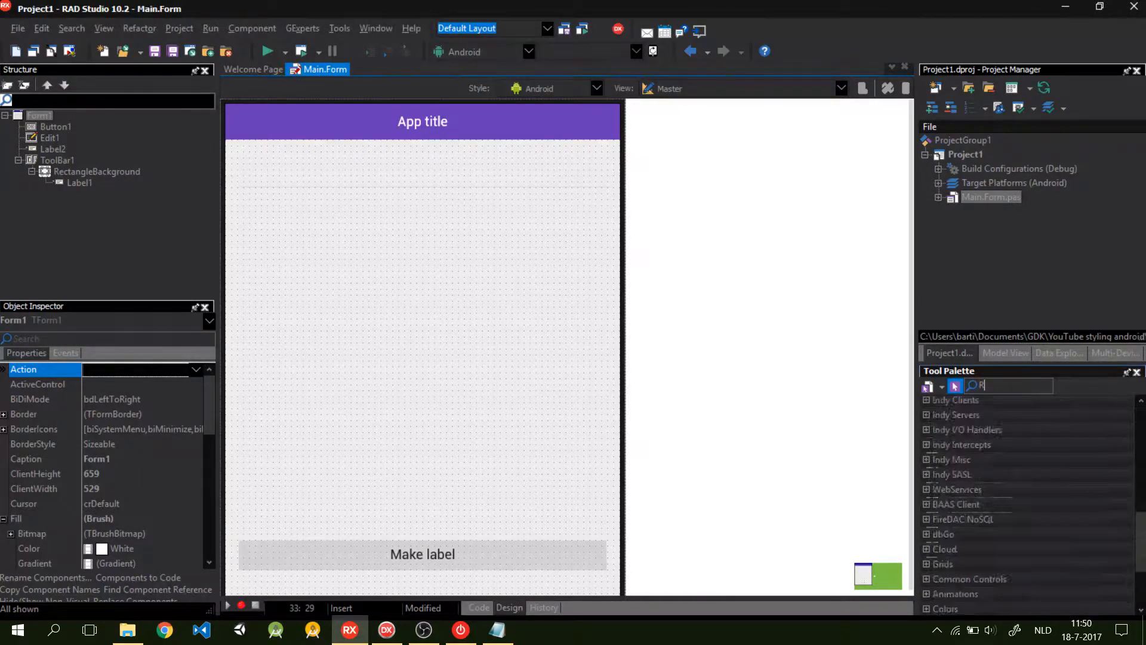
pyautogui.write('Recta')
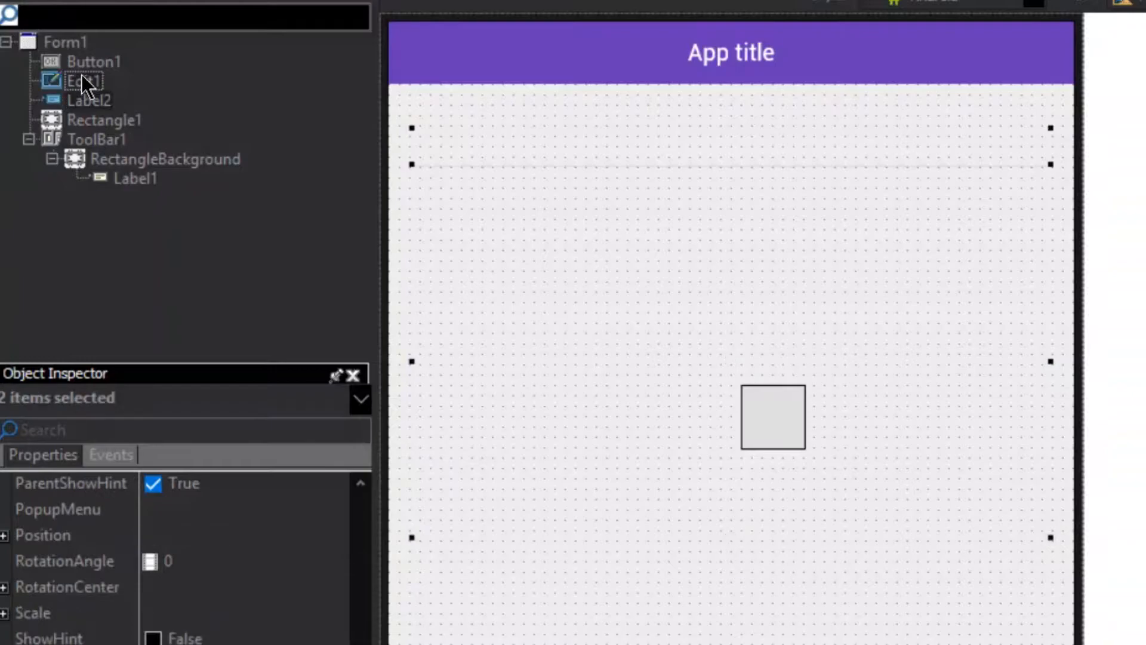
pyautogui.click(84, 99)
pyautogui.write('n')
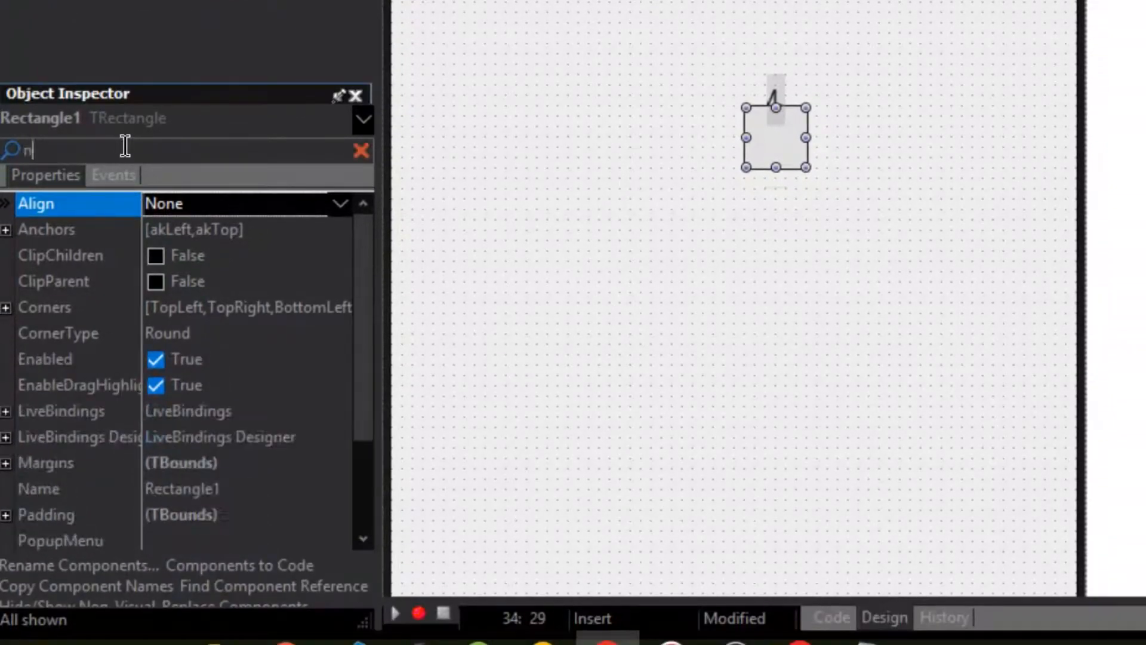
pyautogui.write('ame')
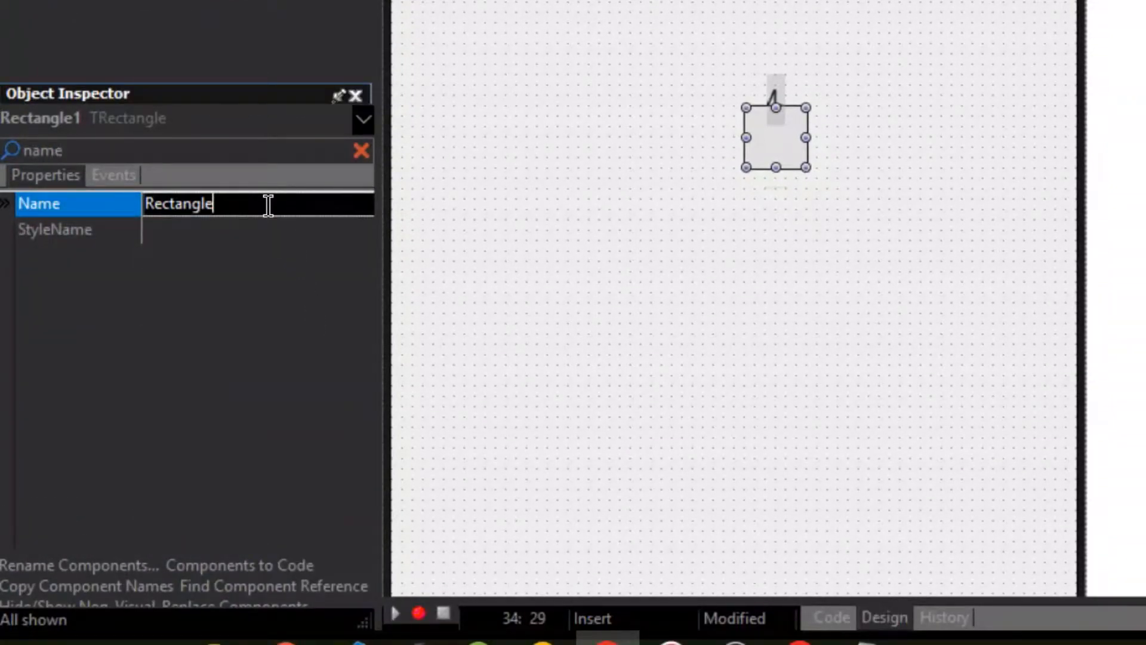
pyautogui.write('Background')
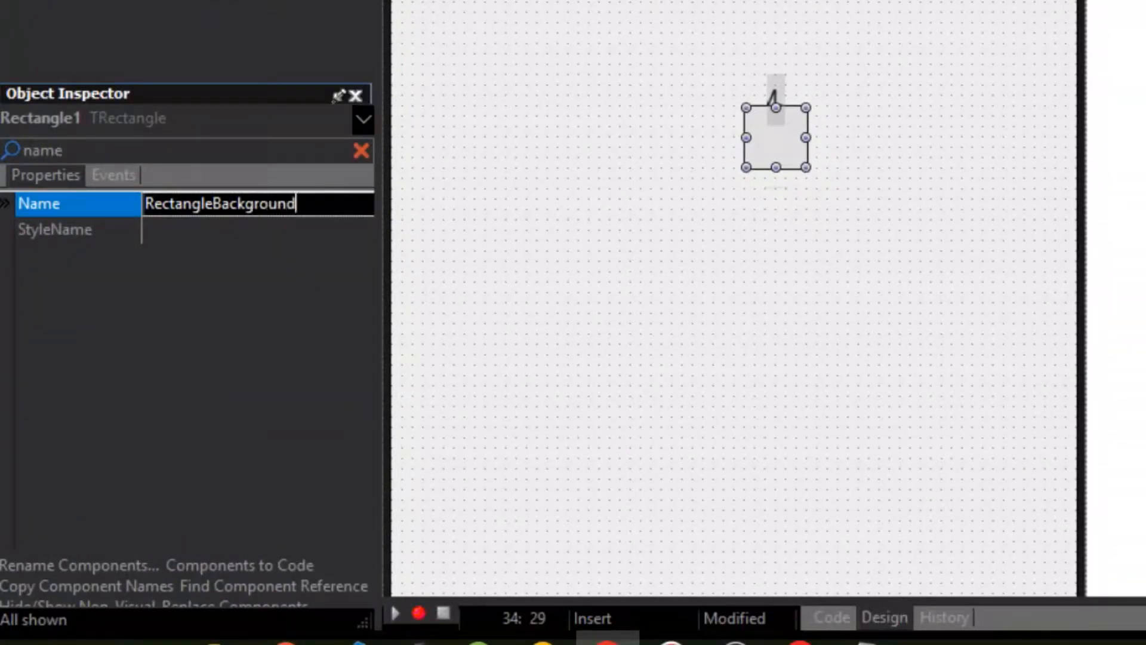
pyautogui.write('Form')
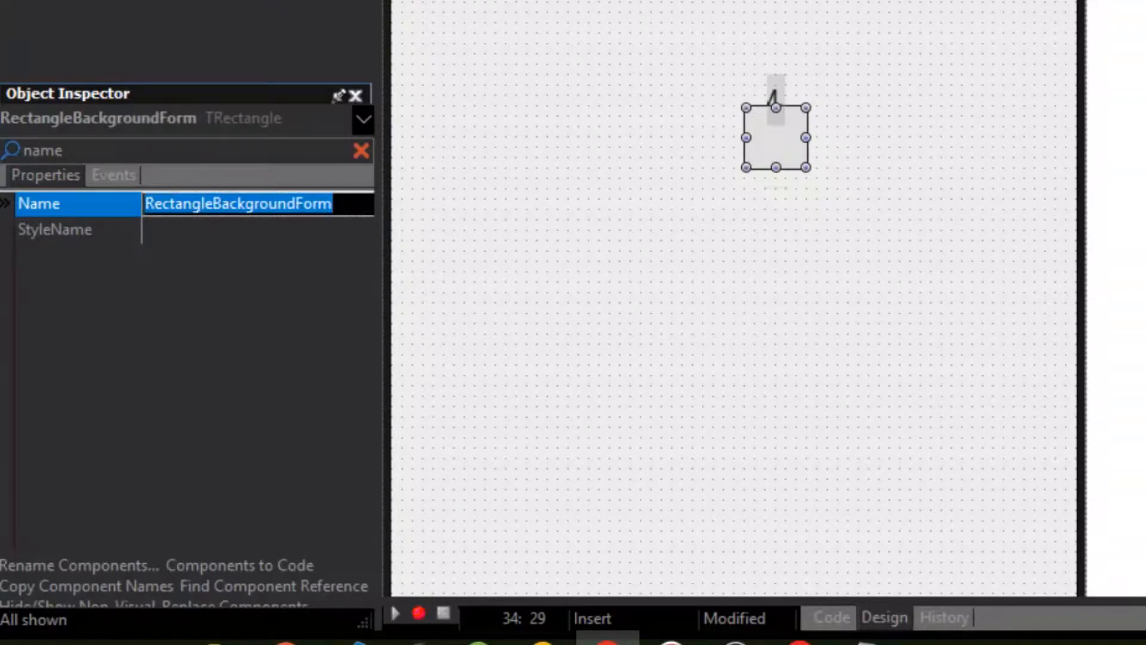
pyautogui.write('alig')
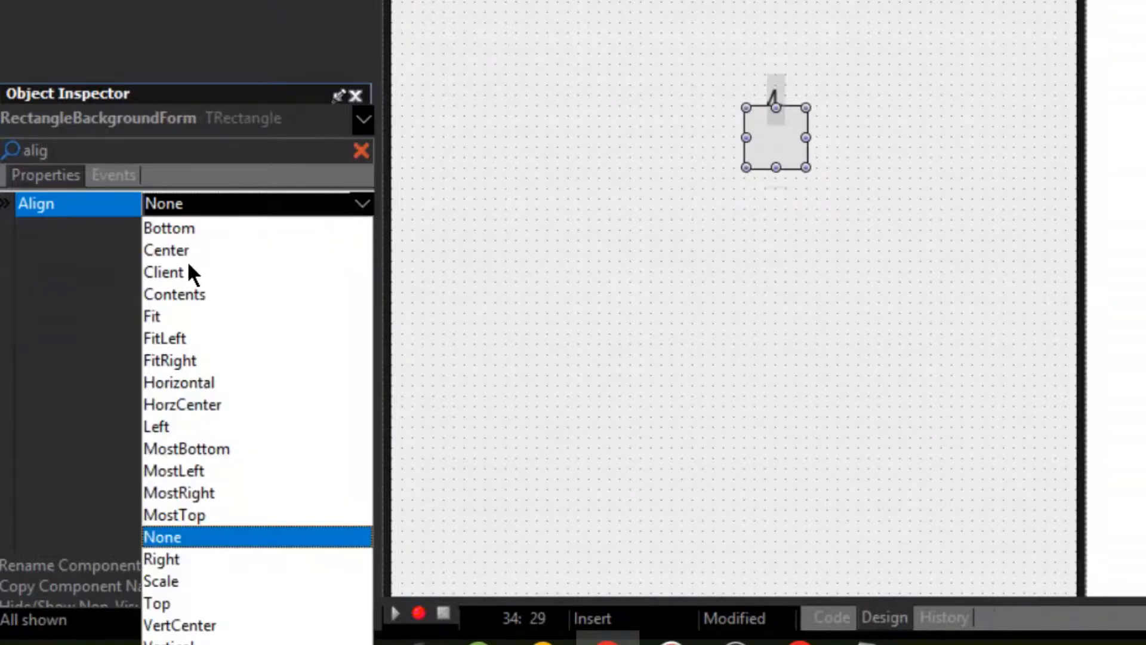
pyautogui.click(163, 272)
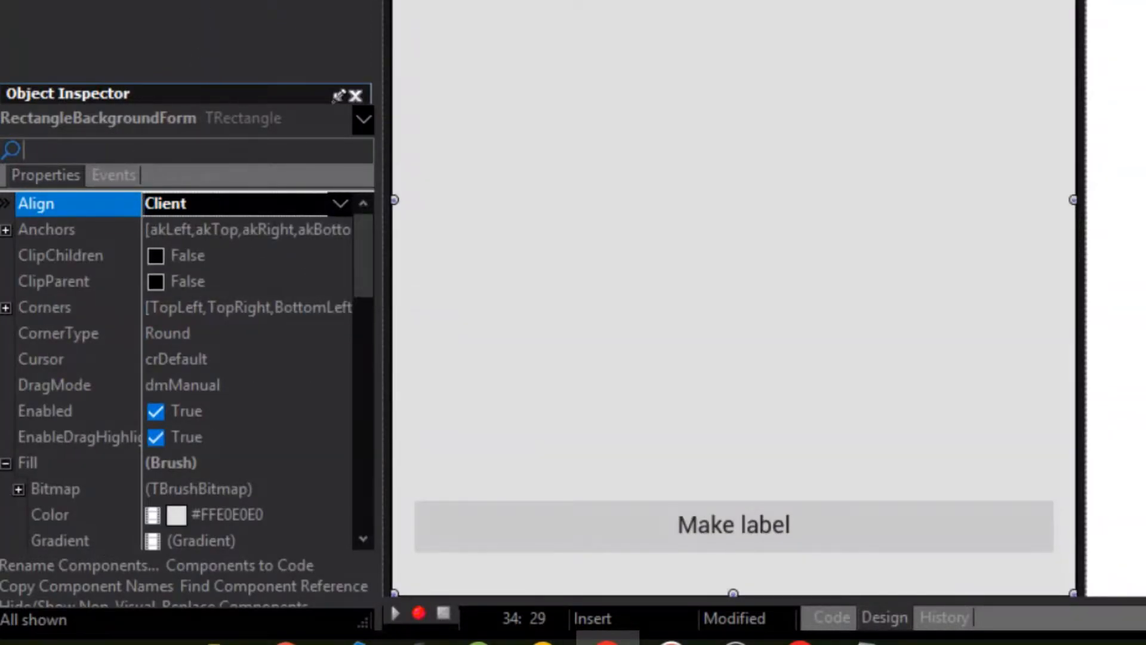
# - Set the rectangle's stroke thickness to 0 and bring up its fill colour editor
pyautogui.write('strok')
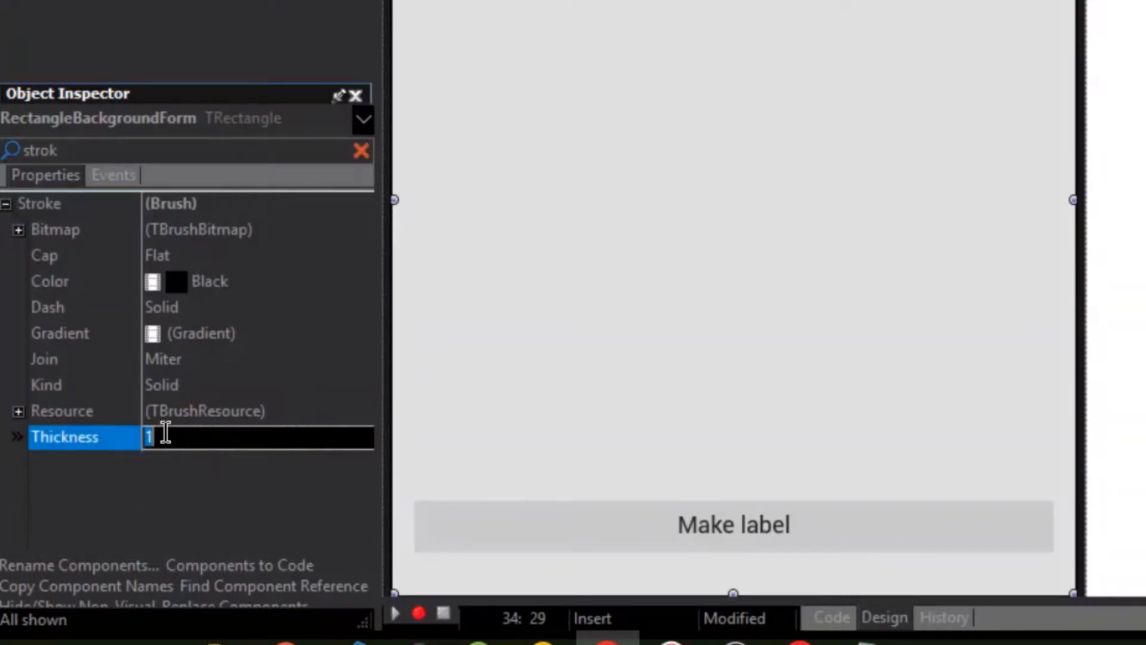
pyautogui.write('0')
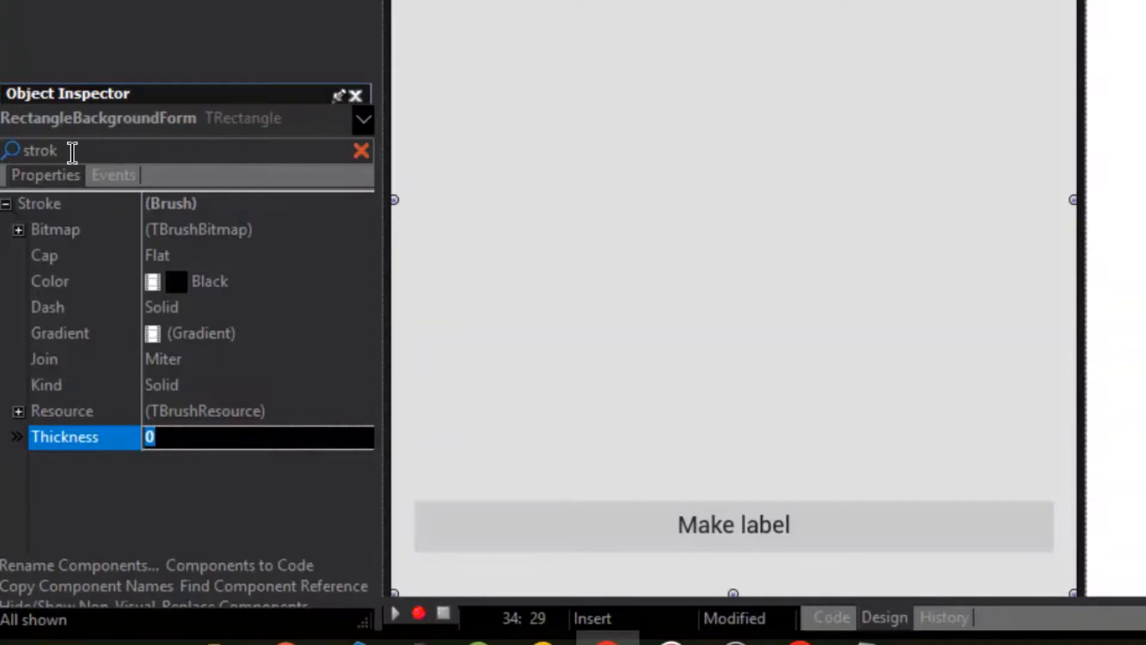
pyautogui.write('fill')
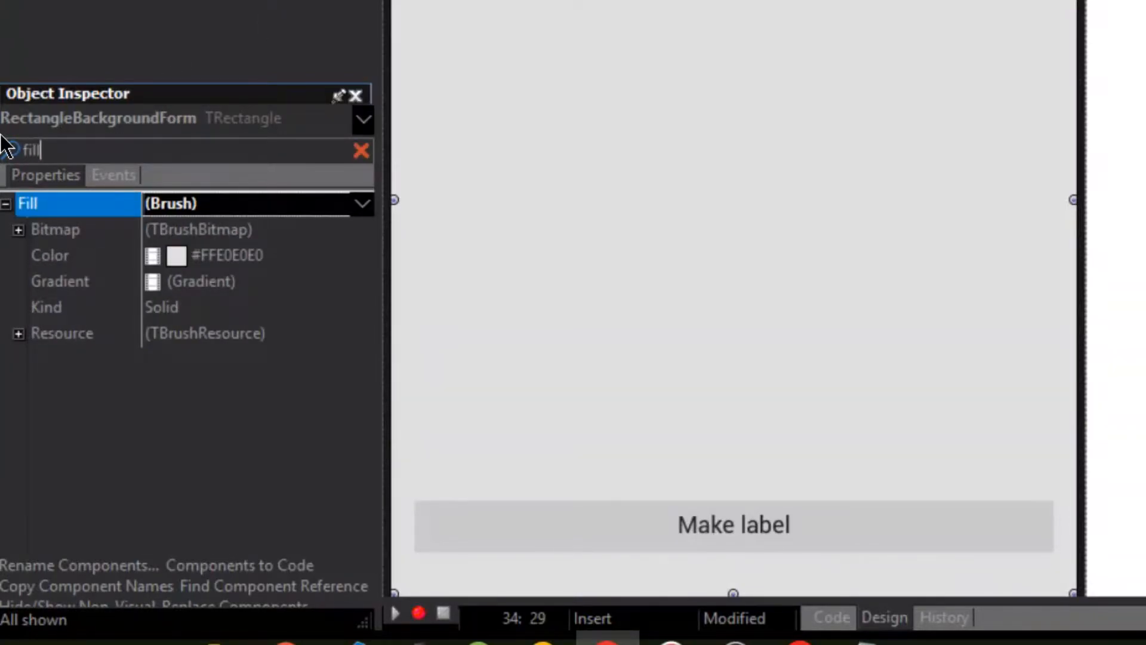
pyautogui.click(176, 255)
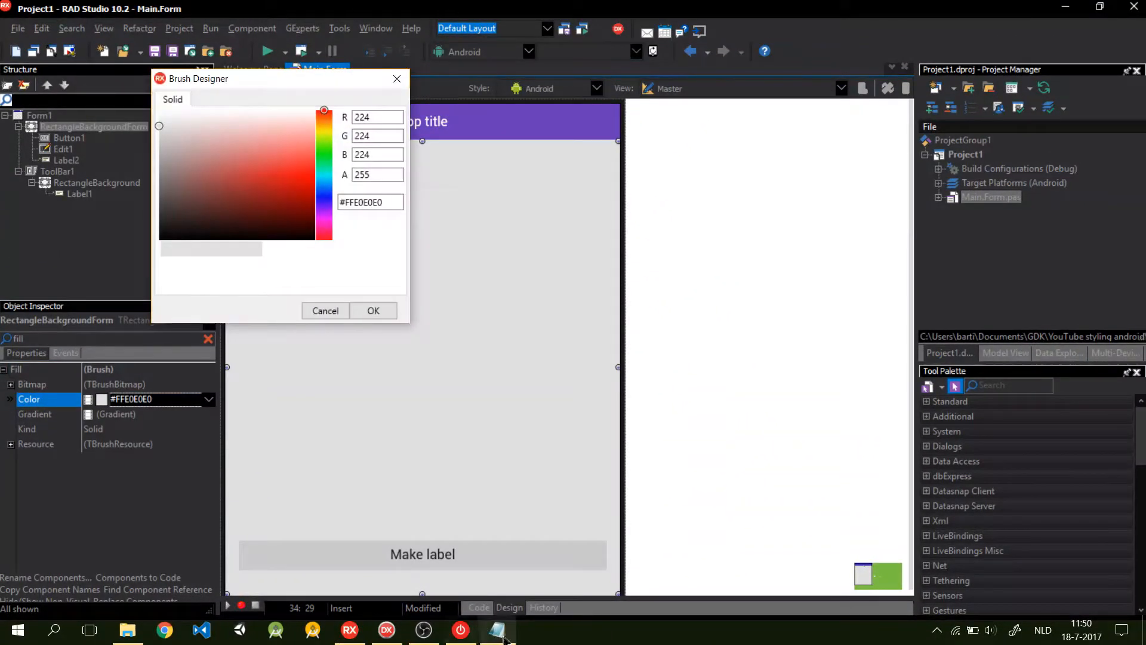
# - Replace the fill hex value with #FF512DA8 and confirm the Brush Designer
pyautogui.click(495, 629)
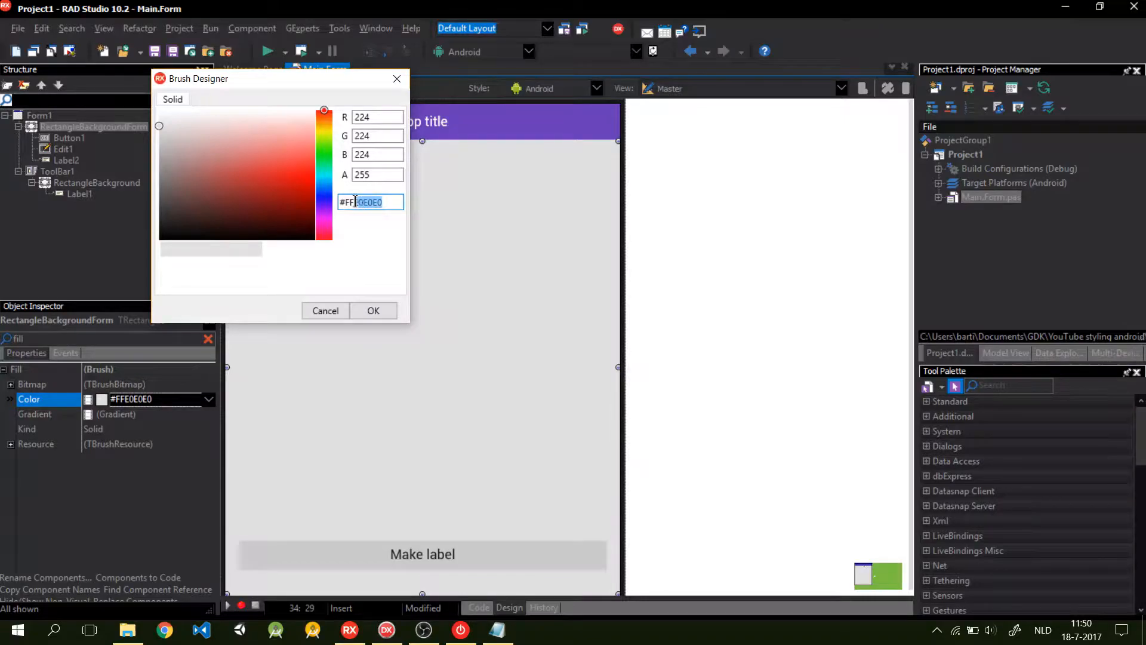
pyautogui.click(373, 311)
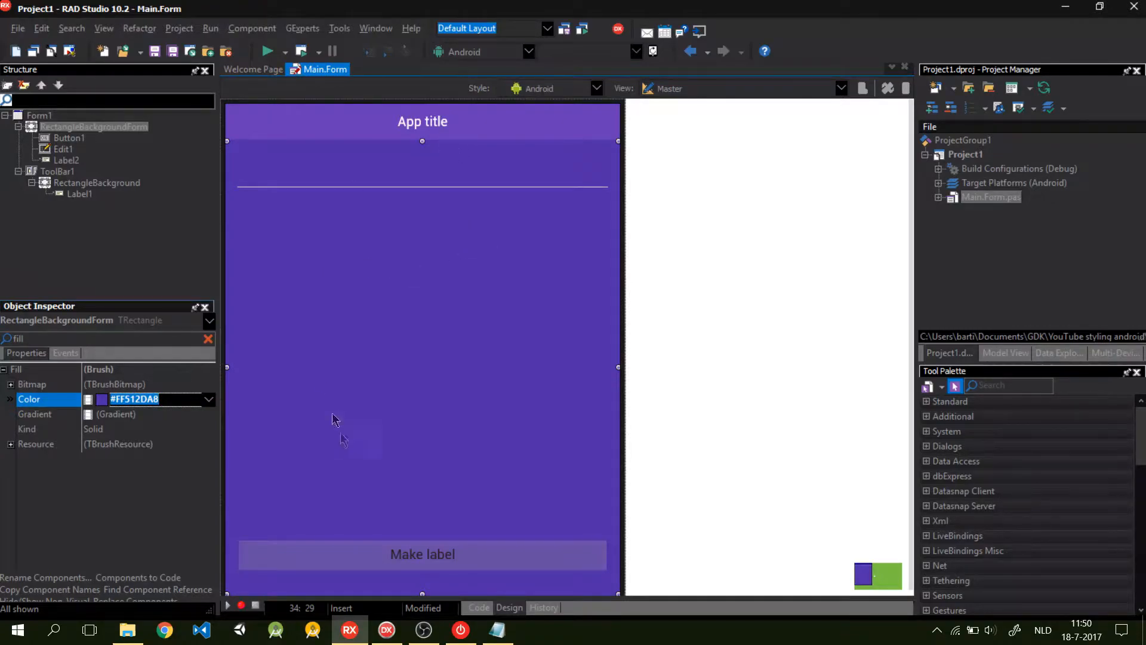
# - Select Label2, filter properties by 'text', and set its FontColor to White
pyautogui.click(421, 179)
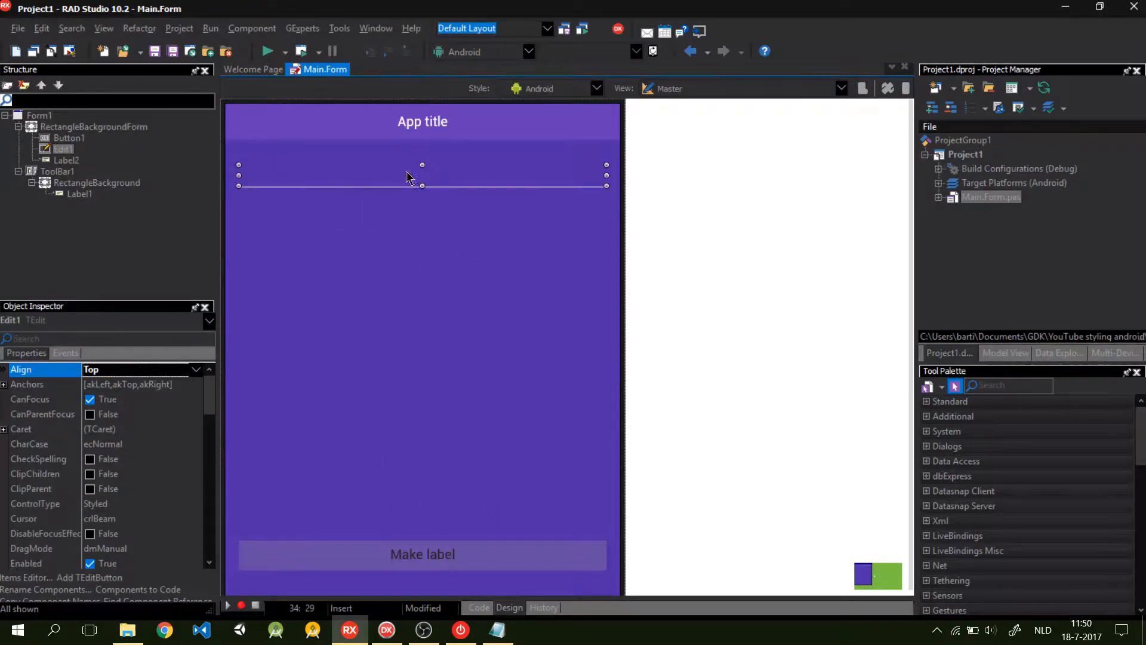
pyautogui.write('tex')
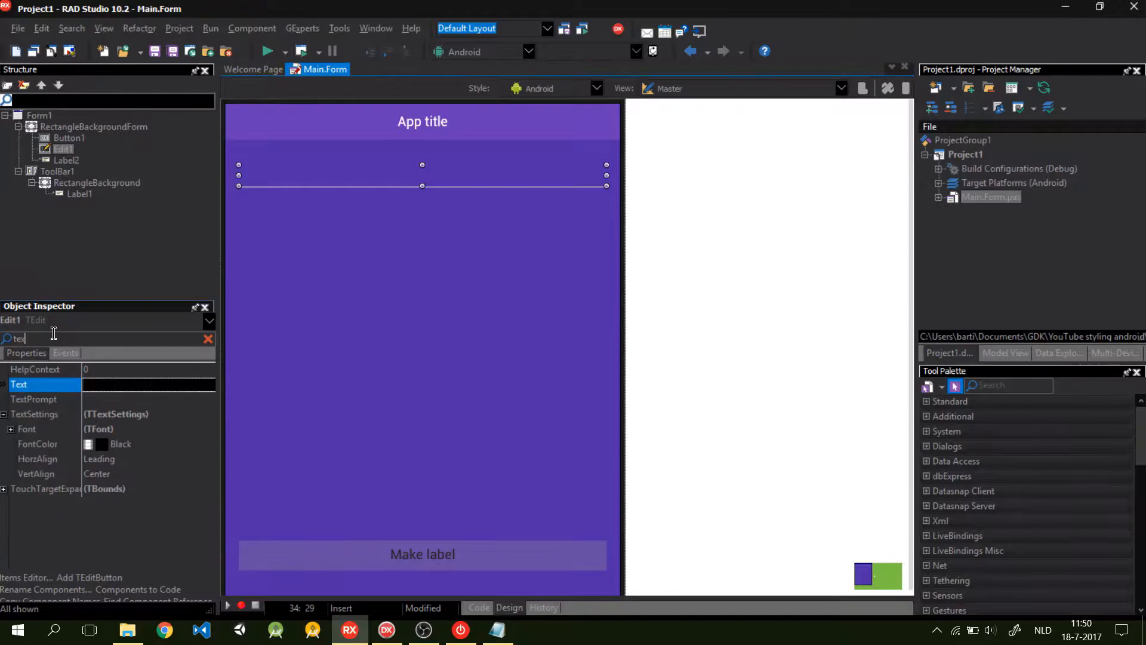
pyautogui.click(208, 444)
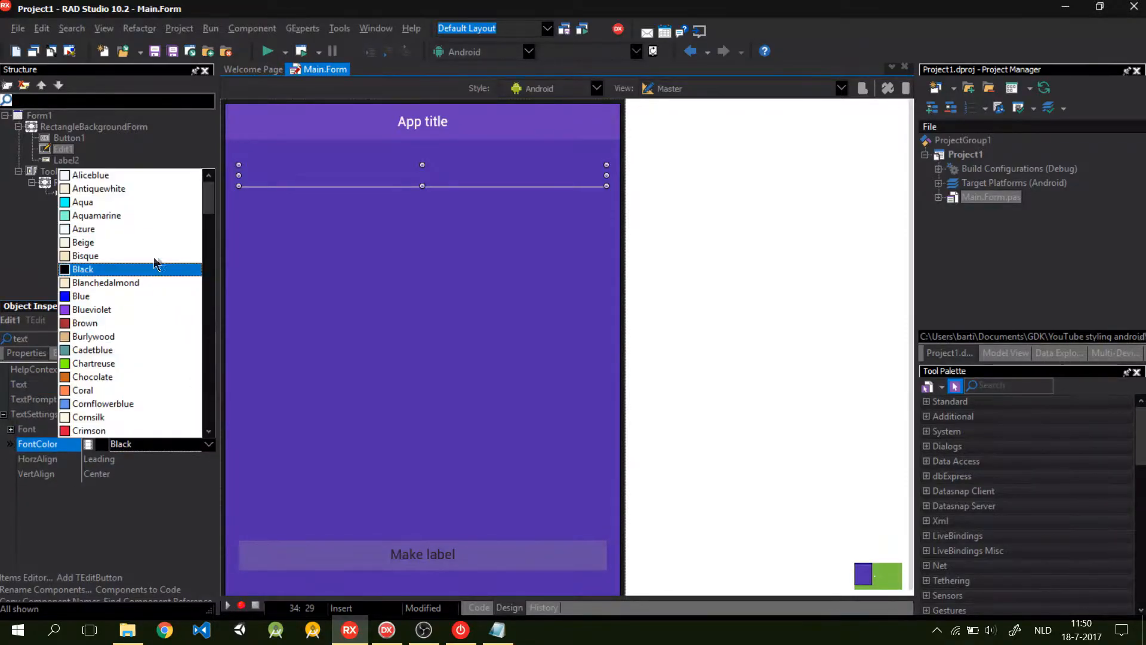
pyautogui.scroll(-3)
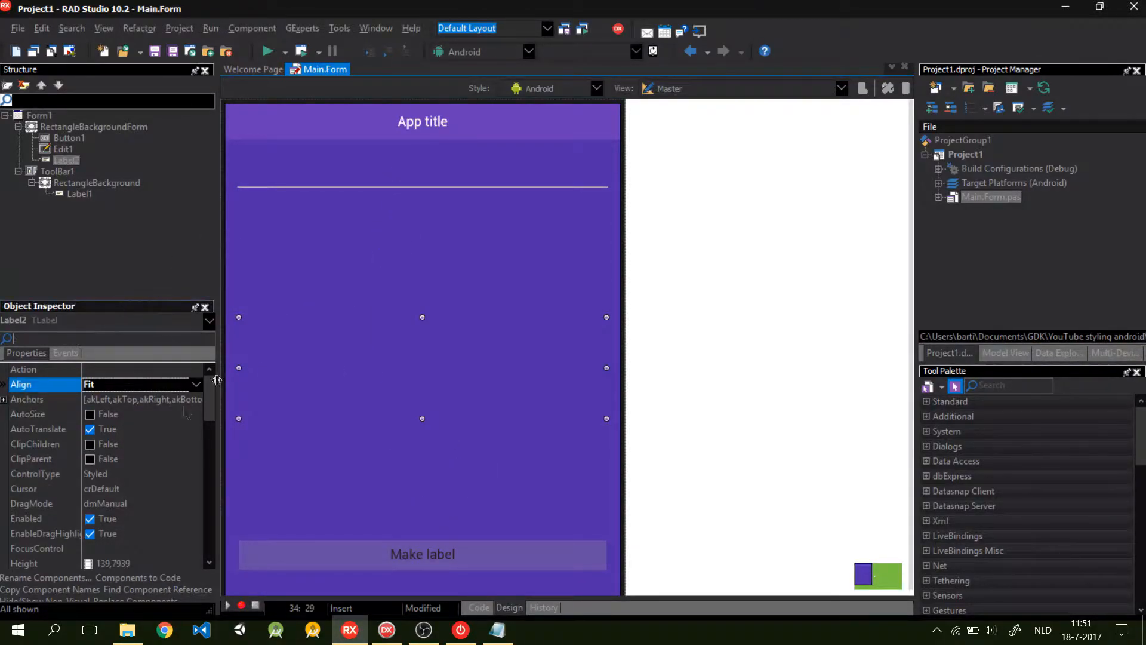
pyautogui.write('text')
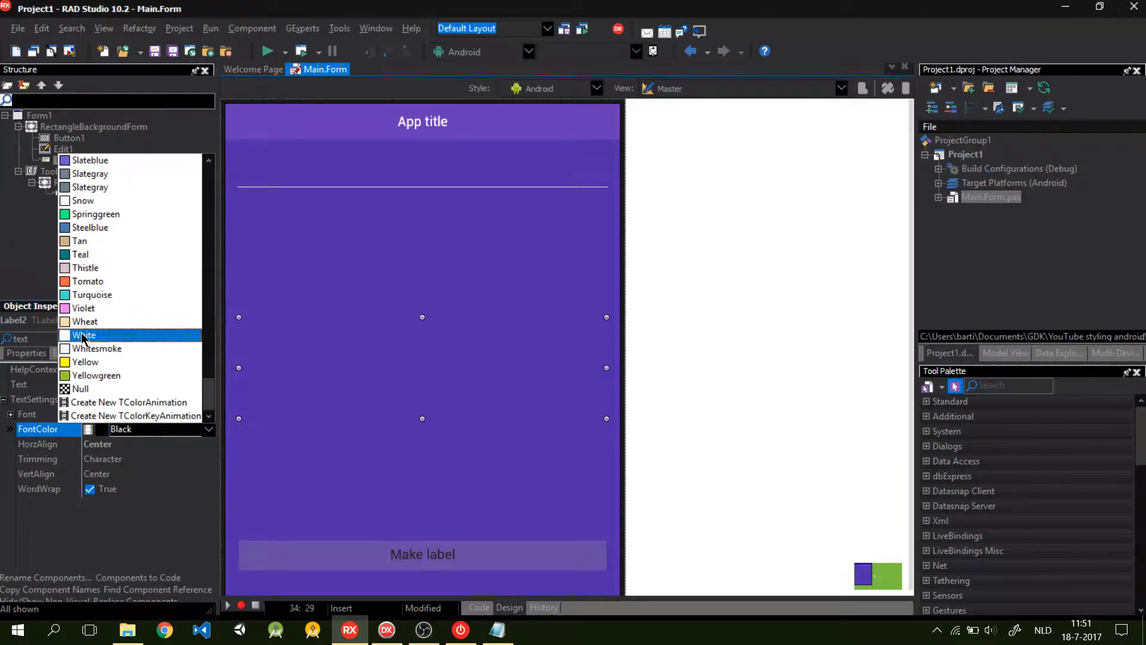
pyautogui.click(82, 334)
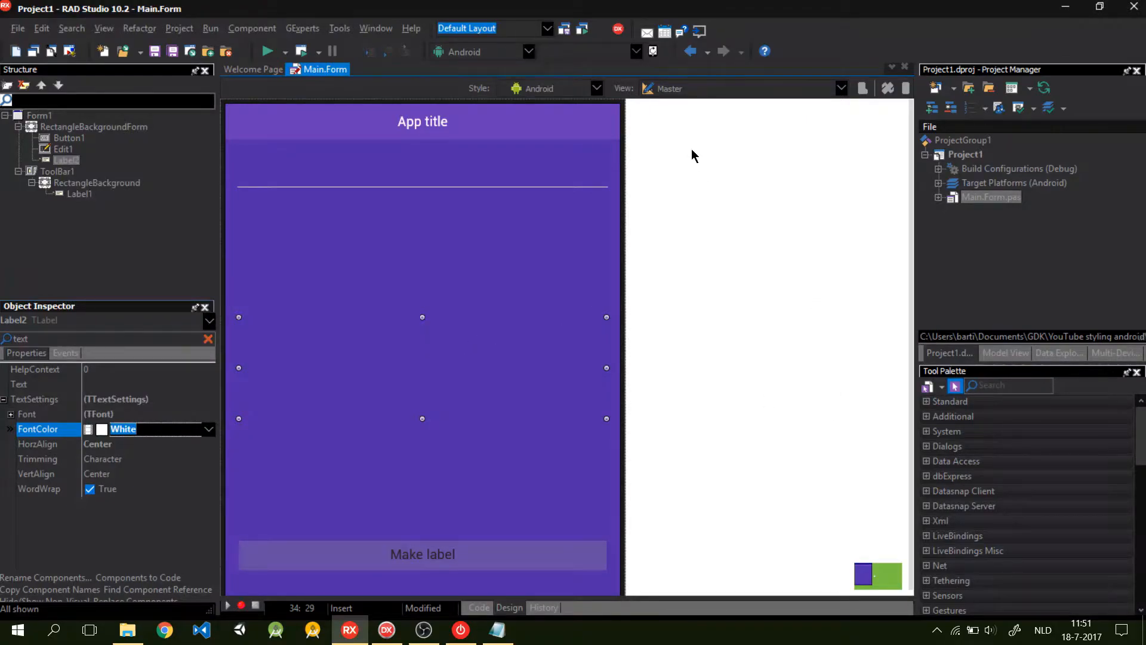
pyautogui.moveTo(705, 253)
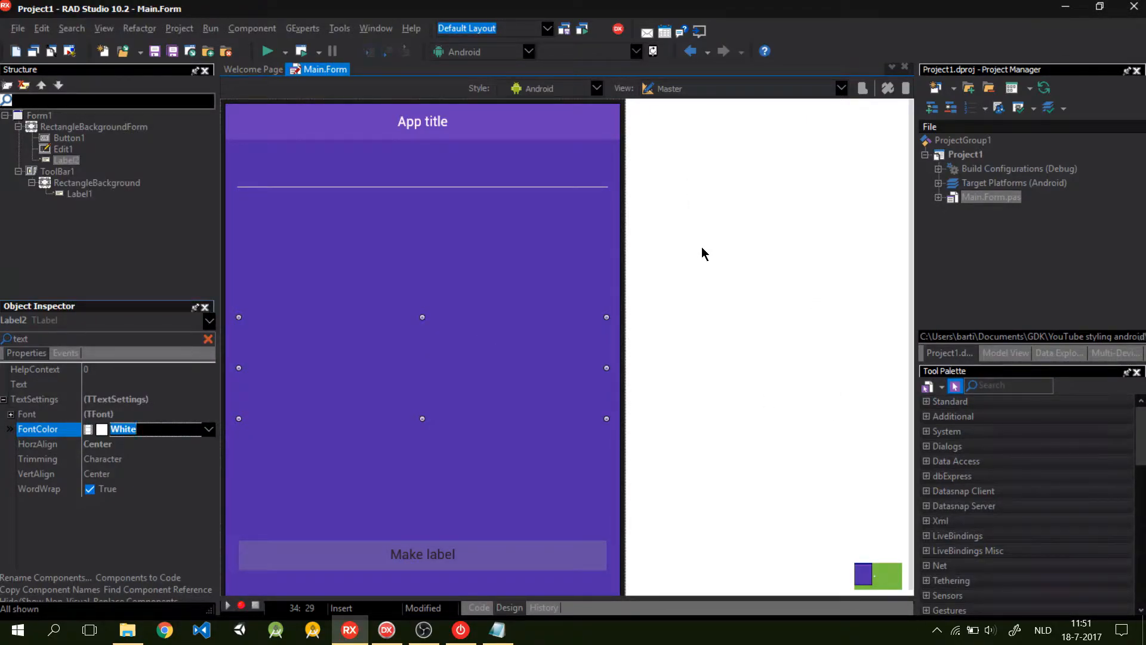
pyautogui.click(95, 127)
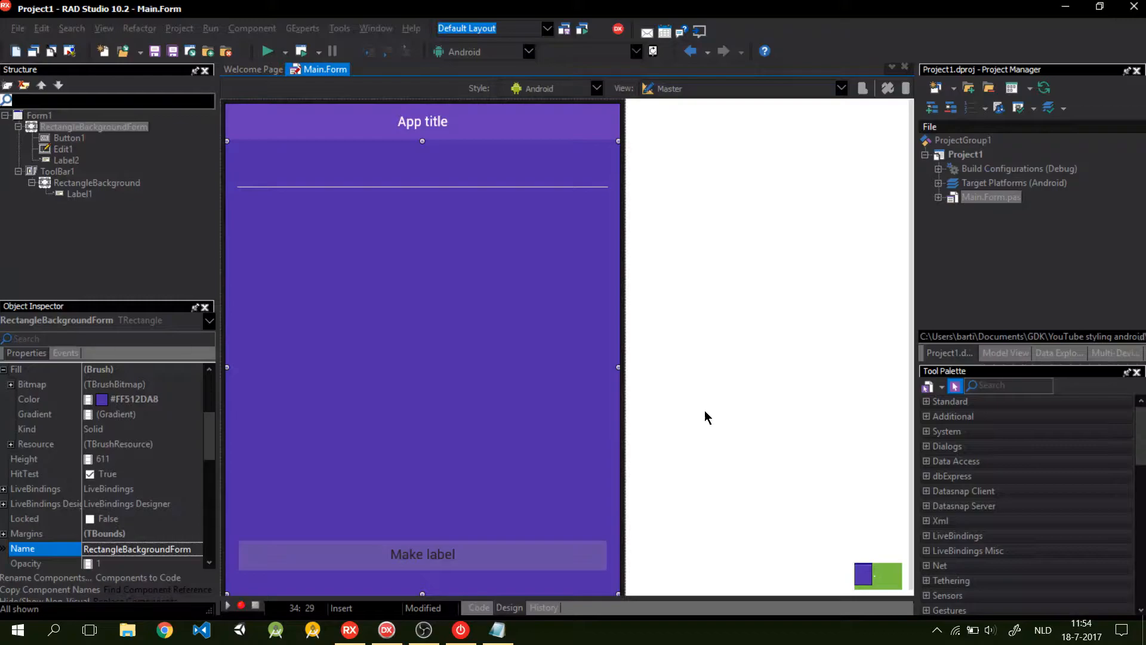
pyautogui.moveTo(125, 232)
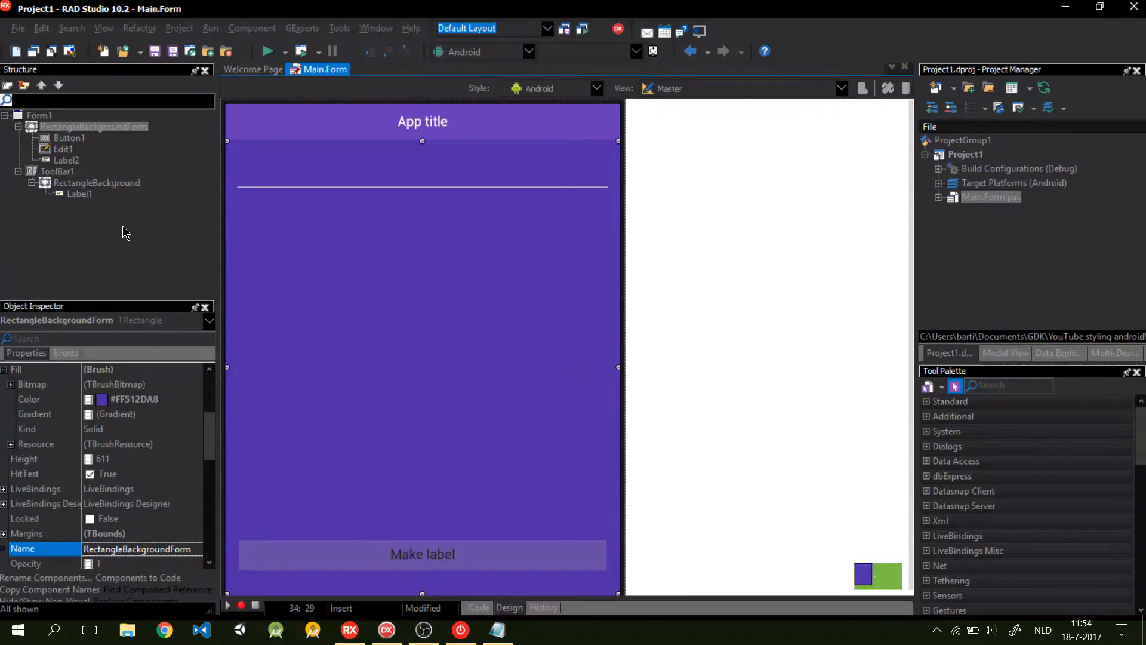
# - Select Button1 and set its TintColor to 673AB7 in the Brush Designer
pyautogui.click(69, 138)
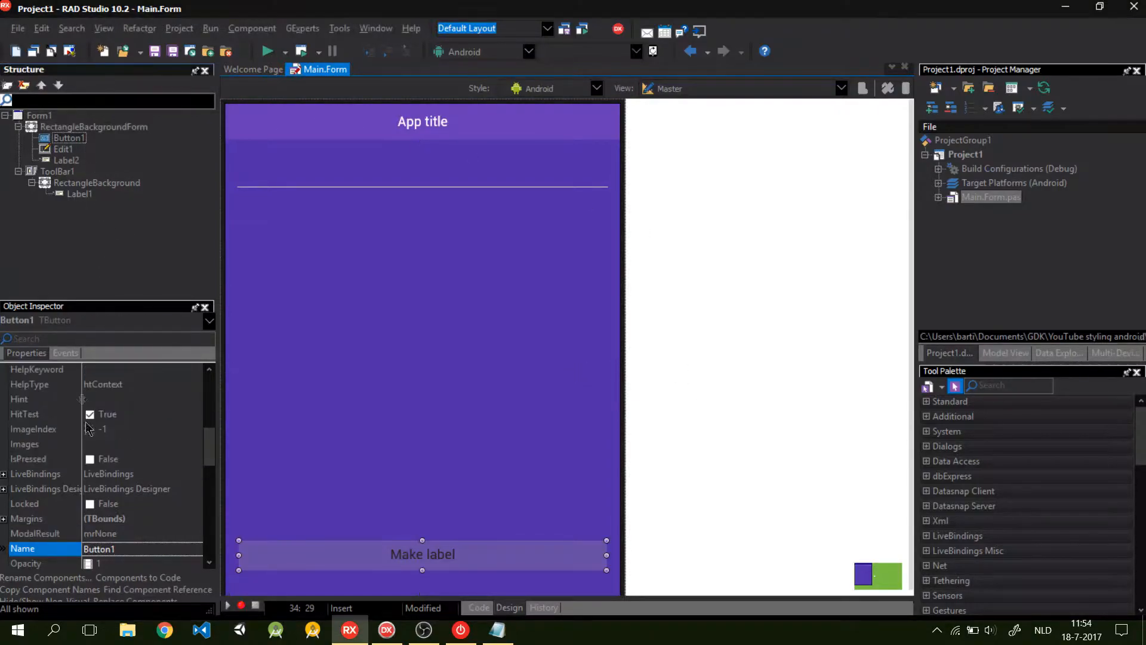
pyautogui.write('Tintcol')
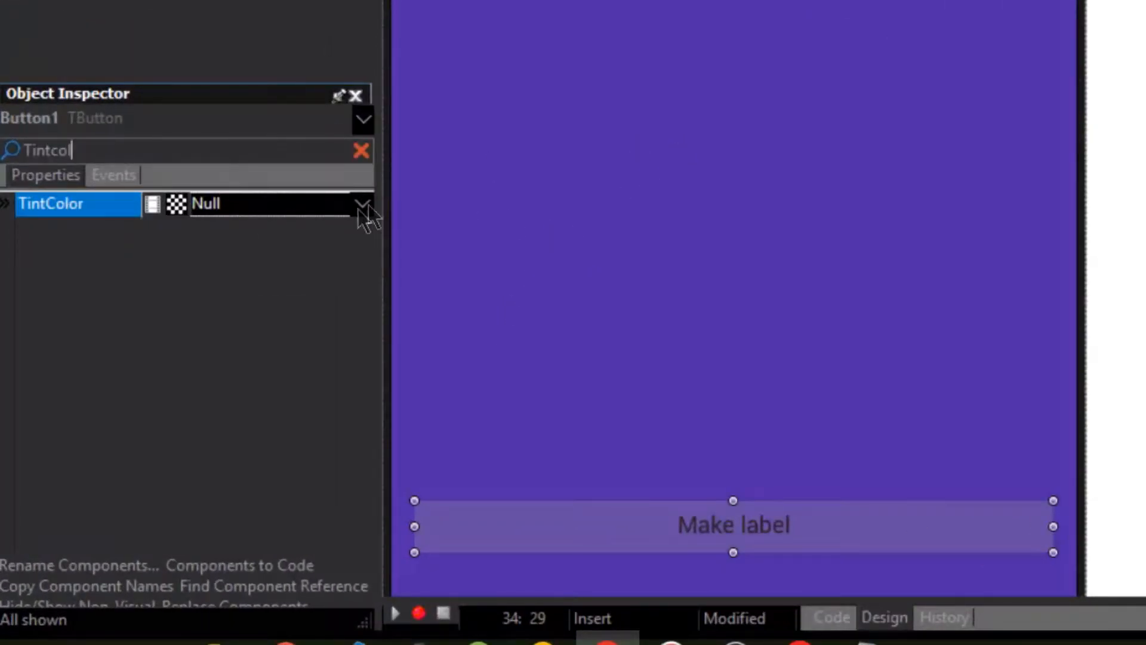
pyautogui.click(363, 205)
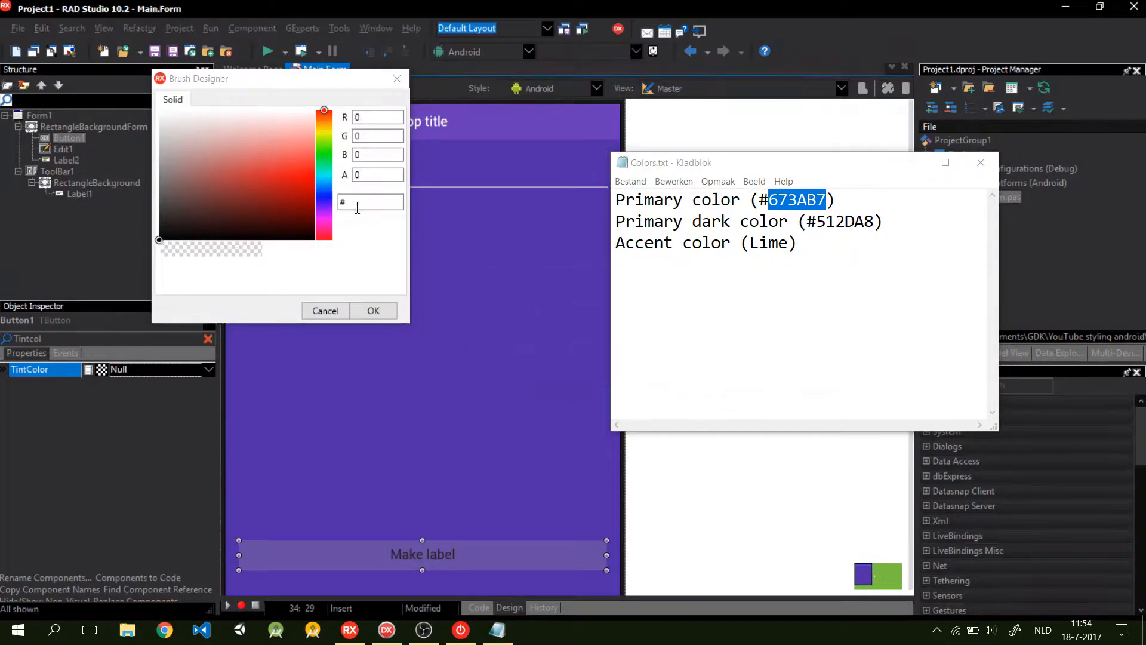
pyautogui.write('673AB7')
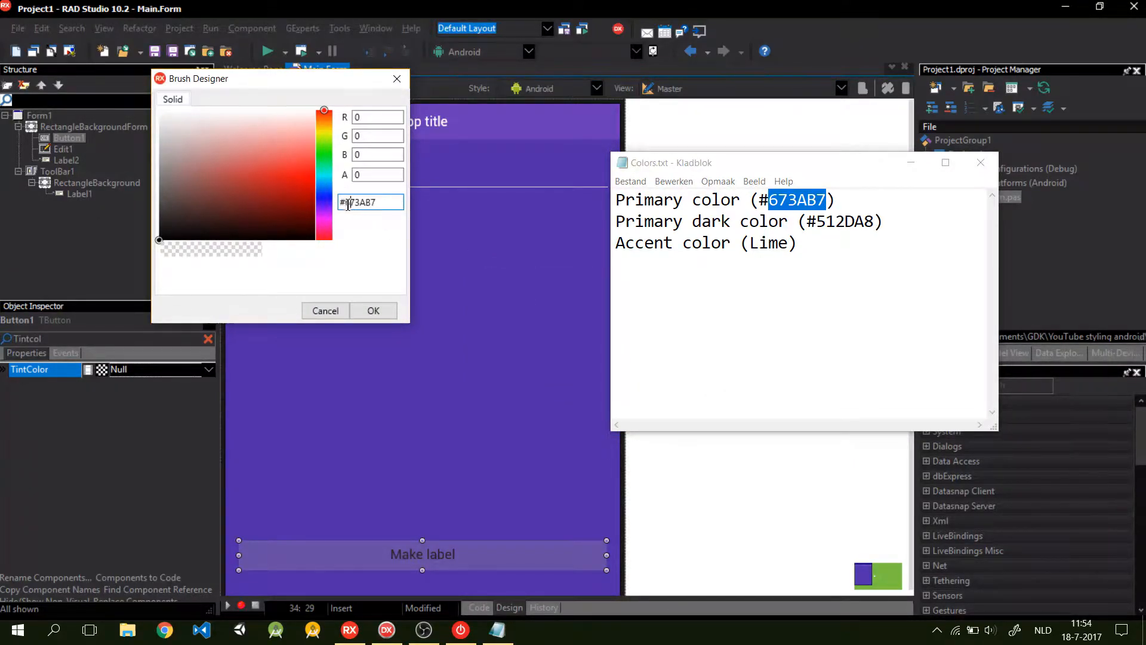
pyautogui.click(373, 311)
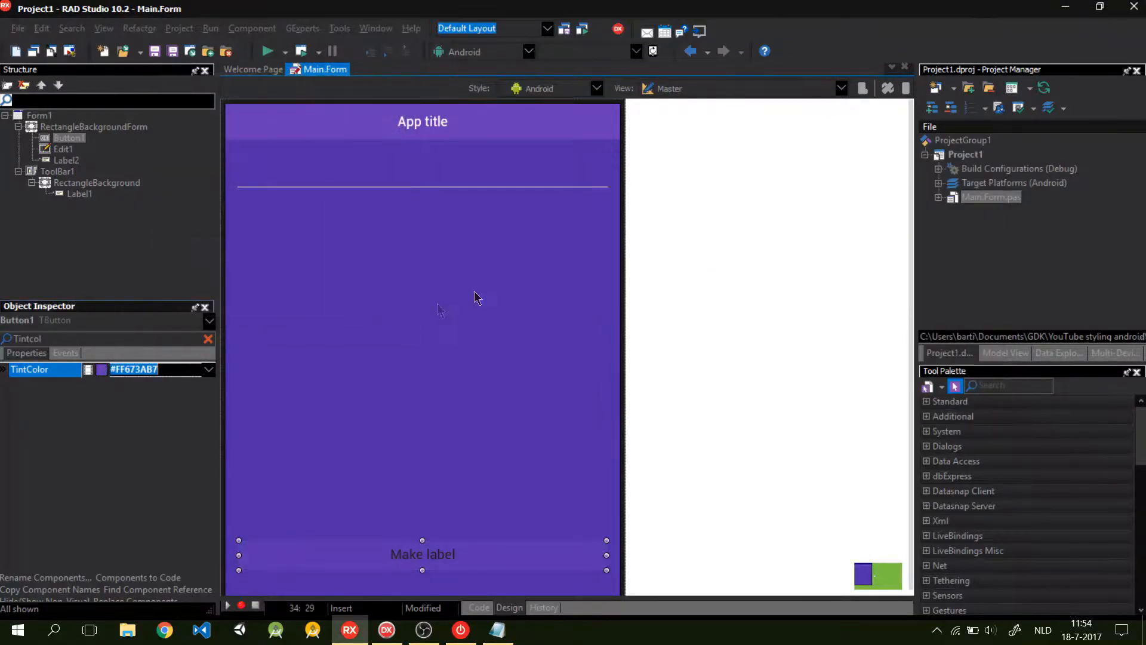
pyautogui.moveTo(561, 575)
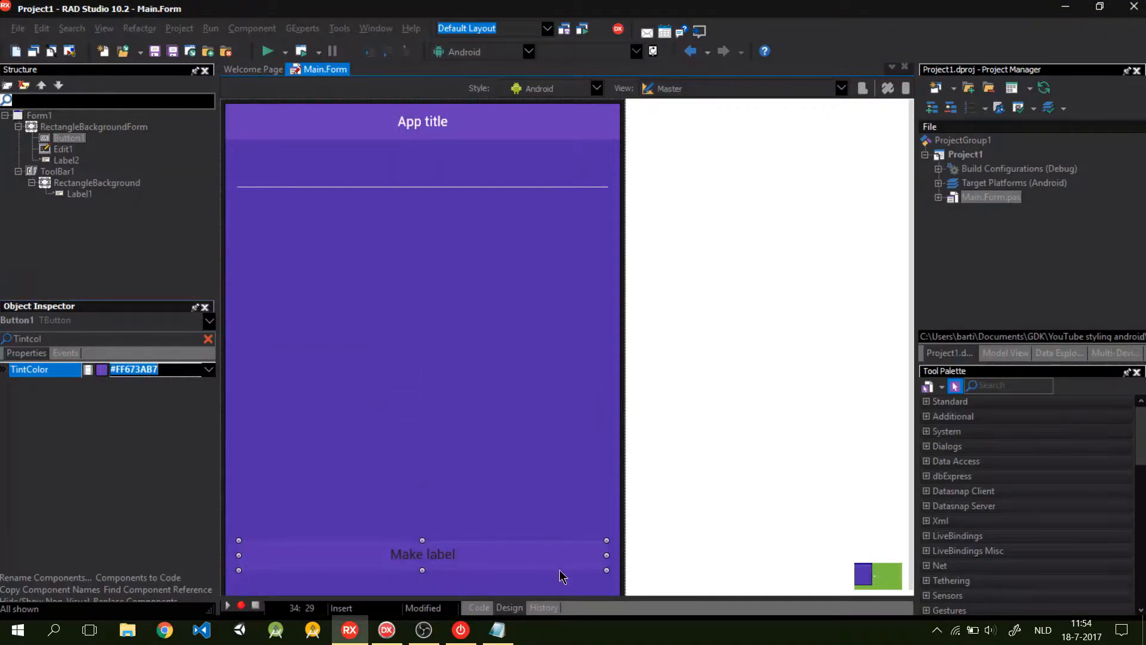
pyautogui.moveTo(537, 136)
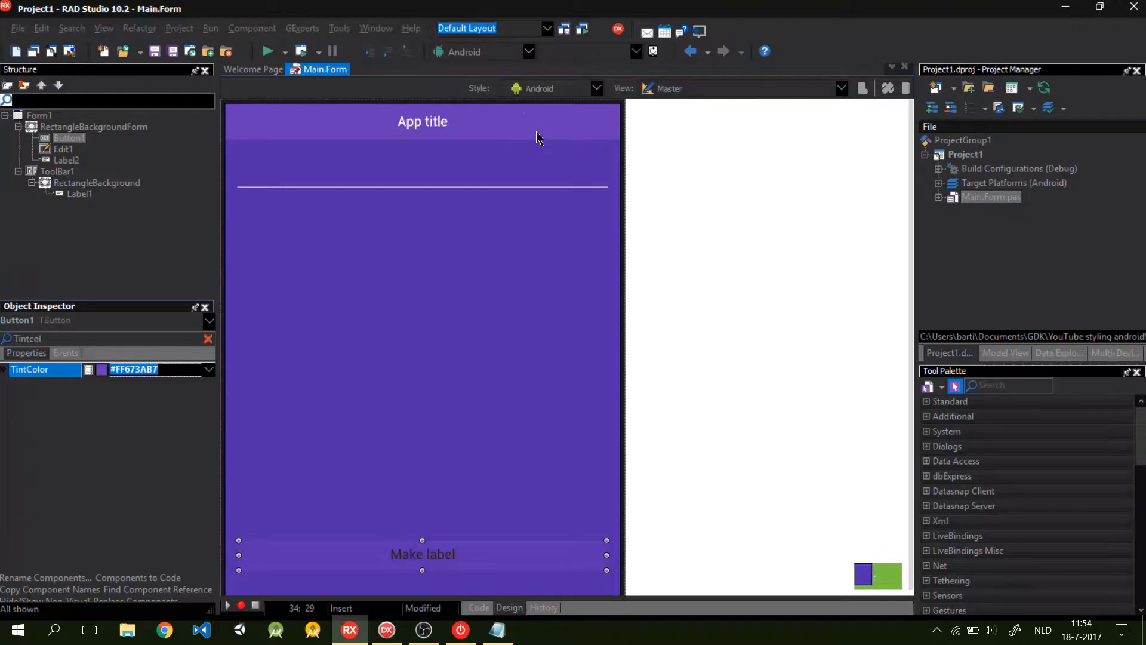
pyautogui.moveTo(585, 149)
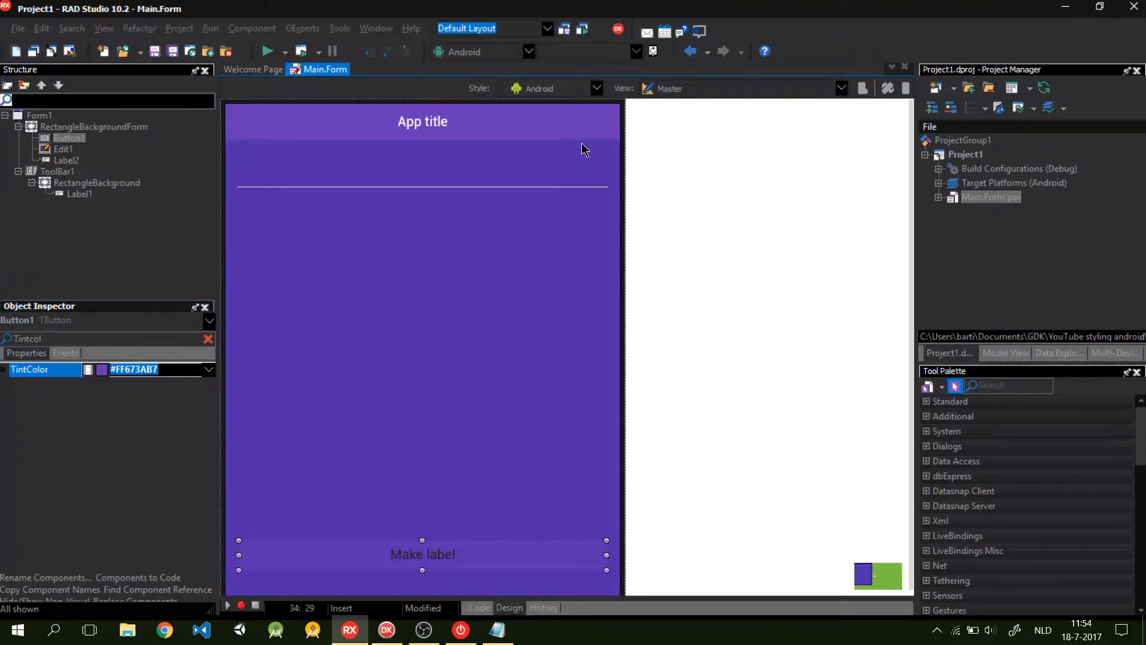
pyautogui.moveTo(555, 440)
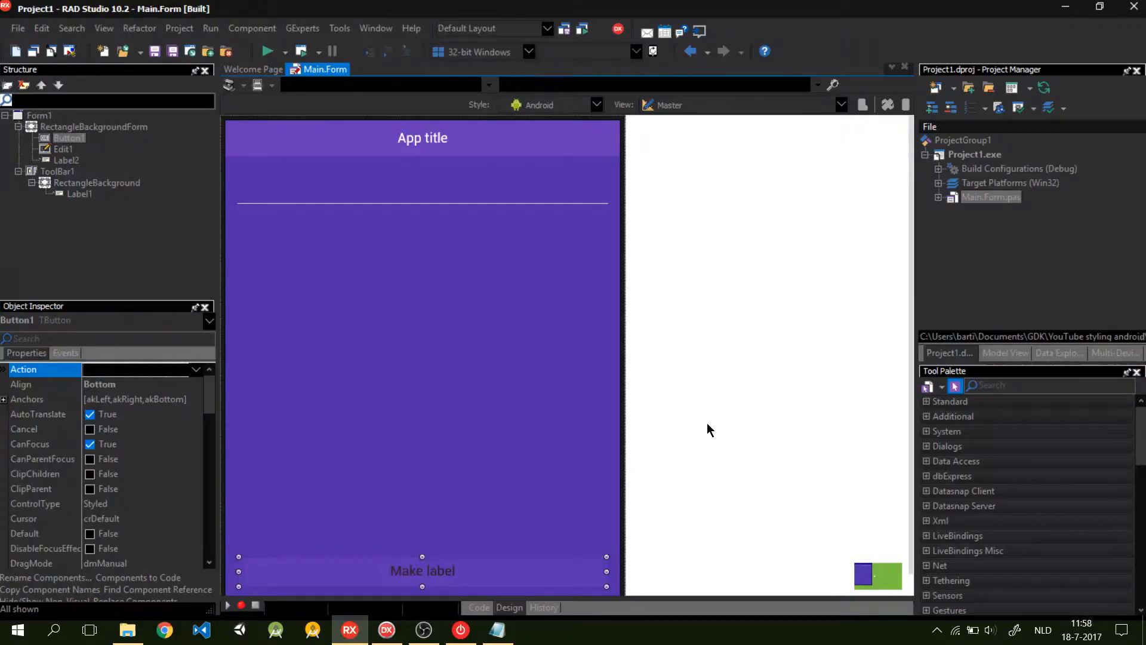
pyautogui.click(339, 28)
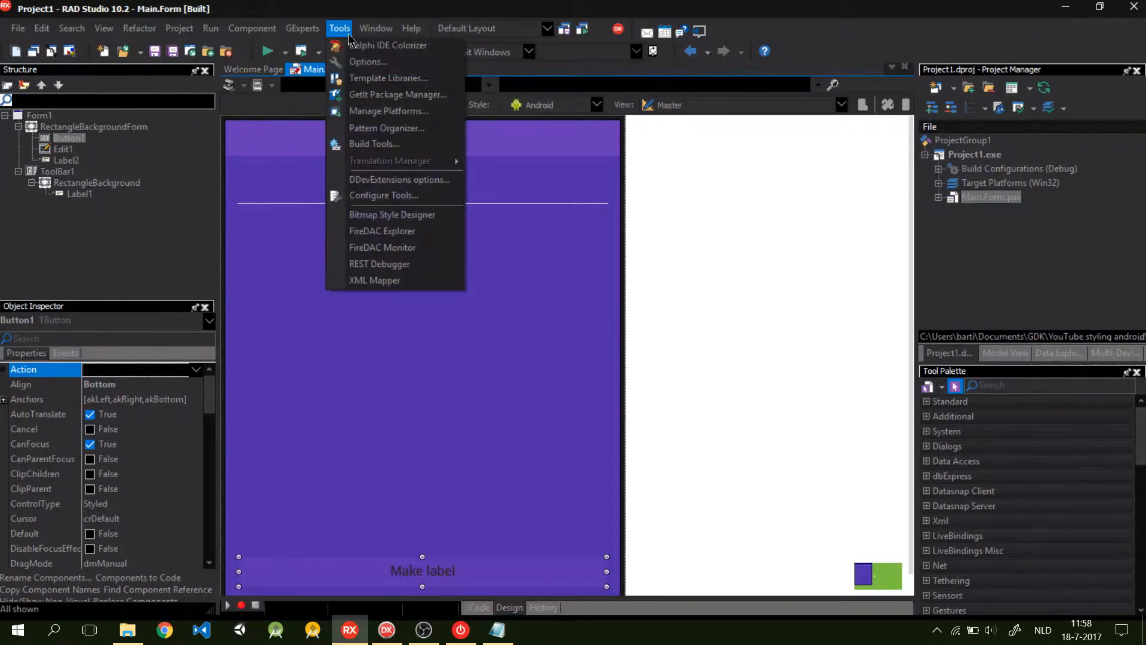
pyautogui.click(392, 215)
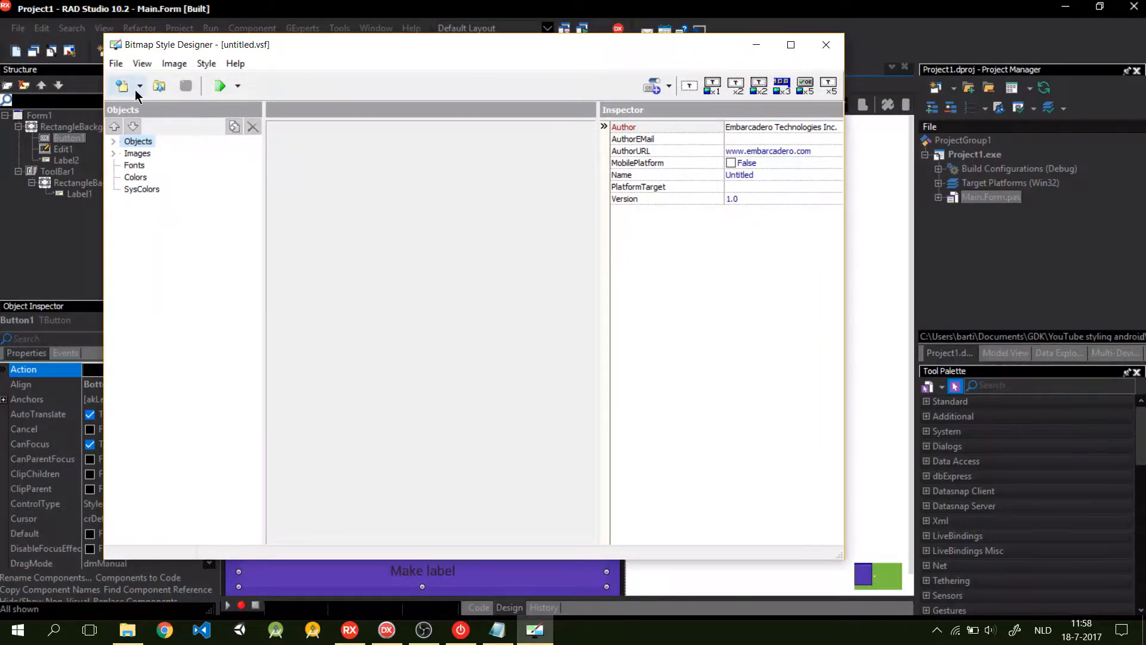
pyautogui.click(140, 86)
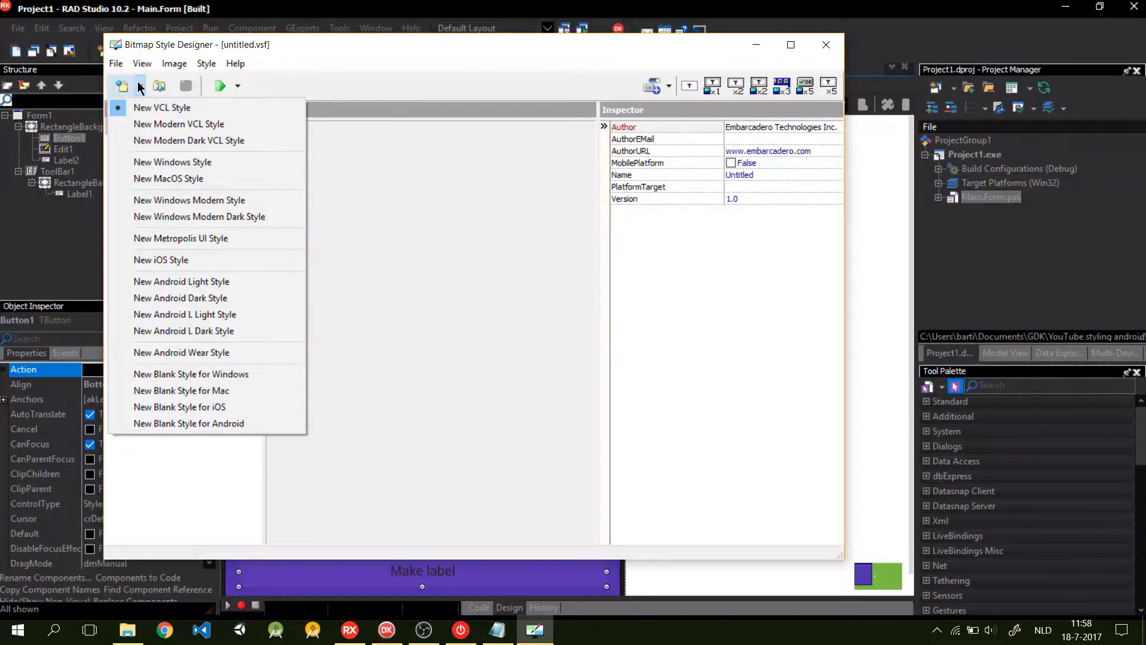
pyautogui.click(162, 108)
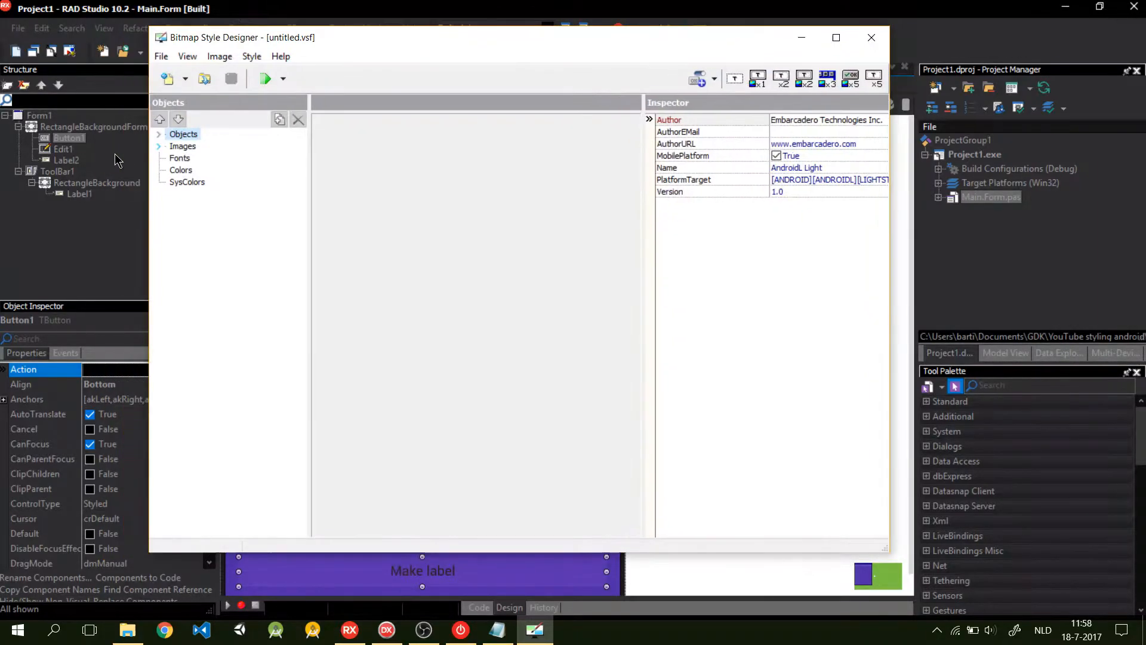
pyautogui.click(158, 146)
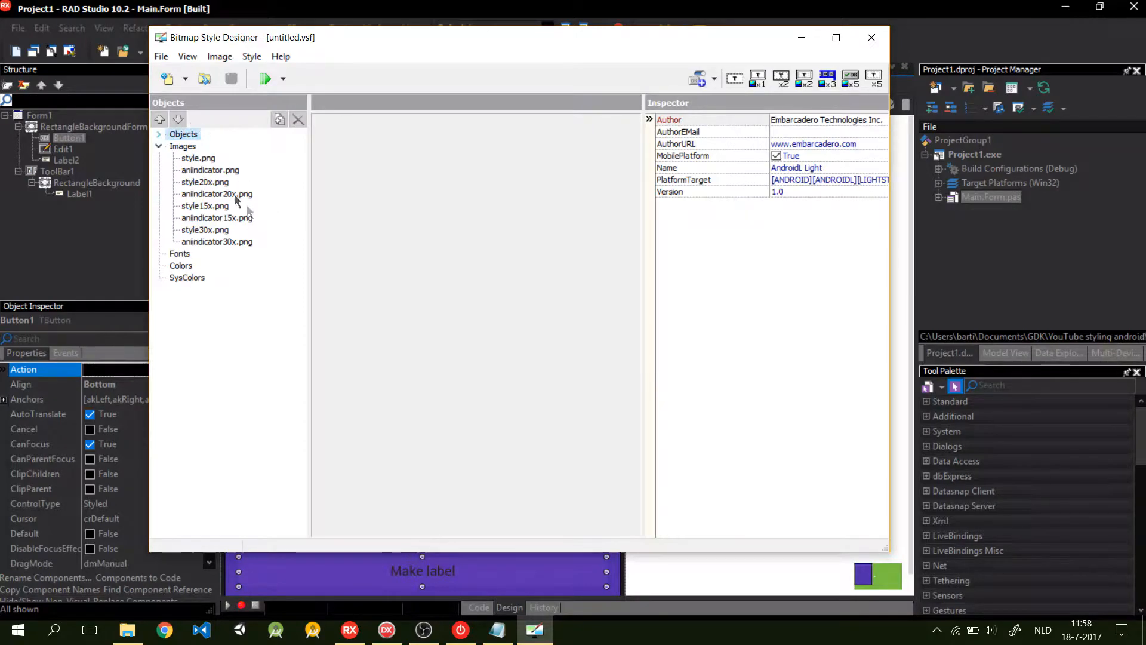
pyautogui.click(198, 158)
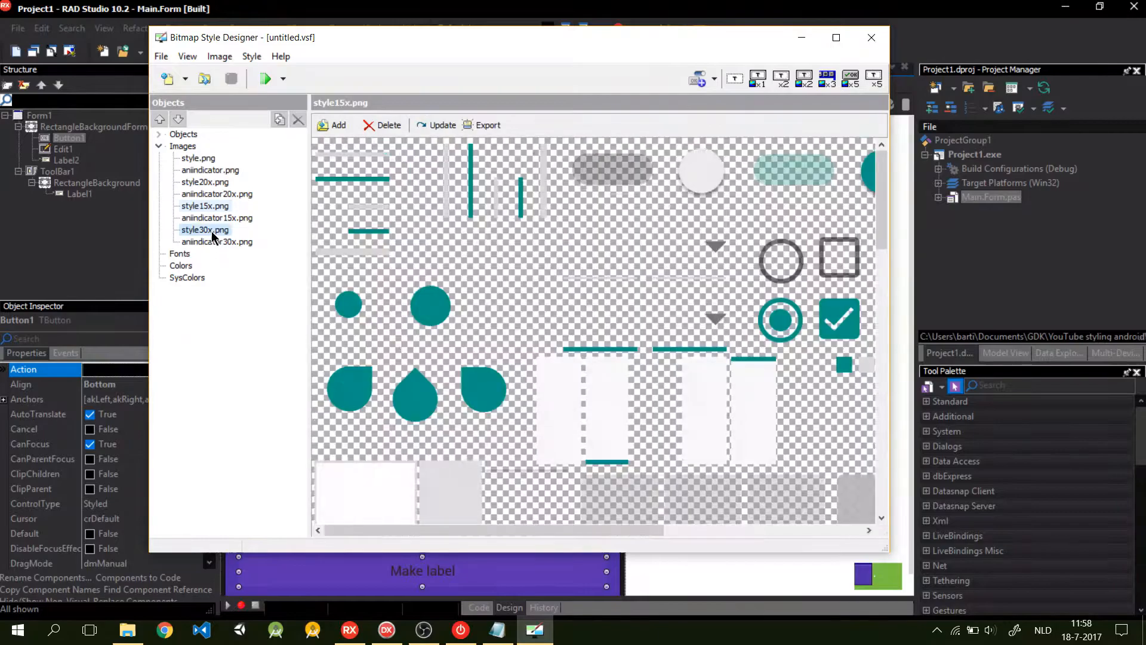
pyautogui.click(204, 230)
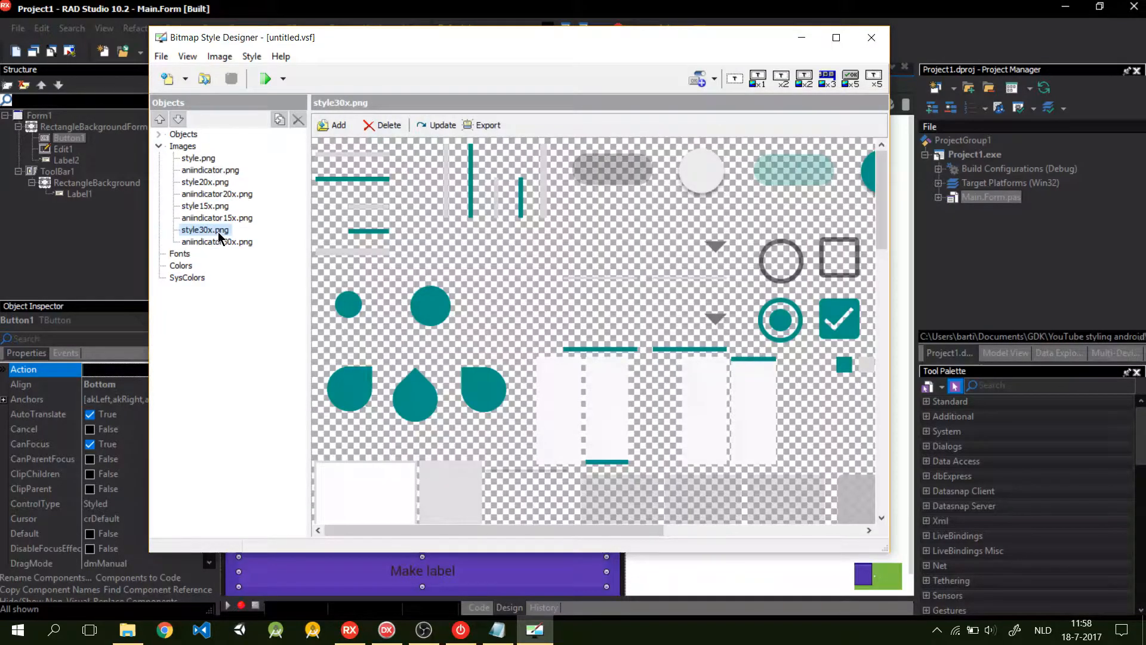
pyautogui.click(208, 169)
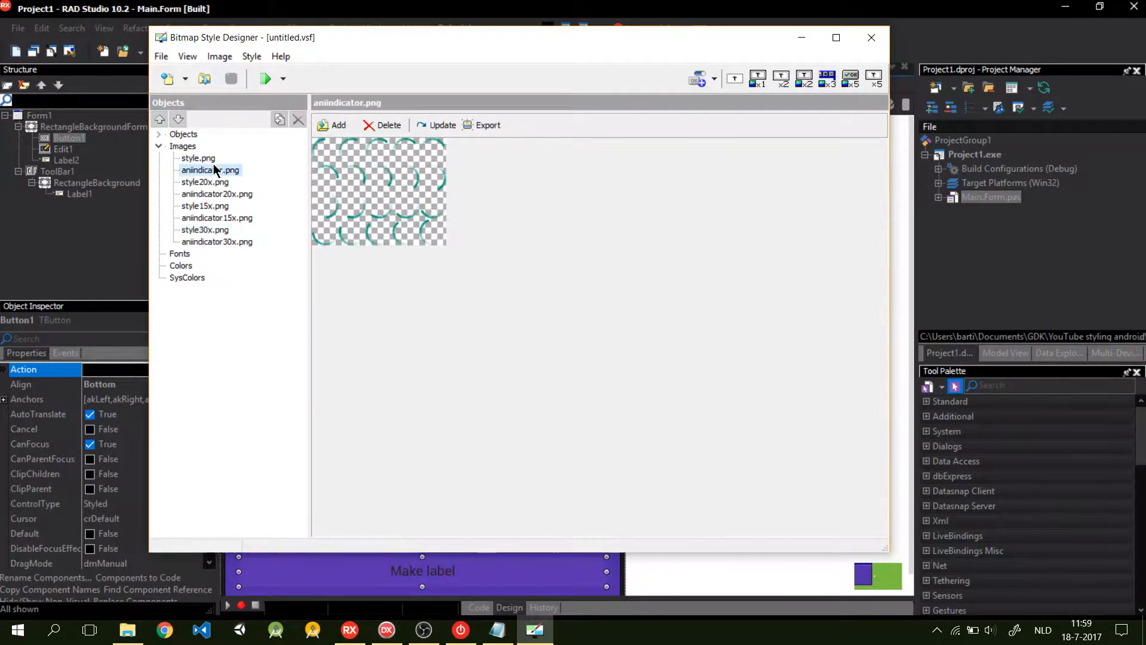
pyautogui.click(204, 206)
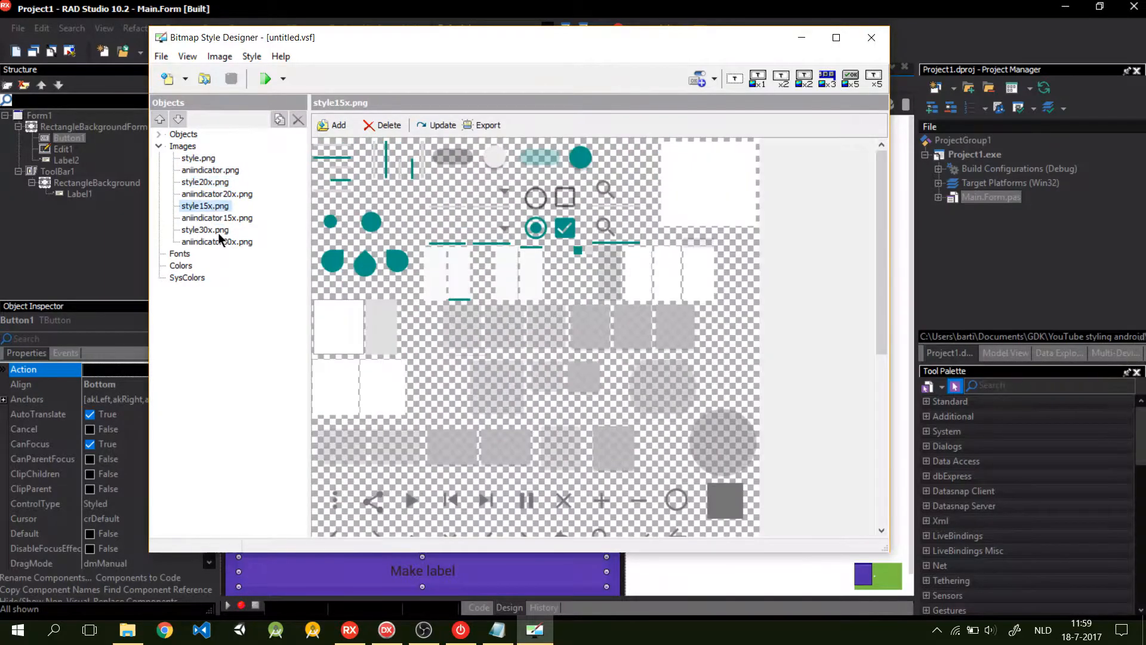
pyautogui.click(204, 230)
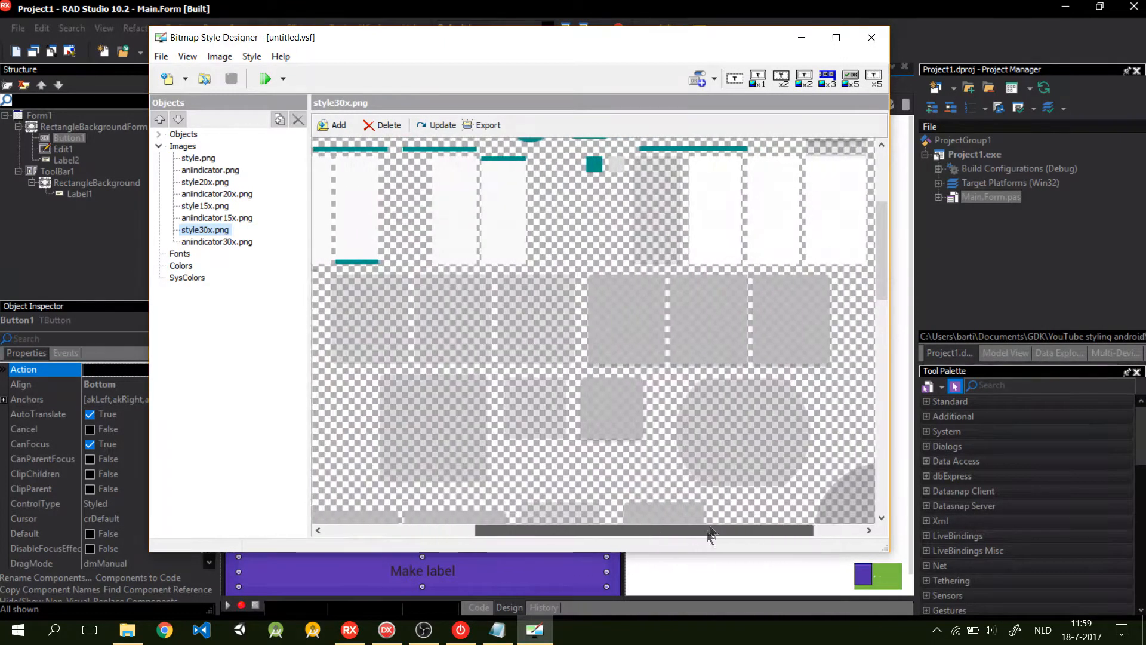
pyautogui.scroll(-3)
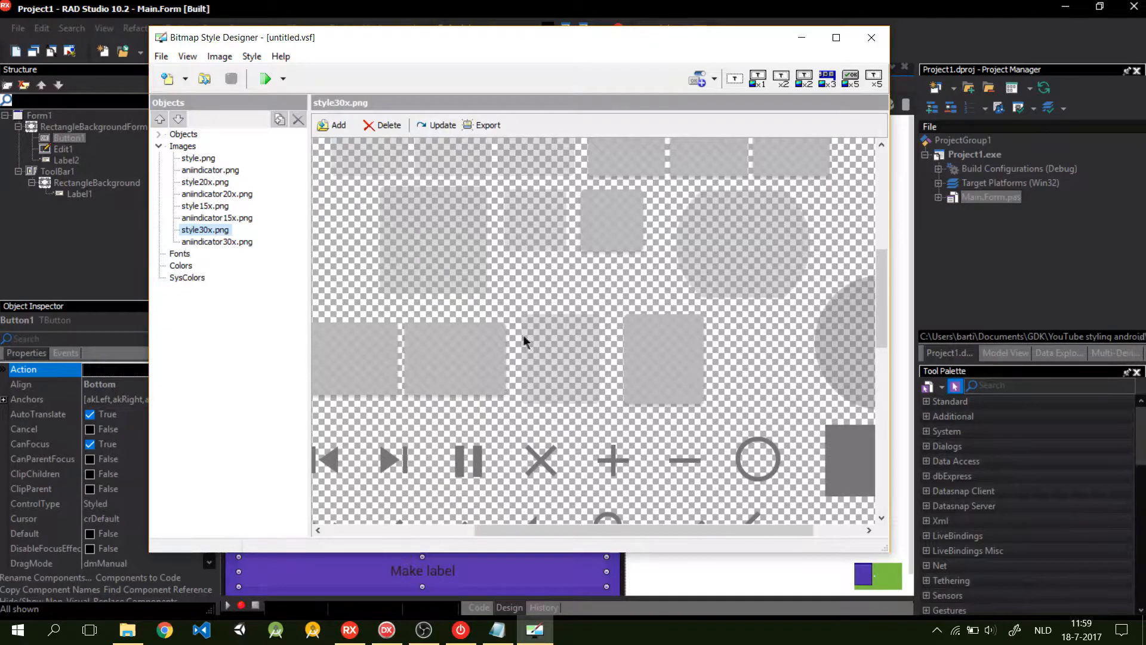
pyautogui.moveTo(549, 351)
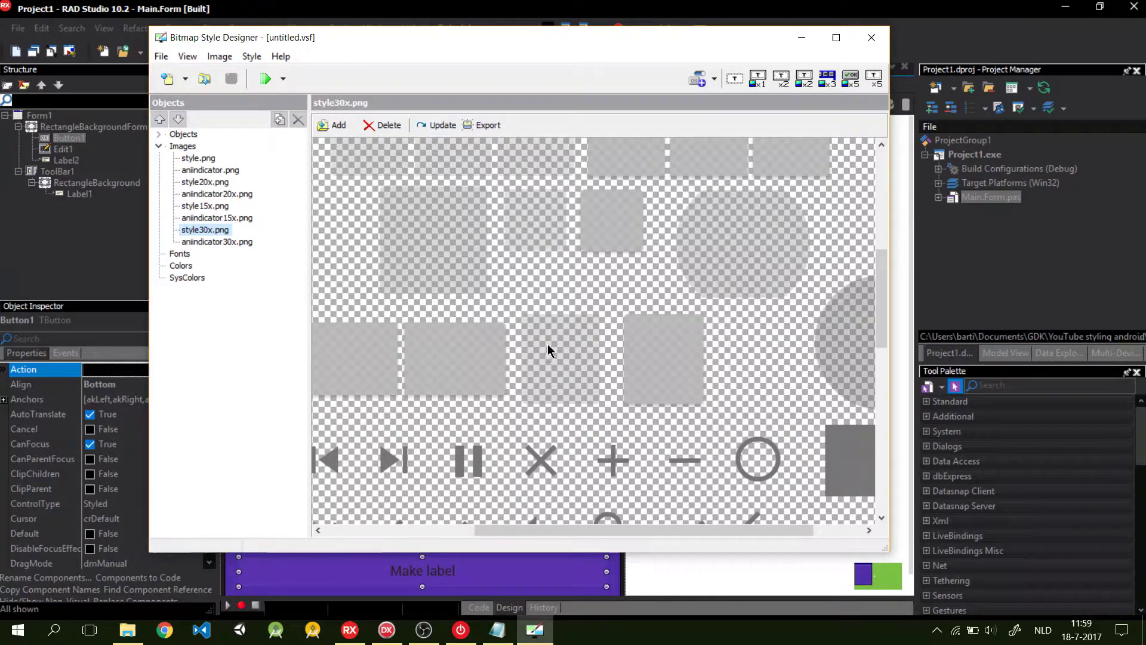
pyautogui.moveTo(682, 378)
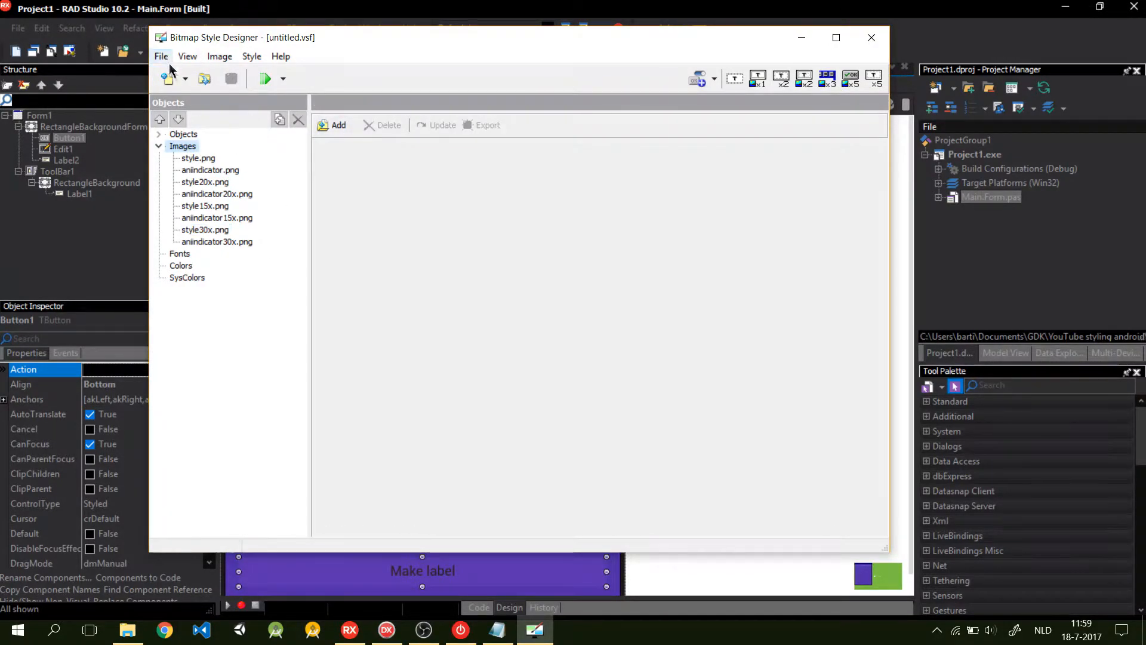
# - Export all eight style and indicator images as PNG files to the Desktop folder
pyautogui.click(159, 146)
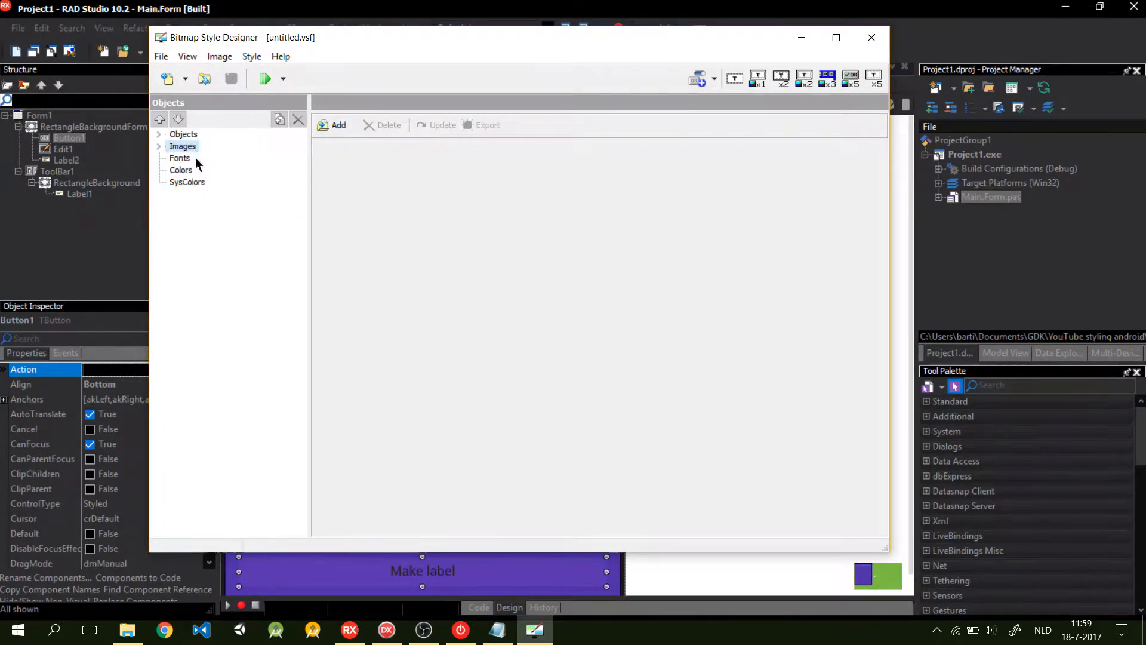
pyautogui.rightClick(197, 158)
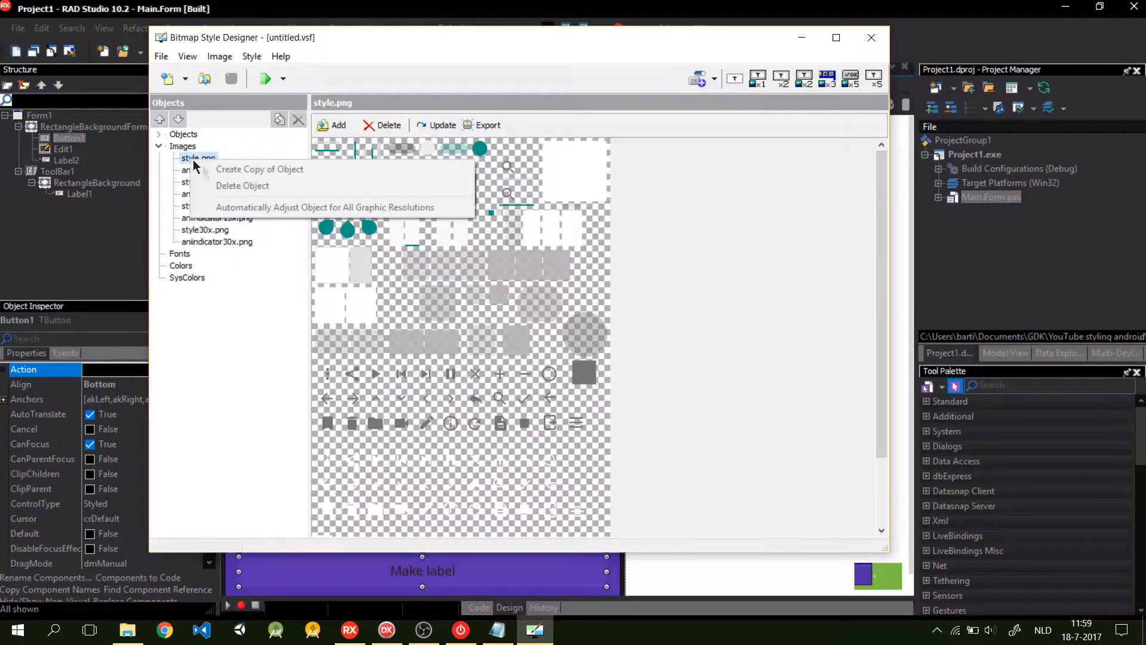
pyautogui.click(488, 124)
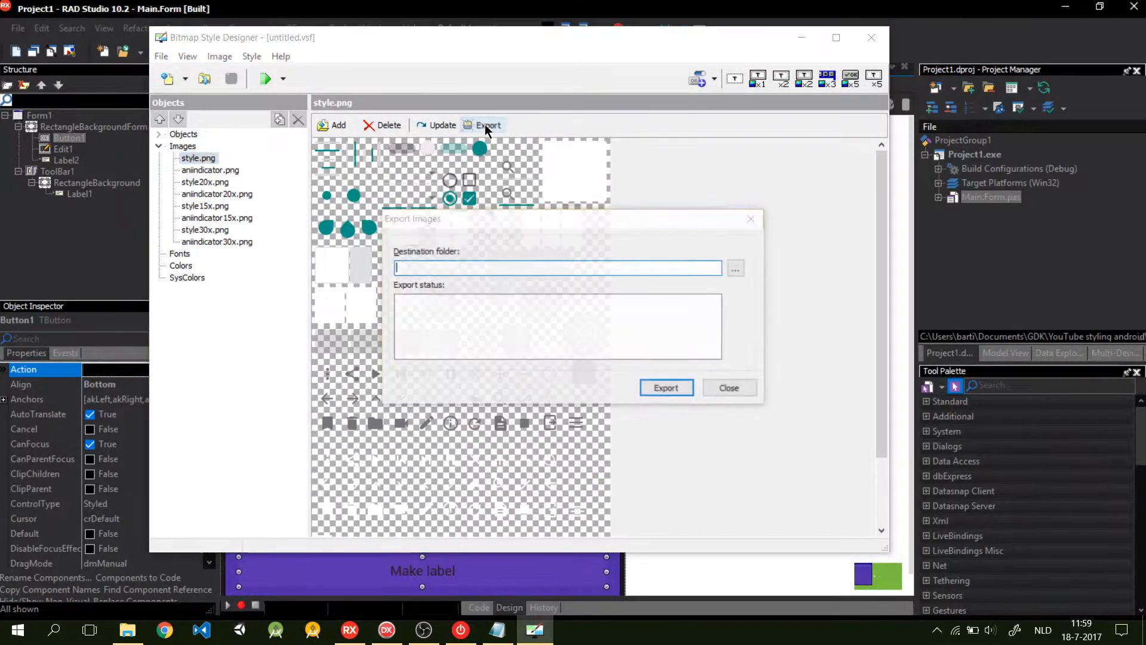
pyautogui.click(736, 269)
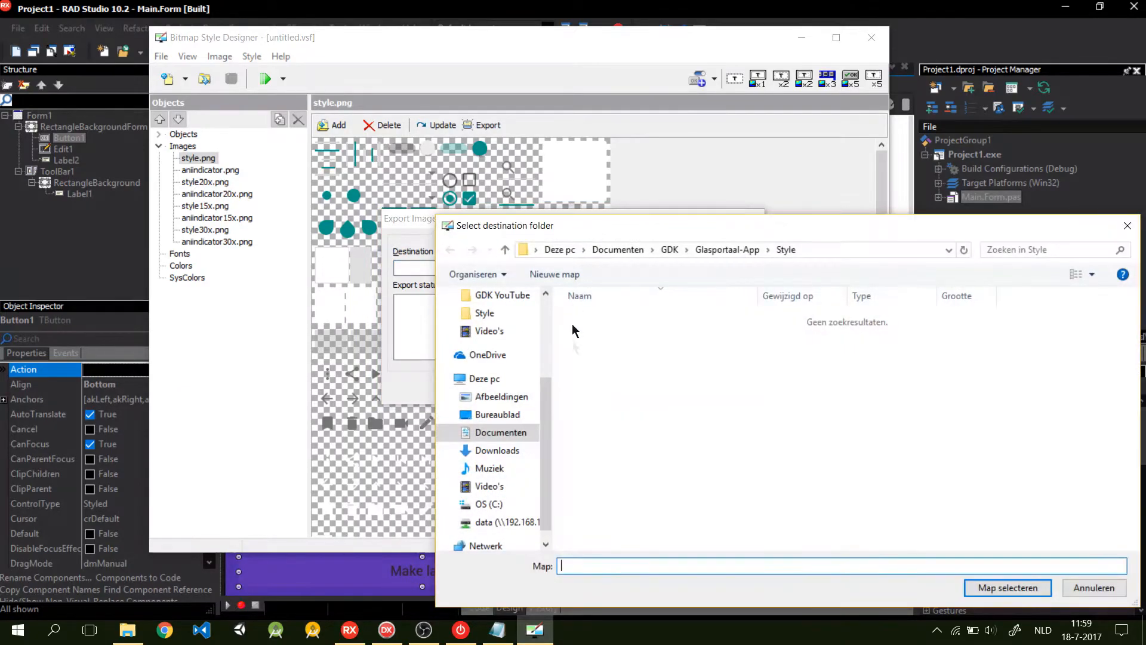
pyautogui.click(498, 414)
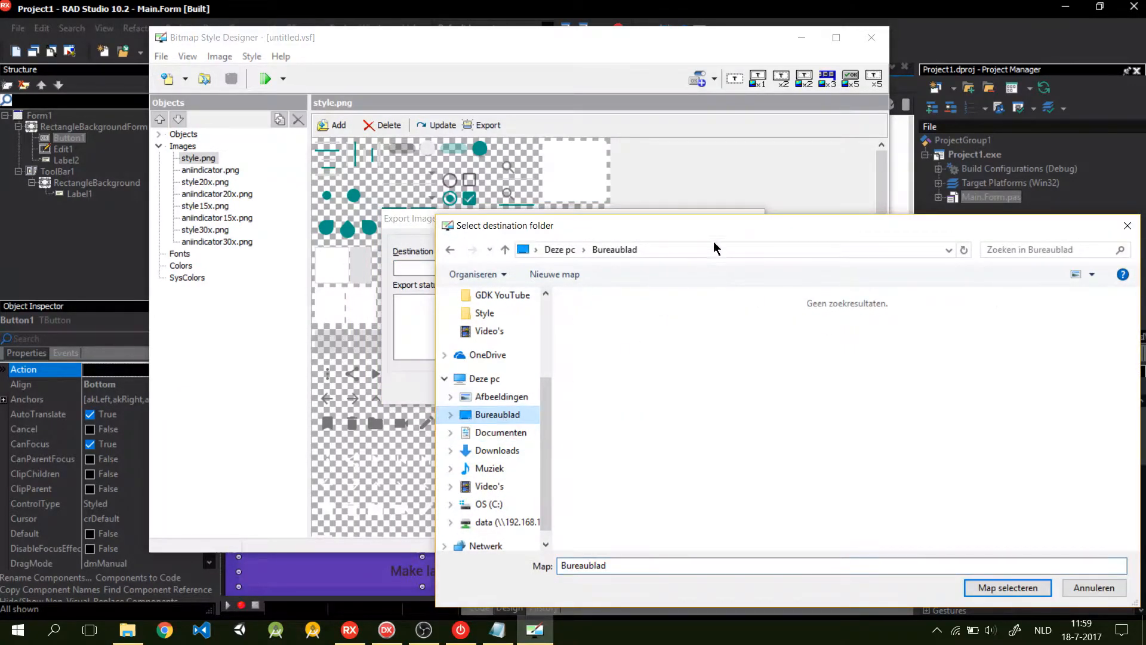
pyautogui.click(1008, 587)
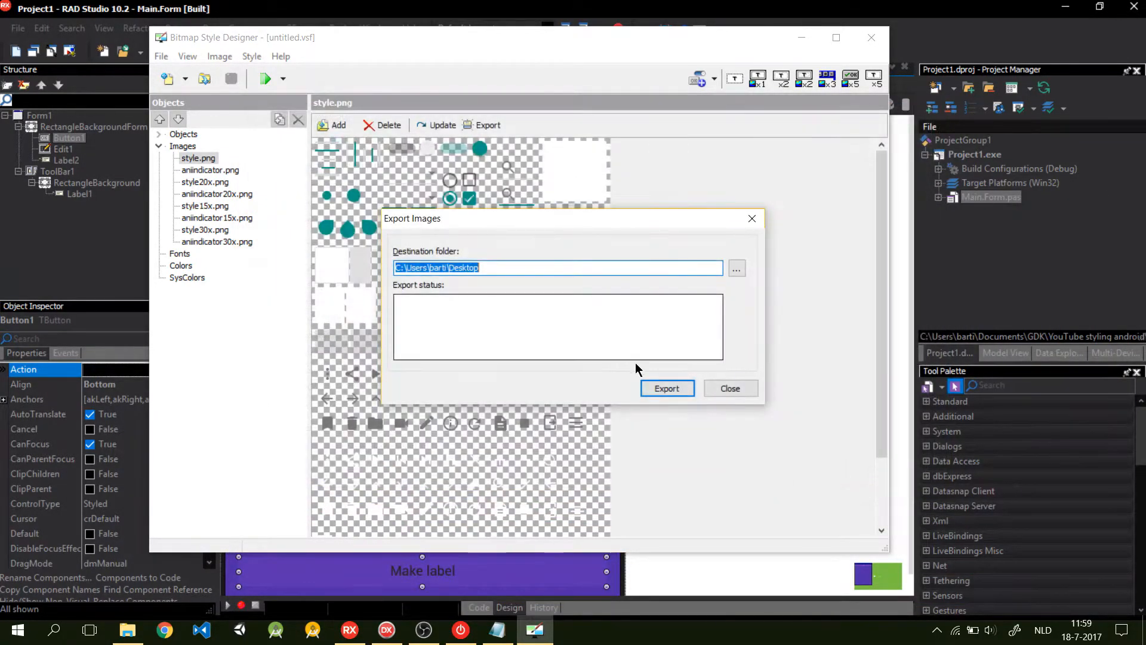
pyautogui.click(666, 388)
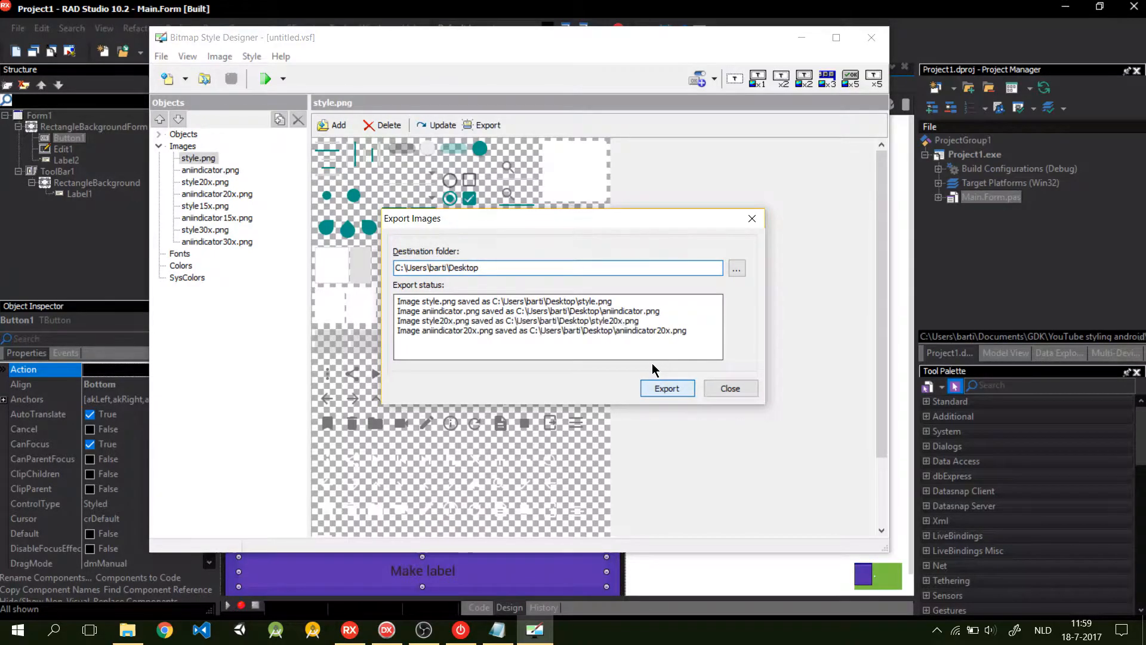
pyautogui.click(667, 388)
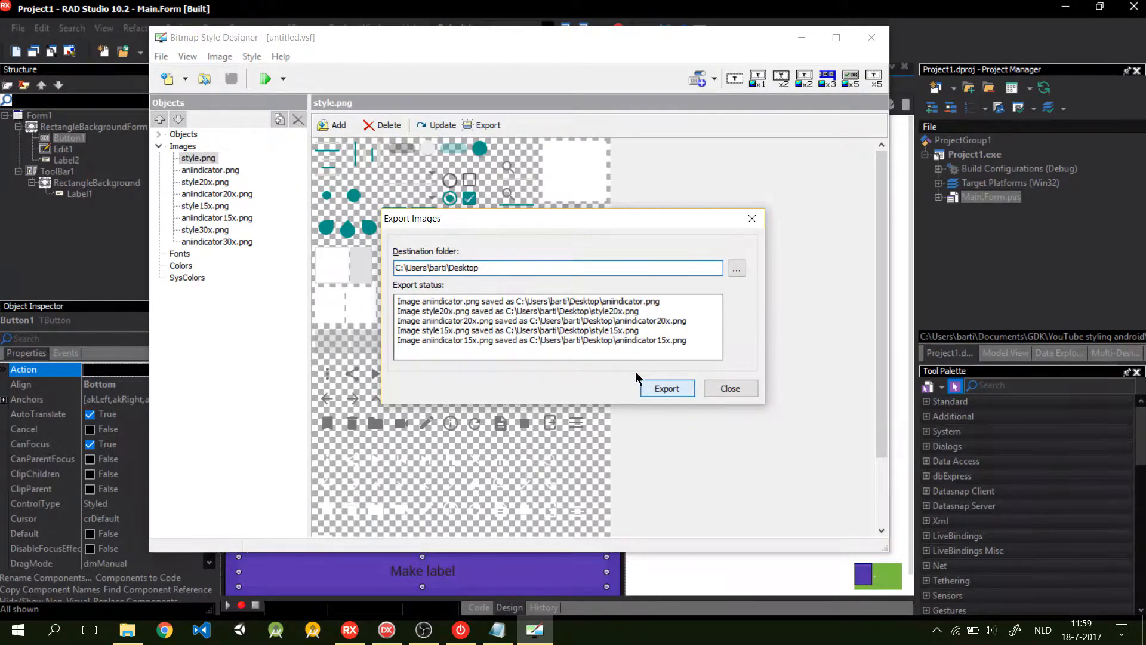
pyautogui.click(666, 388)
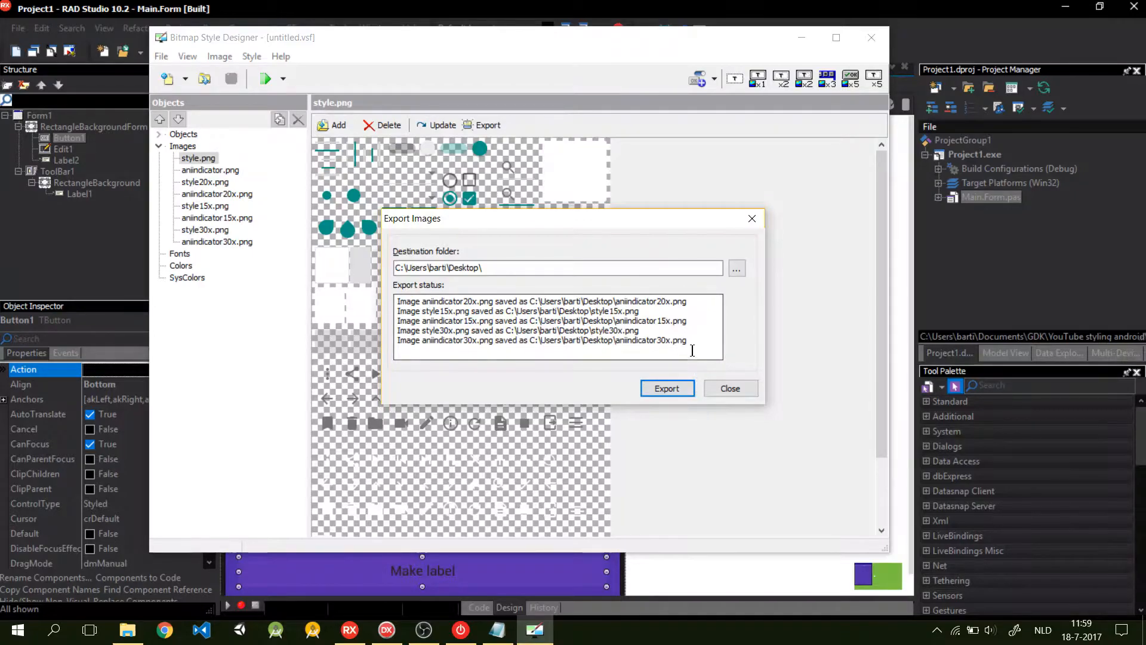
pyautogui.click(730, 388)
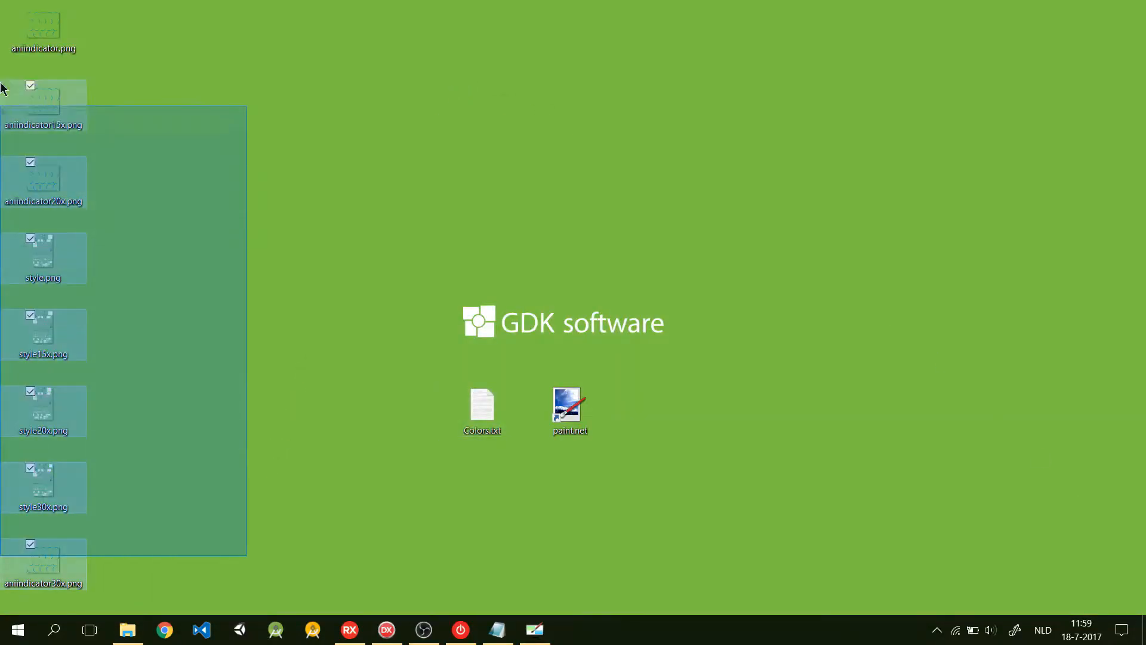
pyautogui.click(287, 13)
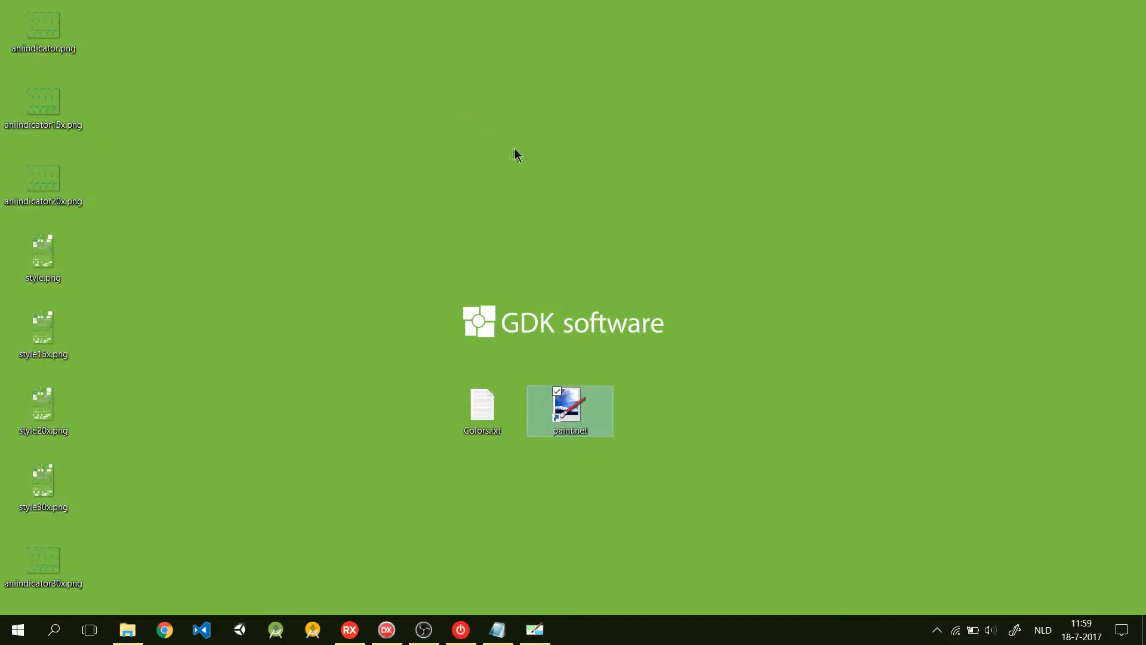
# - Launch paint.net, open the exported style PNGs from Bureaublad, and view style.png
pyautogui.doubleClick(570, 409)
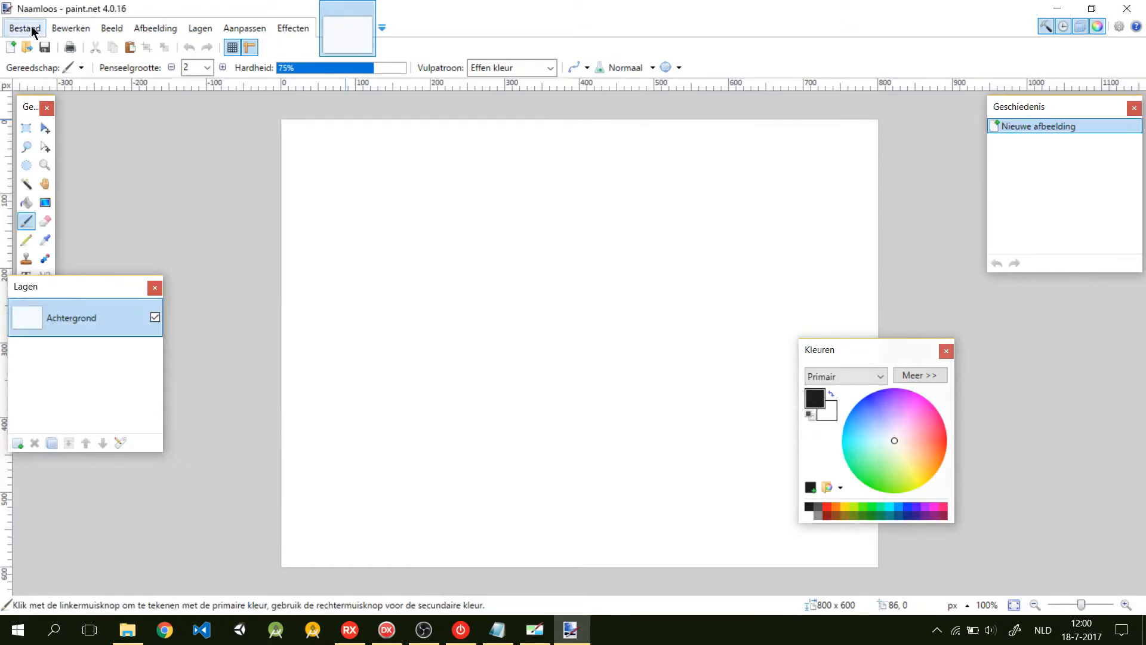
pyautogui.click(23, 28)
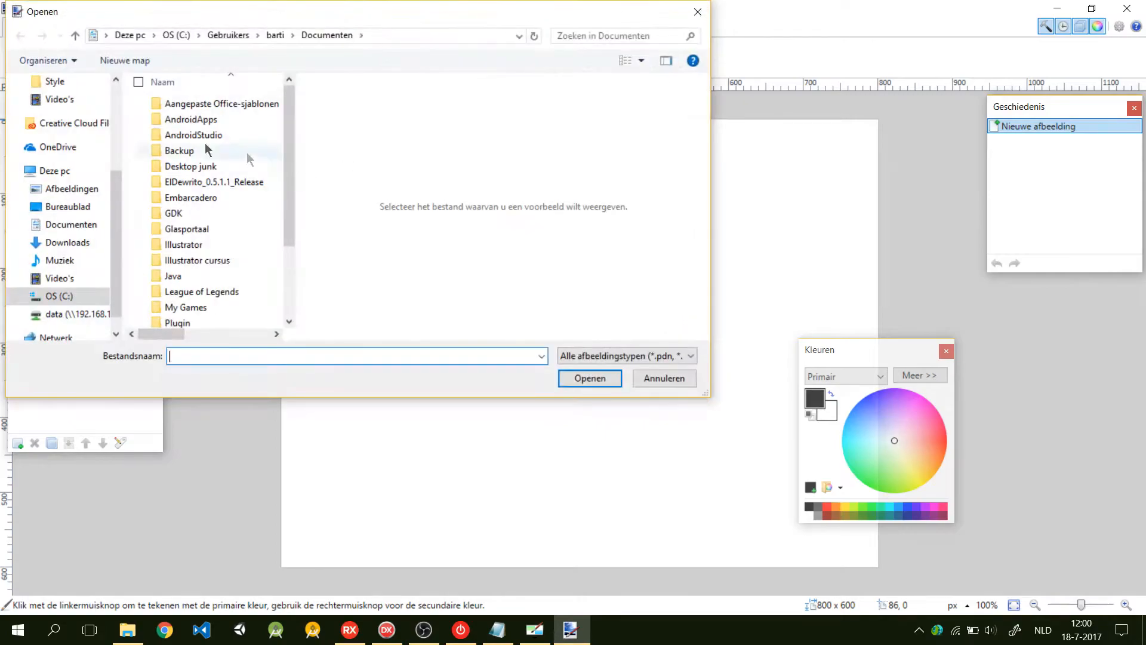
pyautogui.click(65, 207)
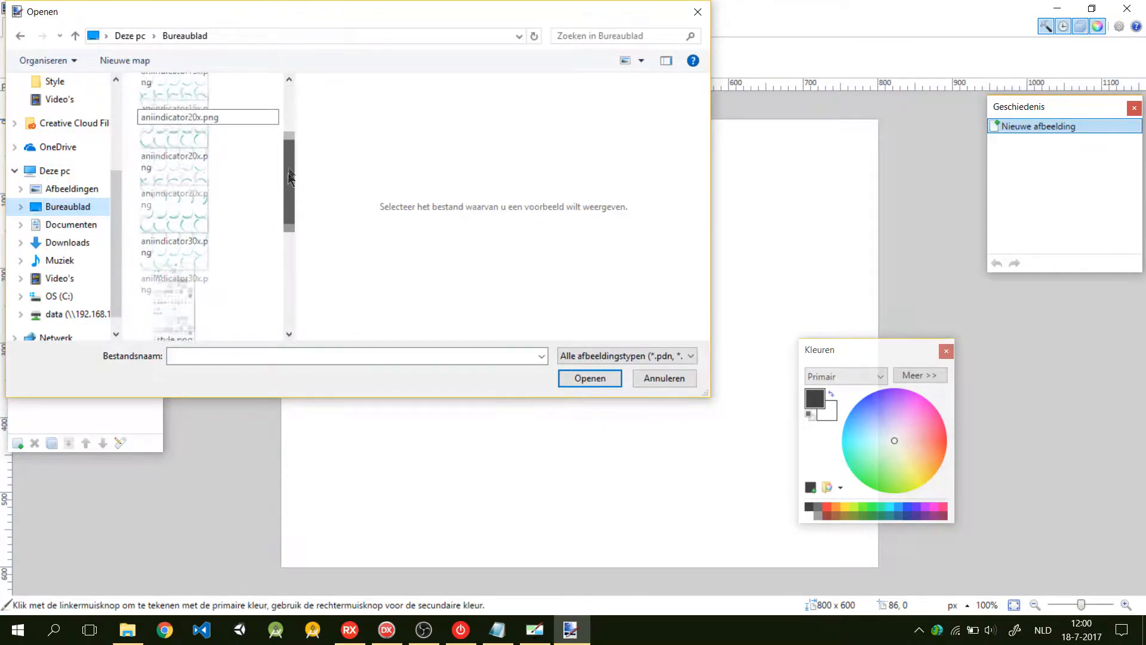
pyautogui.click(174, 125)
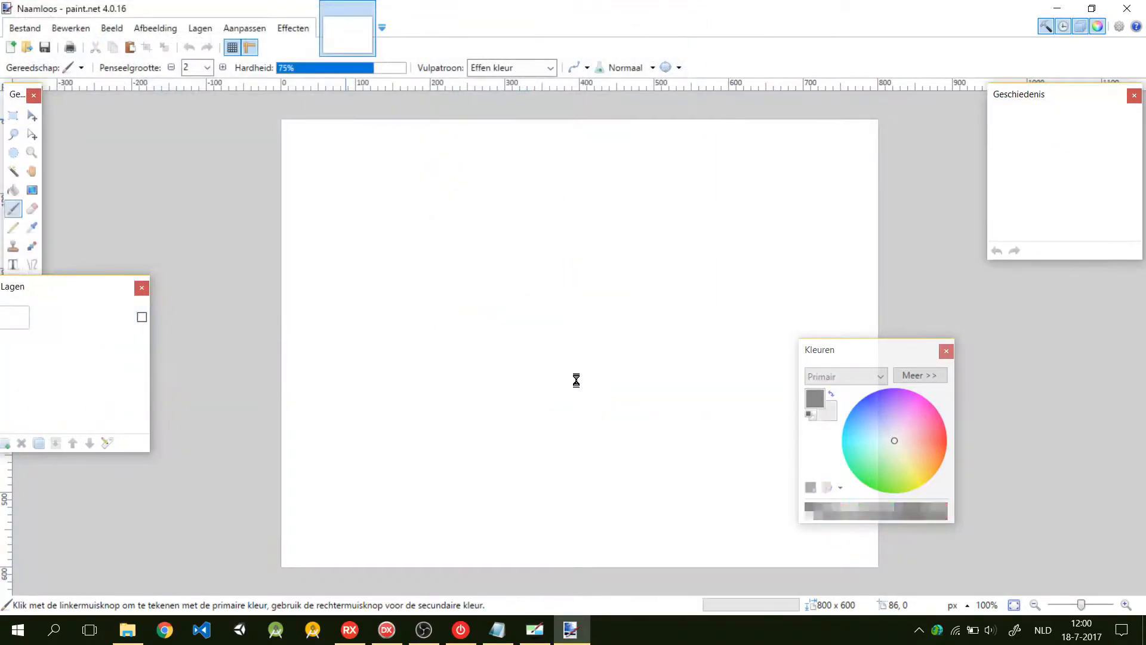
pyautogui.click(121, 629)
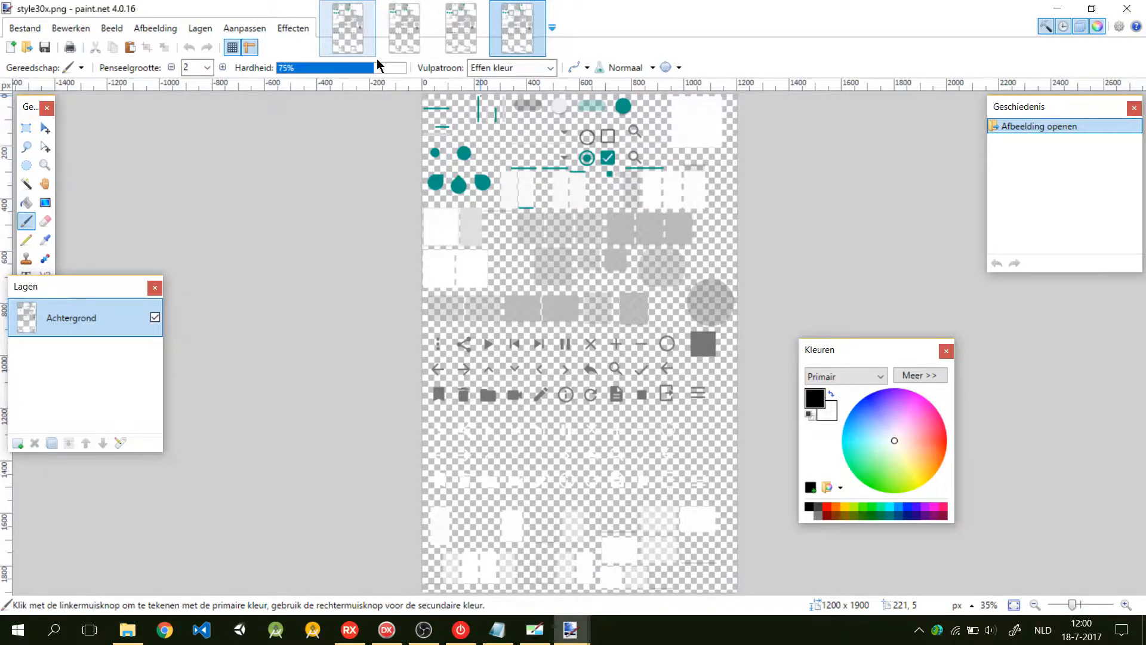
pyautogui.click(348, 25)
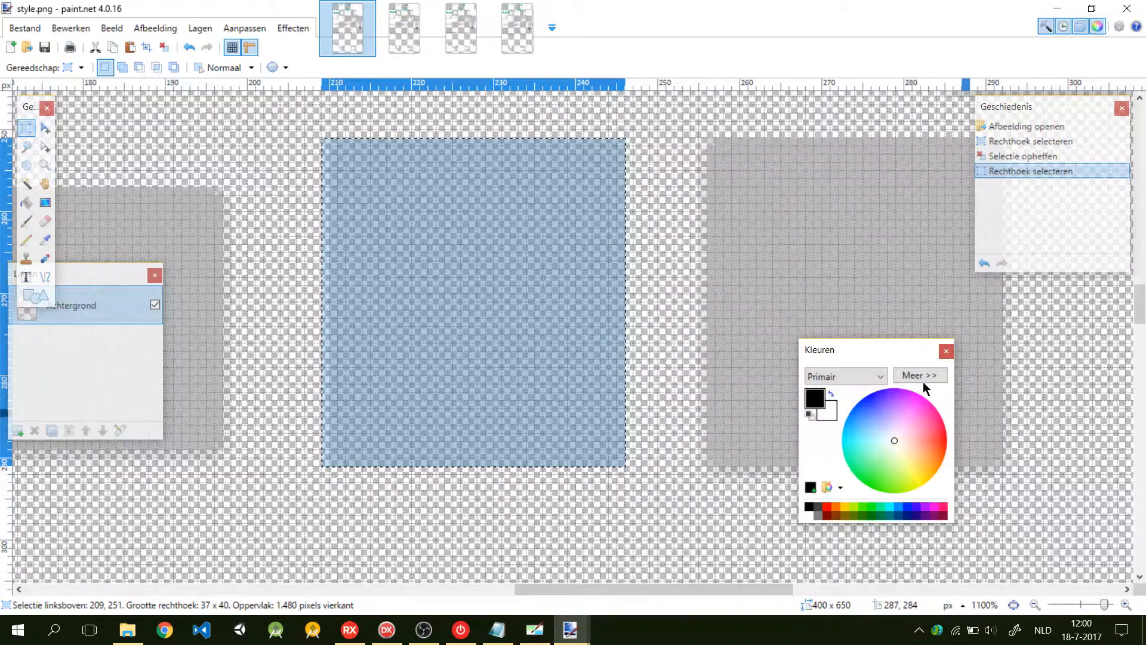
# - Fill the two grey button squares with purple #673AB7 and darker #512DA8
pyautogui.click(920, 375)
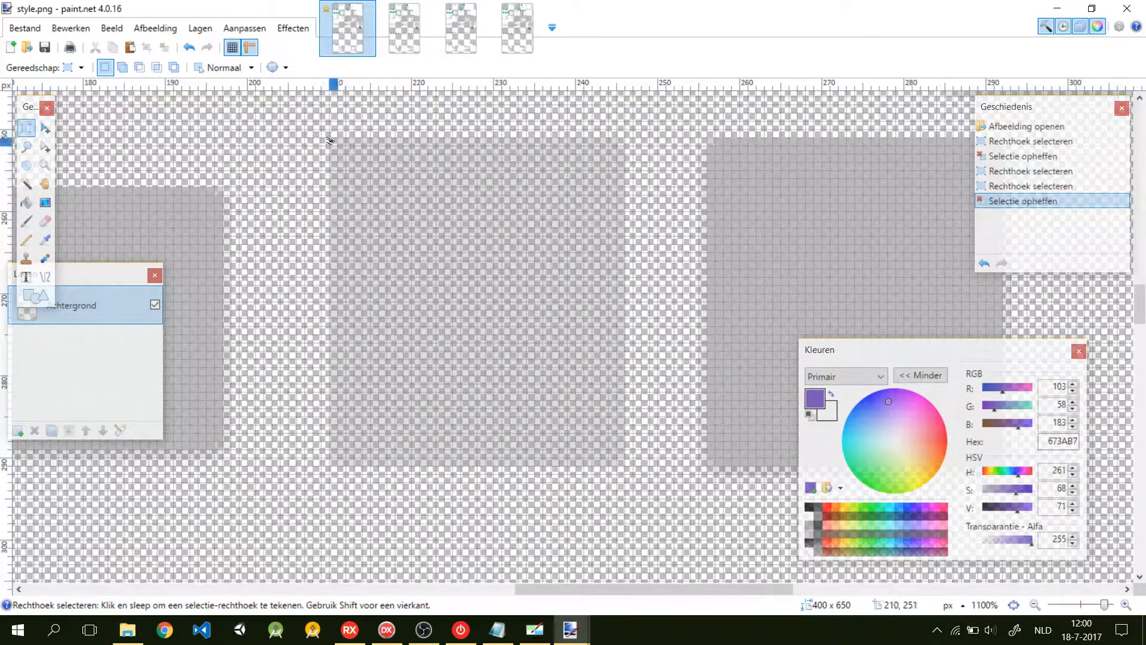
pyautogui.moveTo(332, 139); pyautogui.dragTo(626, 466)
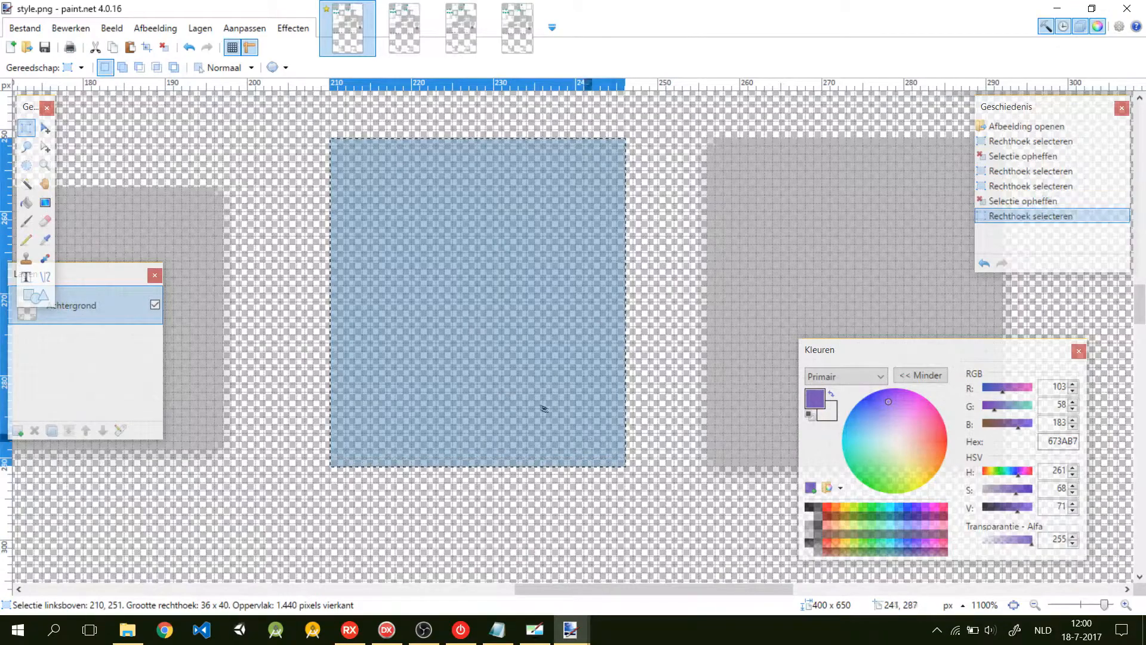
pyautogui.click(27, 203)
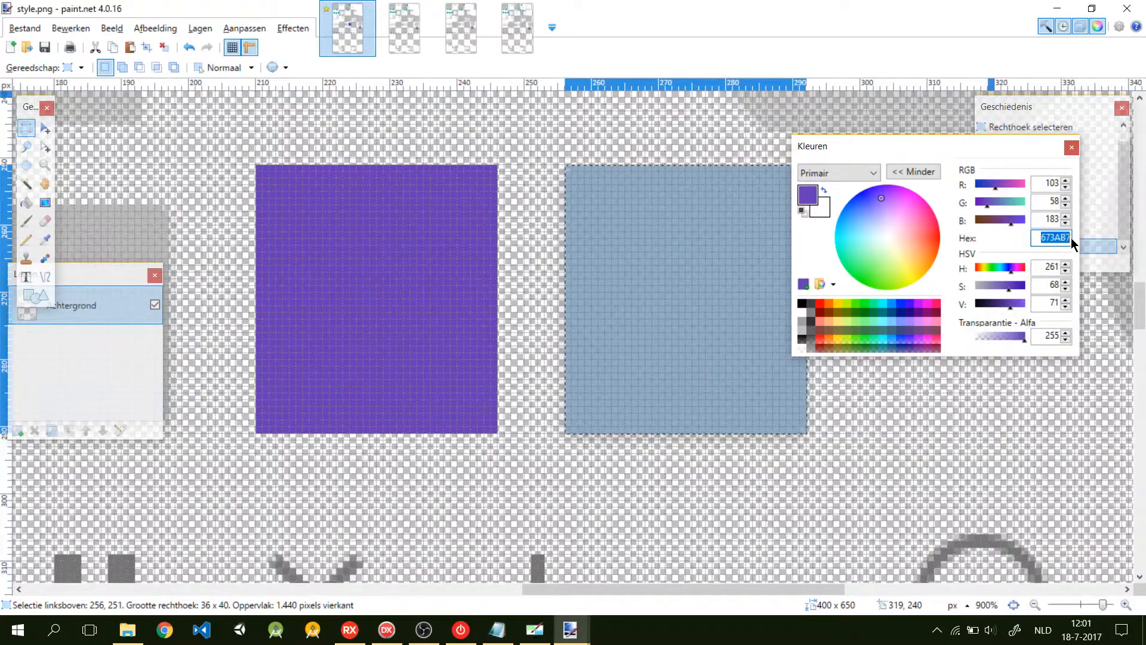
pyautogui.click(26, 202)
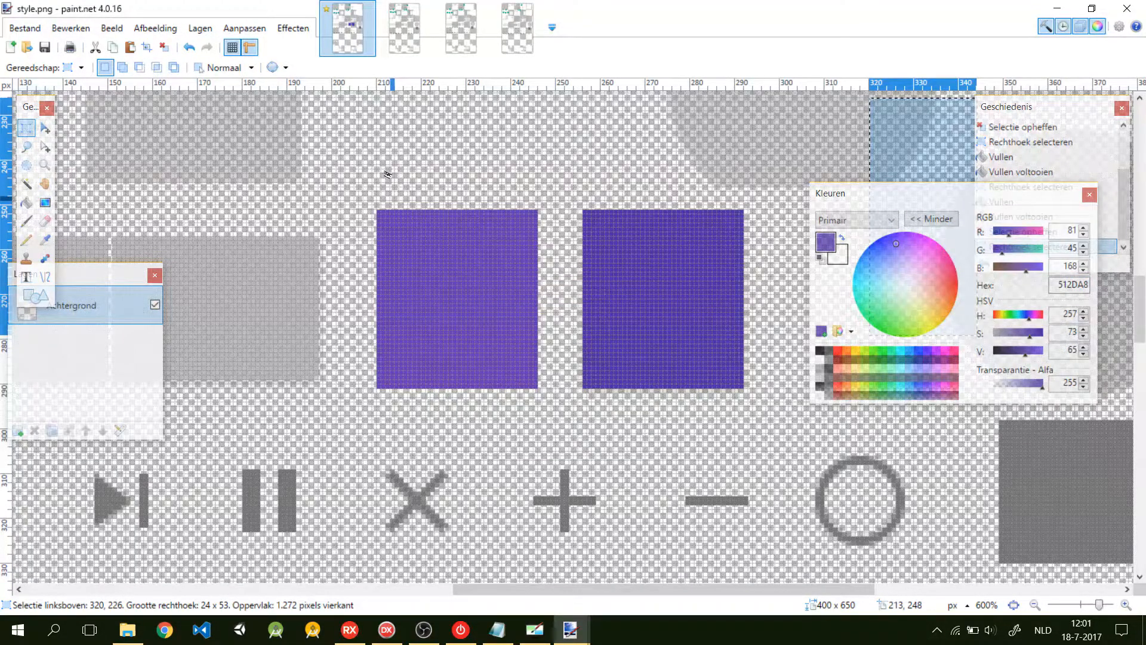
pyautogui.click(403, 27)
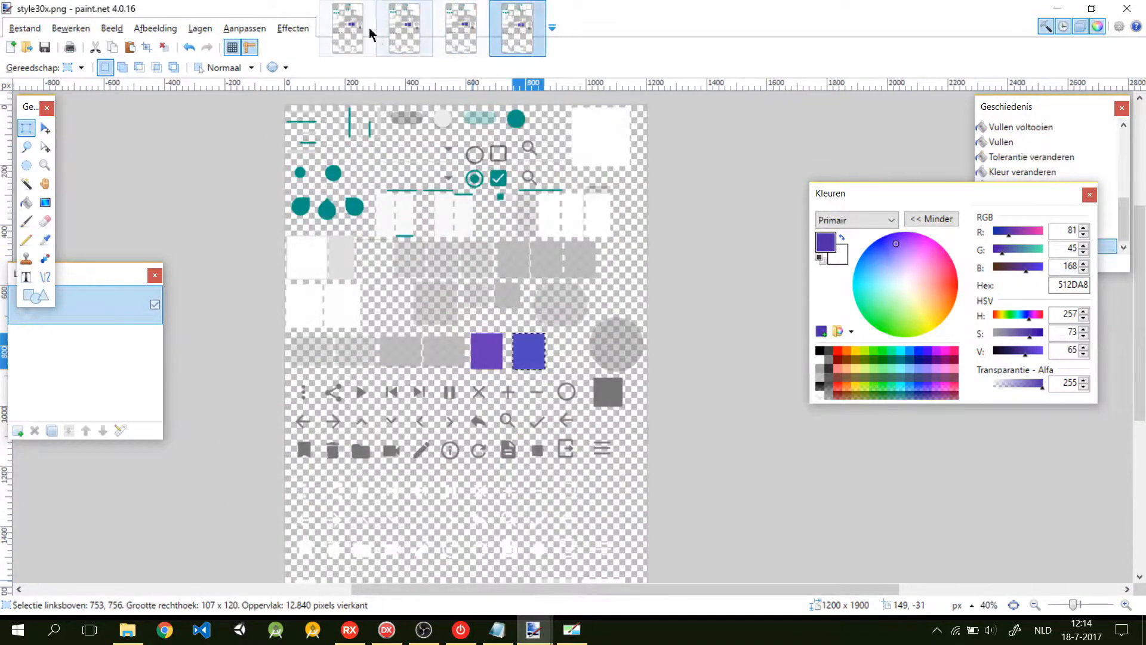
# - Switch to the style30x.png image to see its purple button squares
pyautogui.click(347, 21)
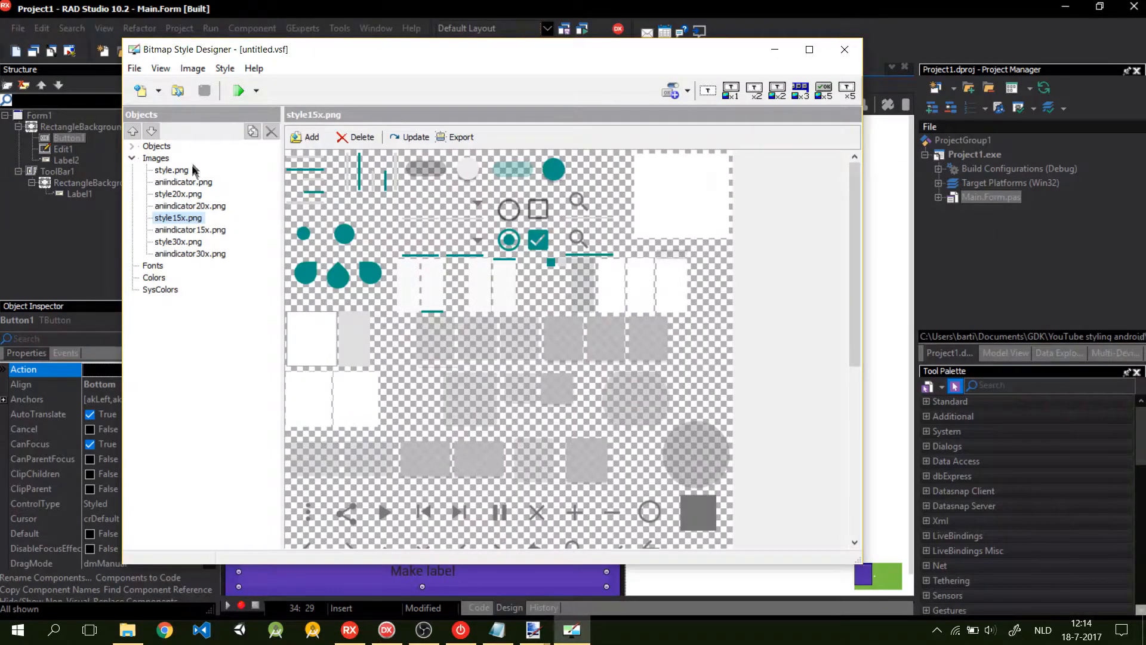
# - Replace style.png in the bitmap style with the edited version from the Desktop
pyautogui.click(172, 170)
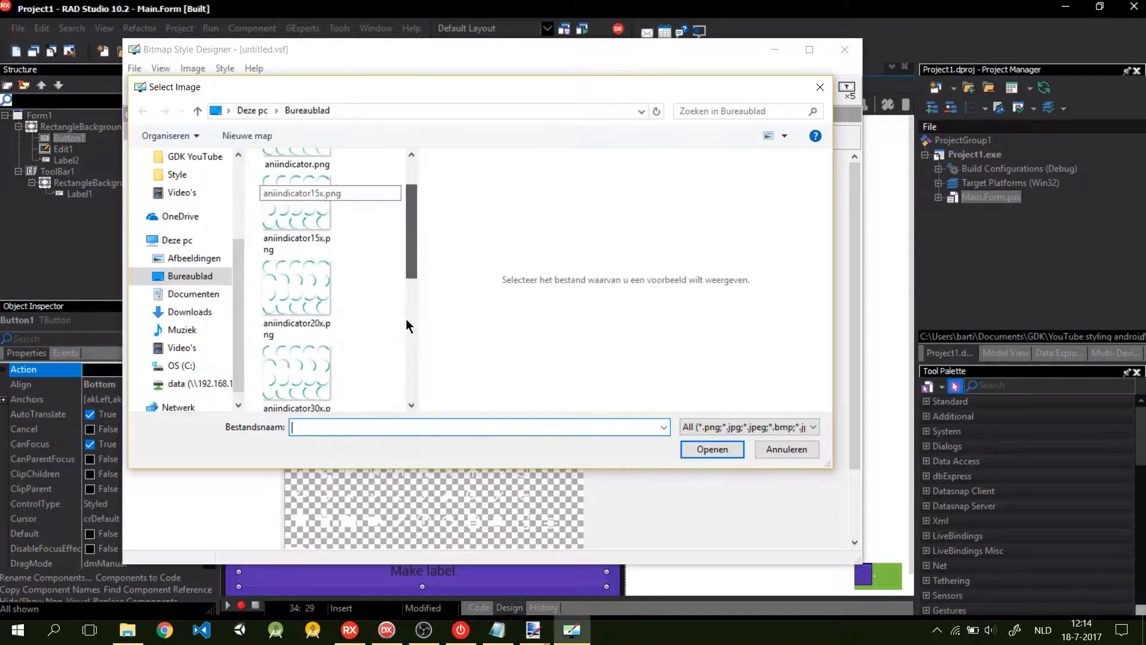
pyautogui.scroll(-3)
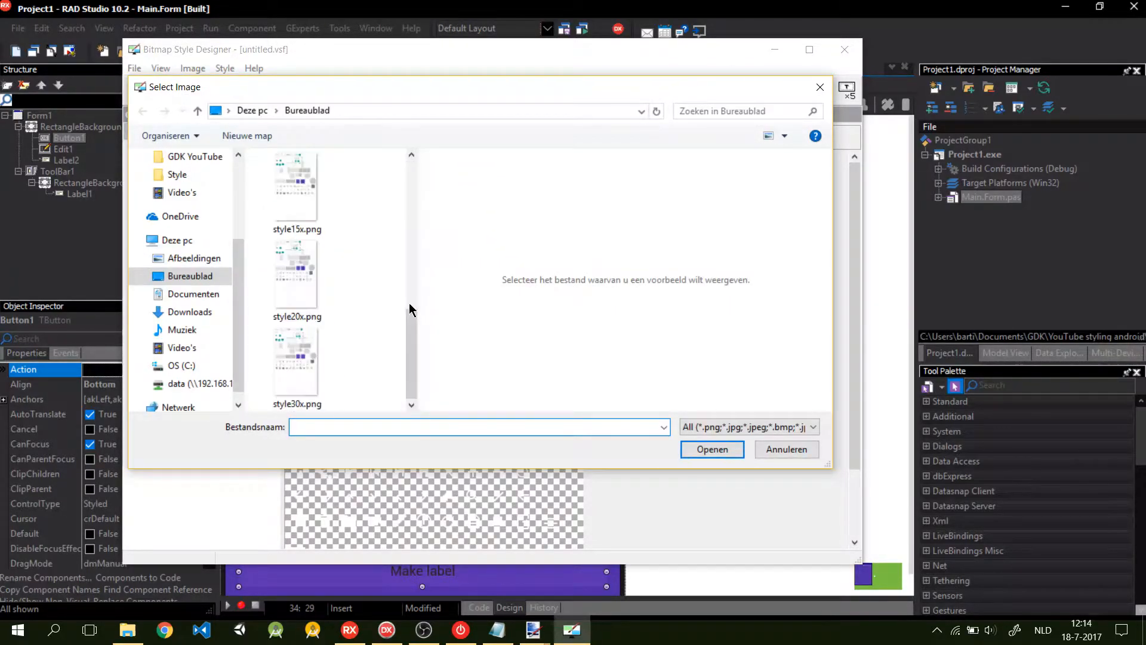
pyautogui.click(297, 220)
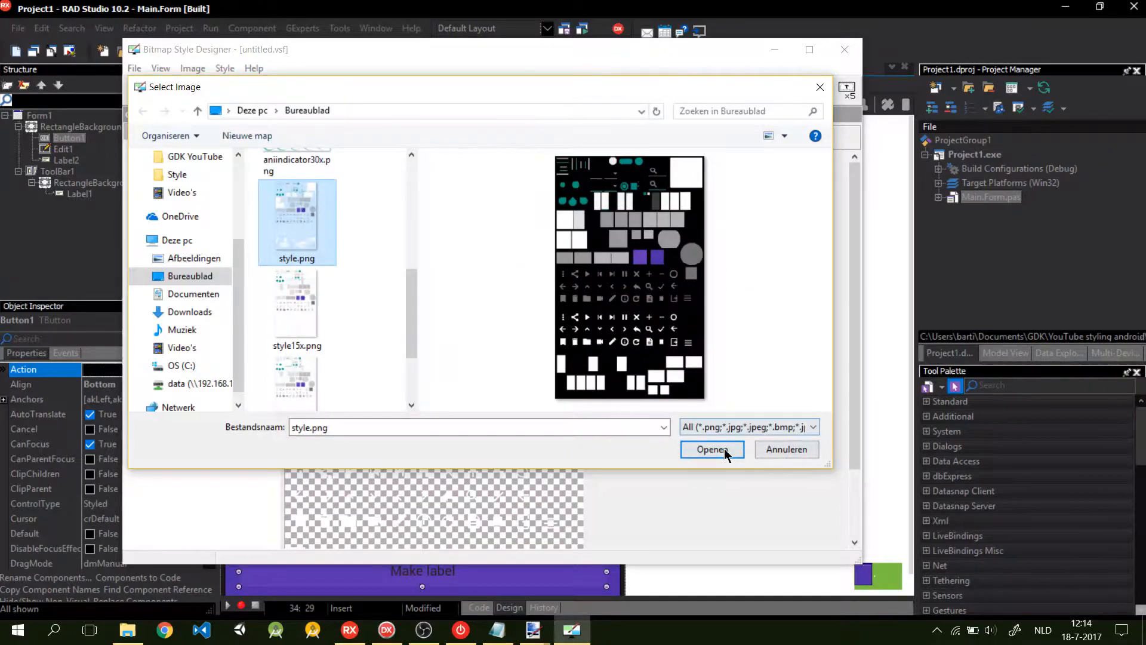
pyautogui.click(712, 448)
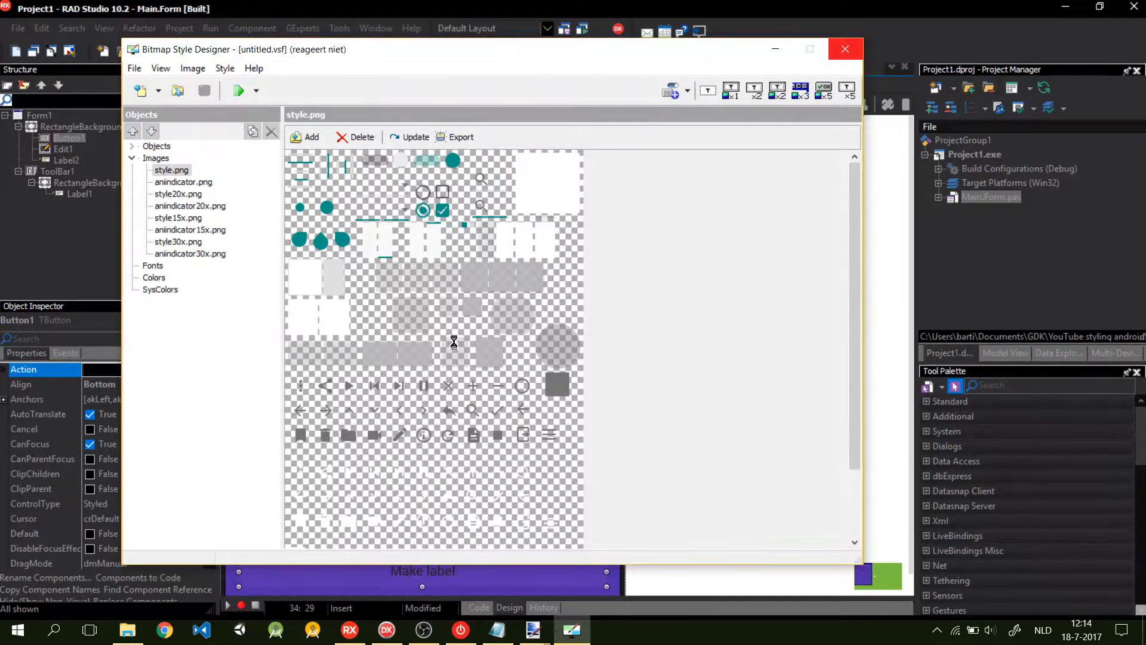
pyautogui.moveTo(447, 93)
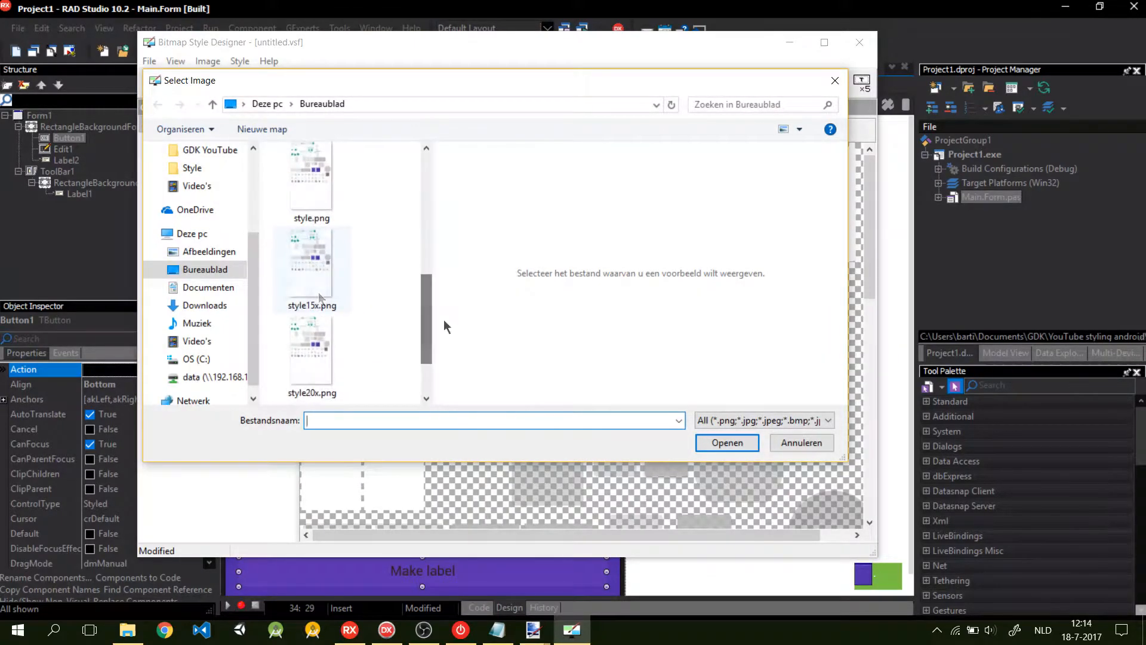
pyautogui.doubleClick(312, 349)
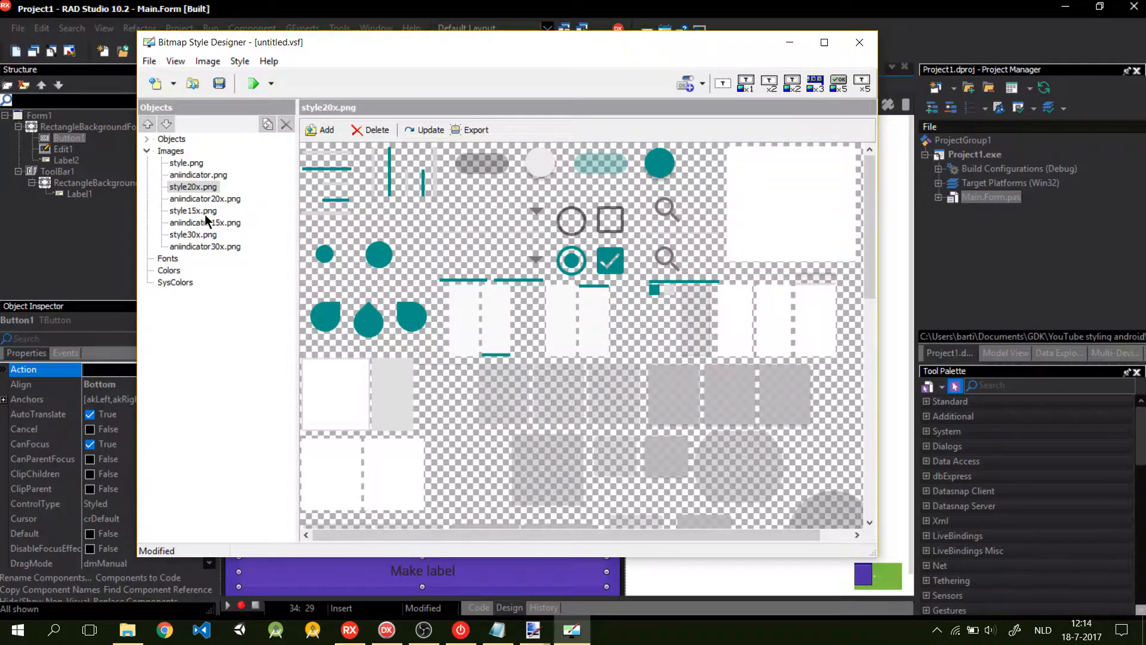
# - Update style15x.png and style30x.png with their edited Desktop files
pyautogui.click(193, 210)
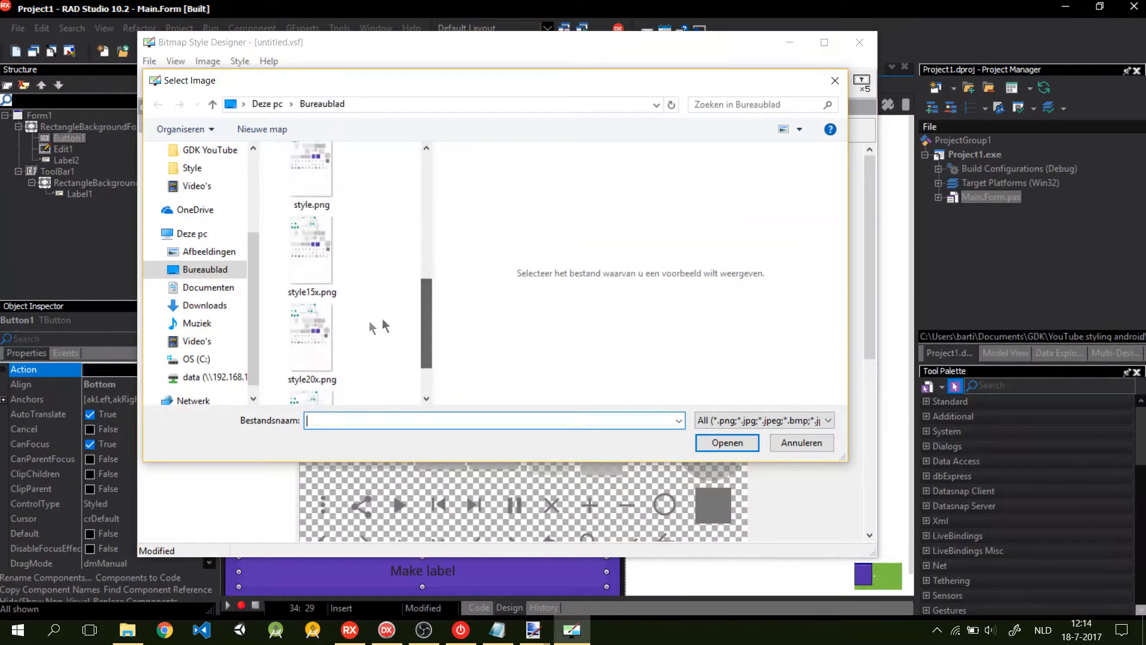
pyautogui.click(726, 443)
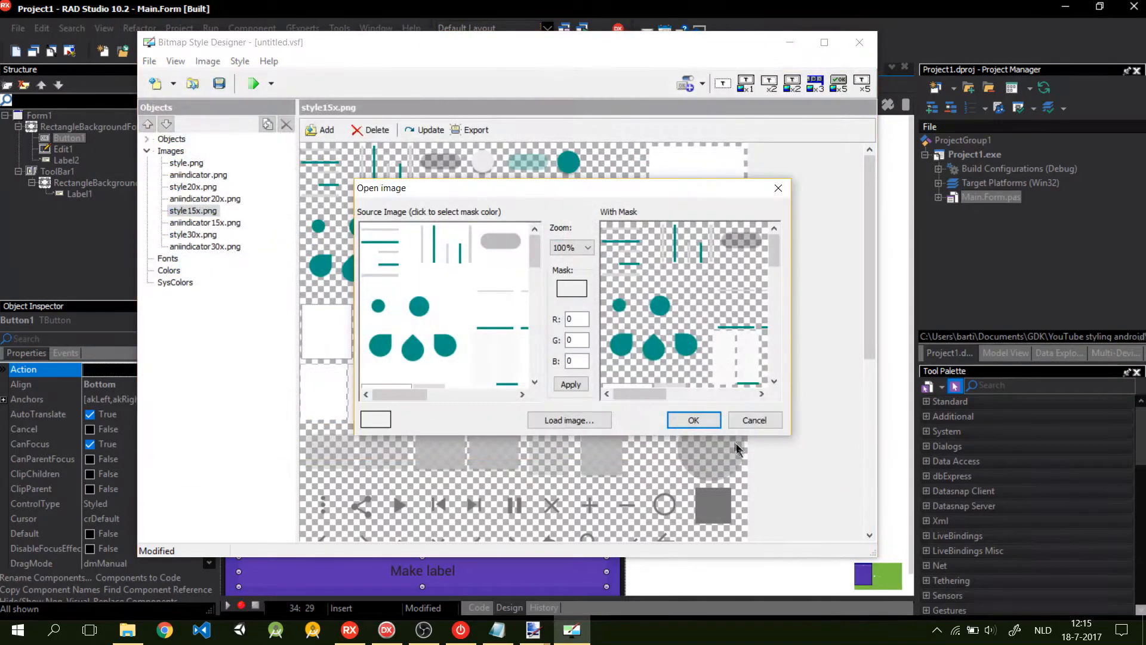
pyautogui.click(694, 420)
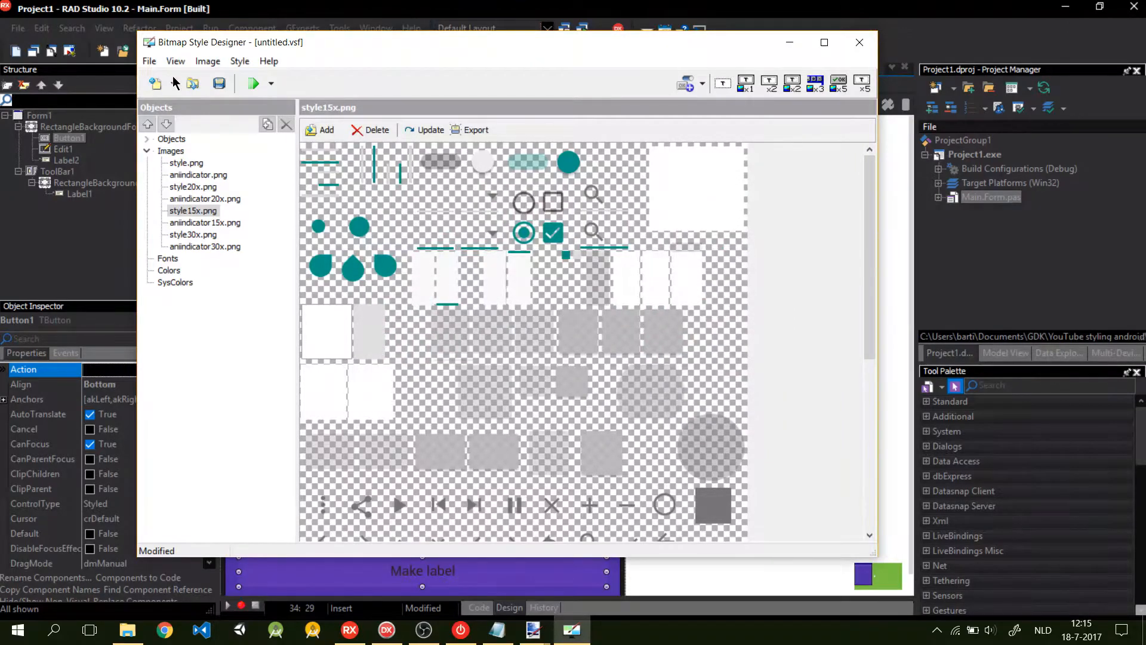
pyautogui.click(193, 235)
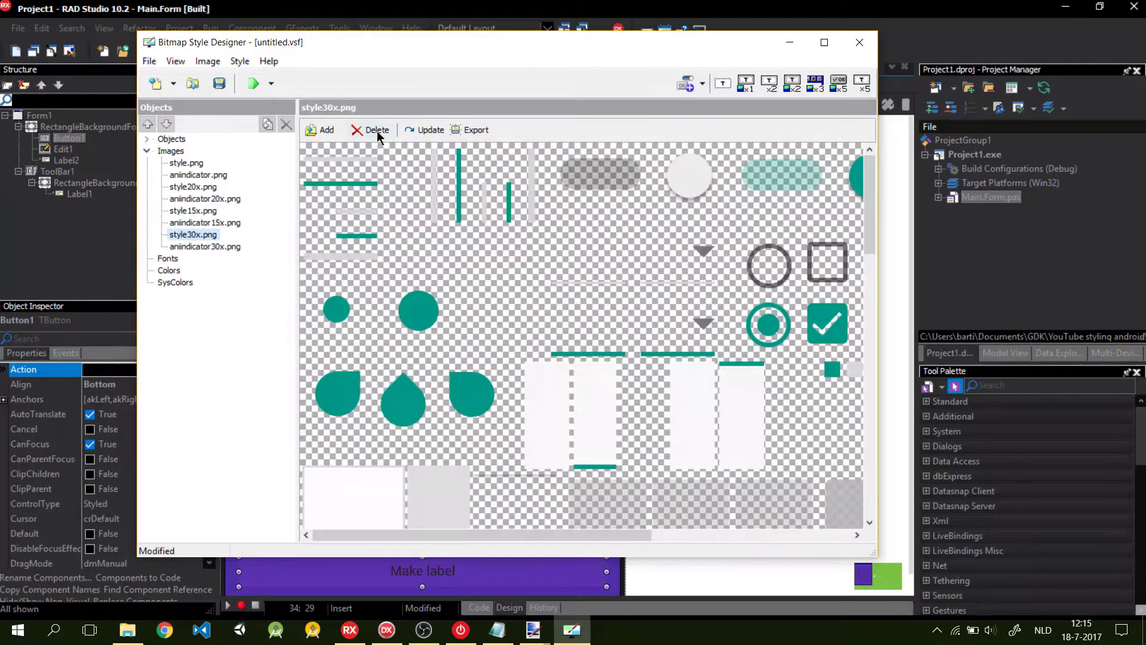
pyautogui.click(326, 131)
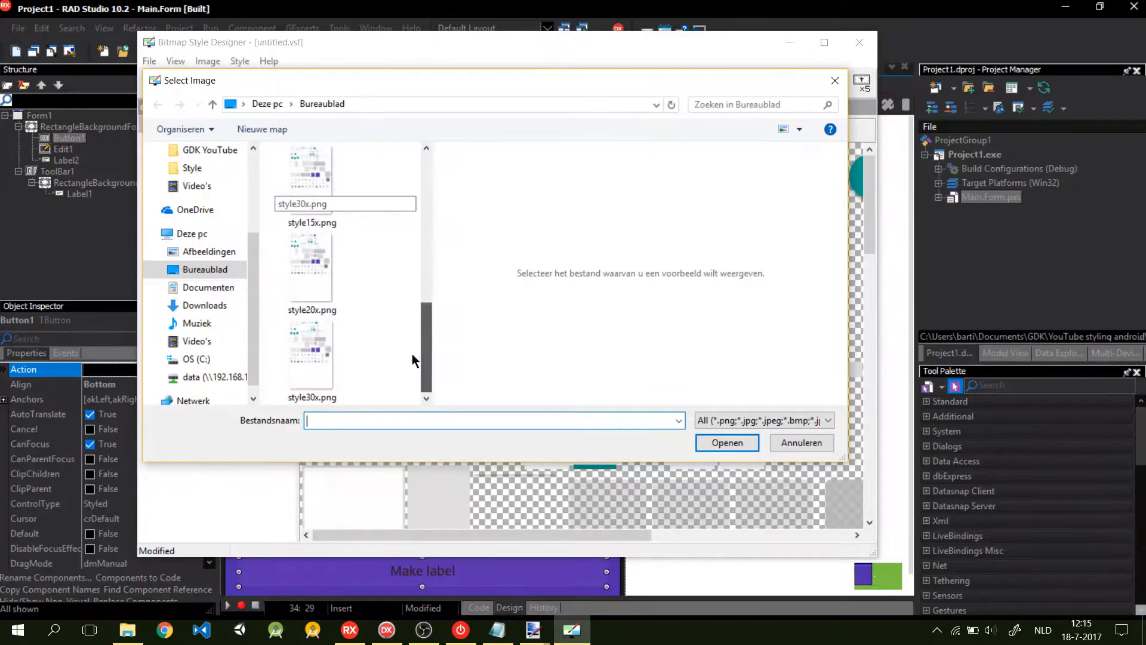
pyautogui.click(727, 443)
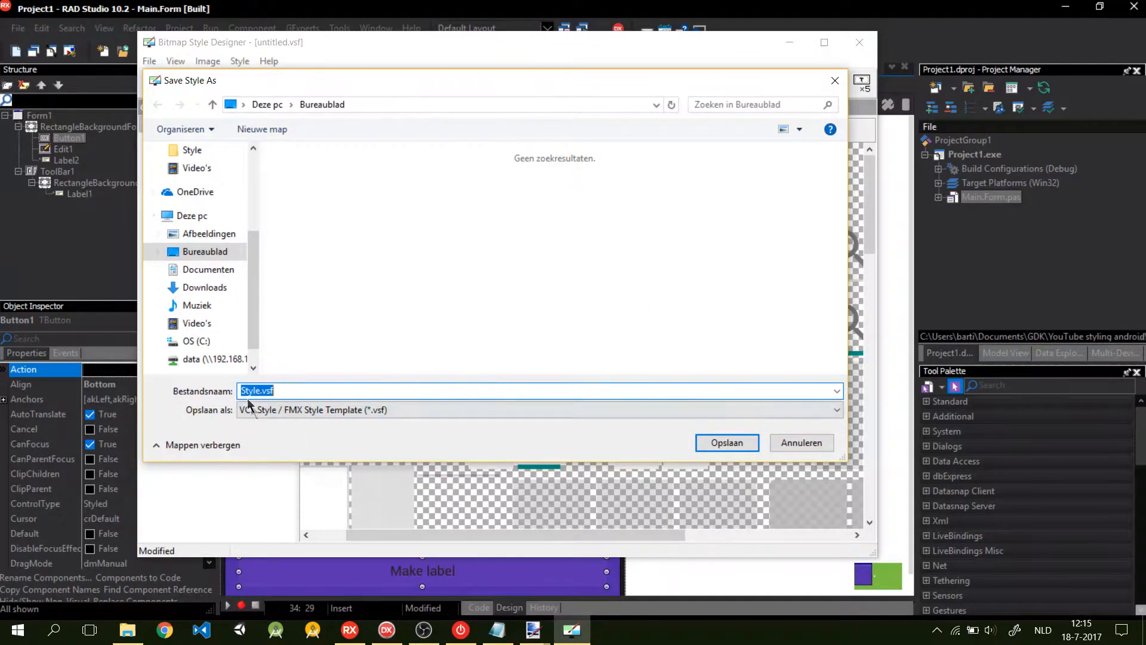
# - Save the style as Style.vsf, then Save As FireMonkey Style (*.style) on the Desktop
pyautogui.click(727, 443)
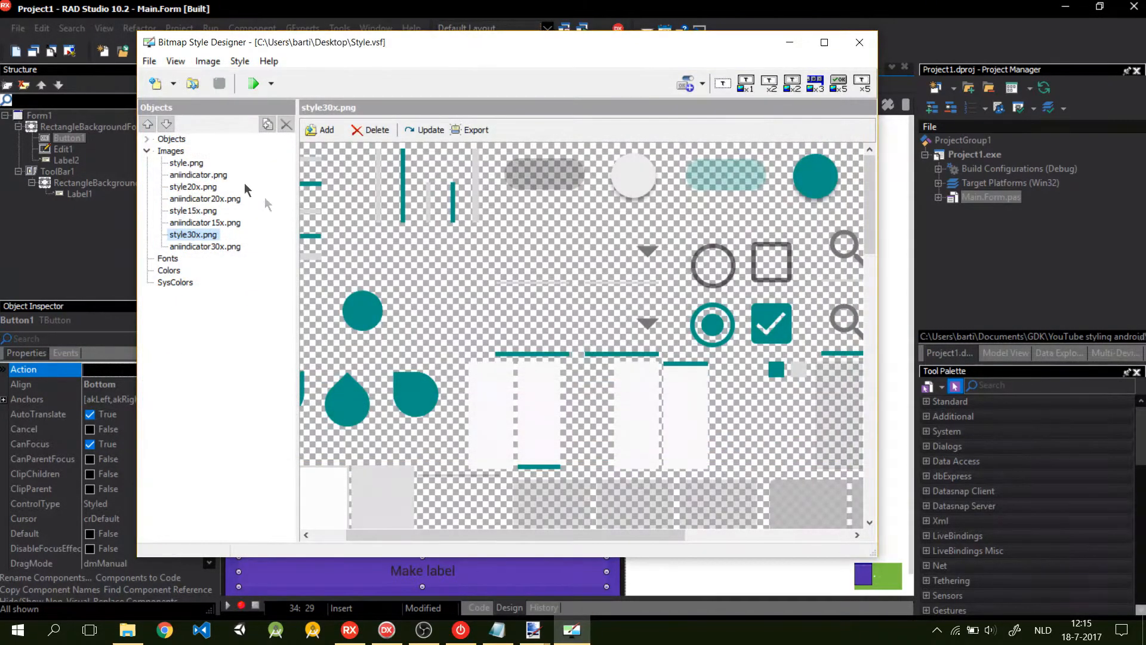
pyautogui.click(149, 60)
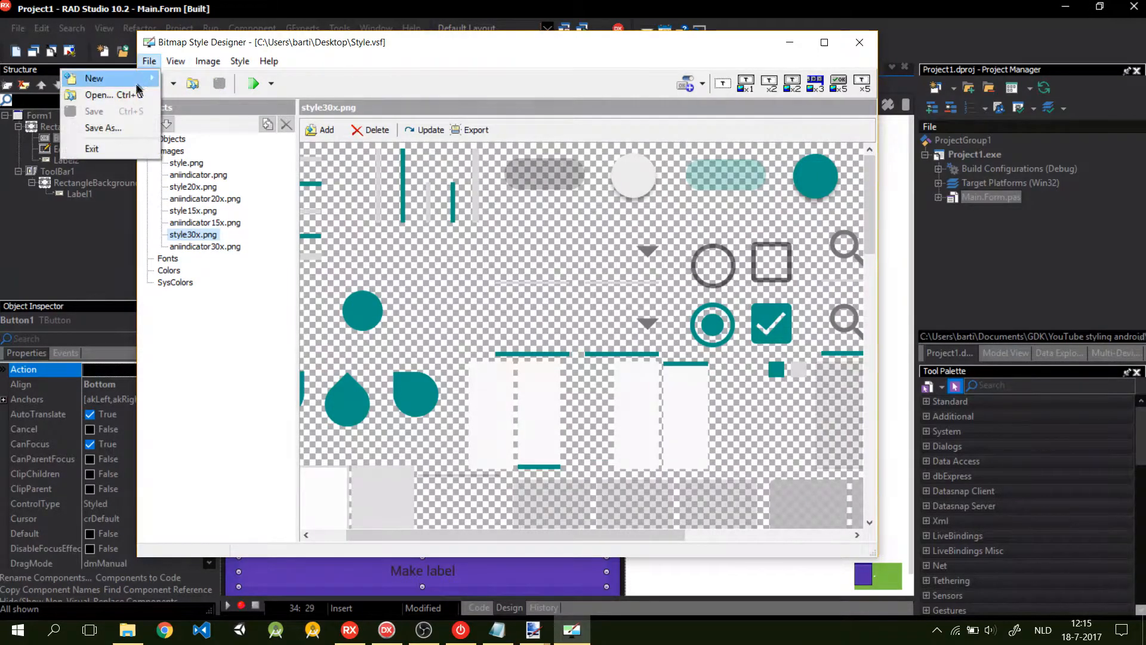
pyautogui.click(103, 128)
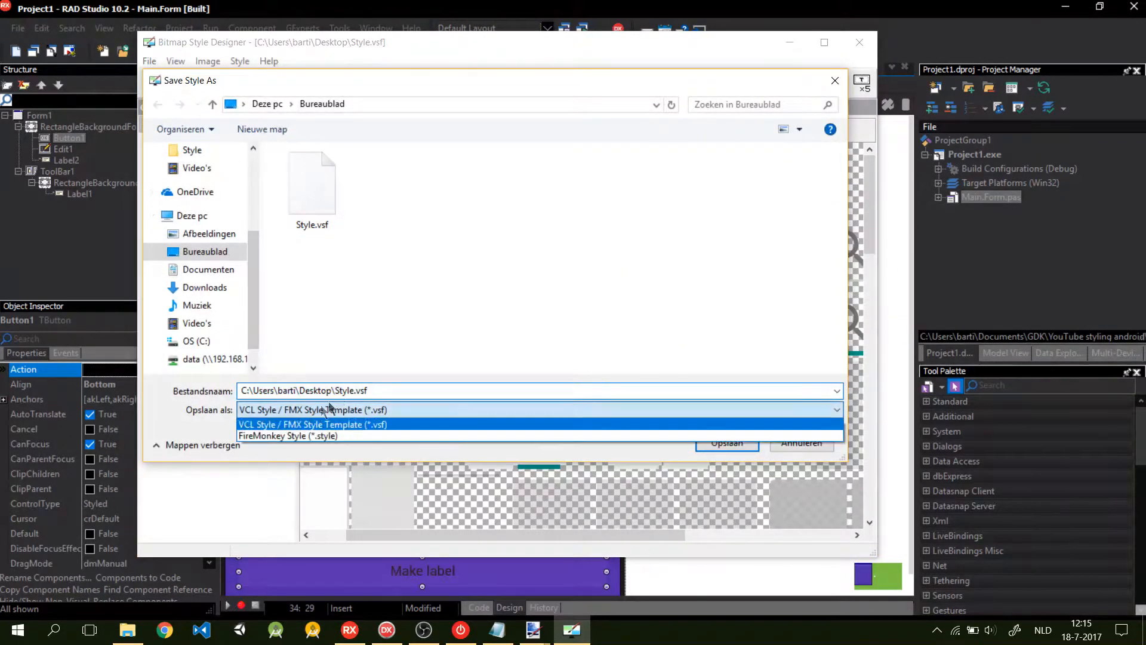
pyautogui.click(287, 436)
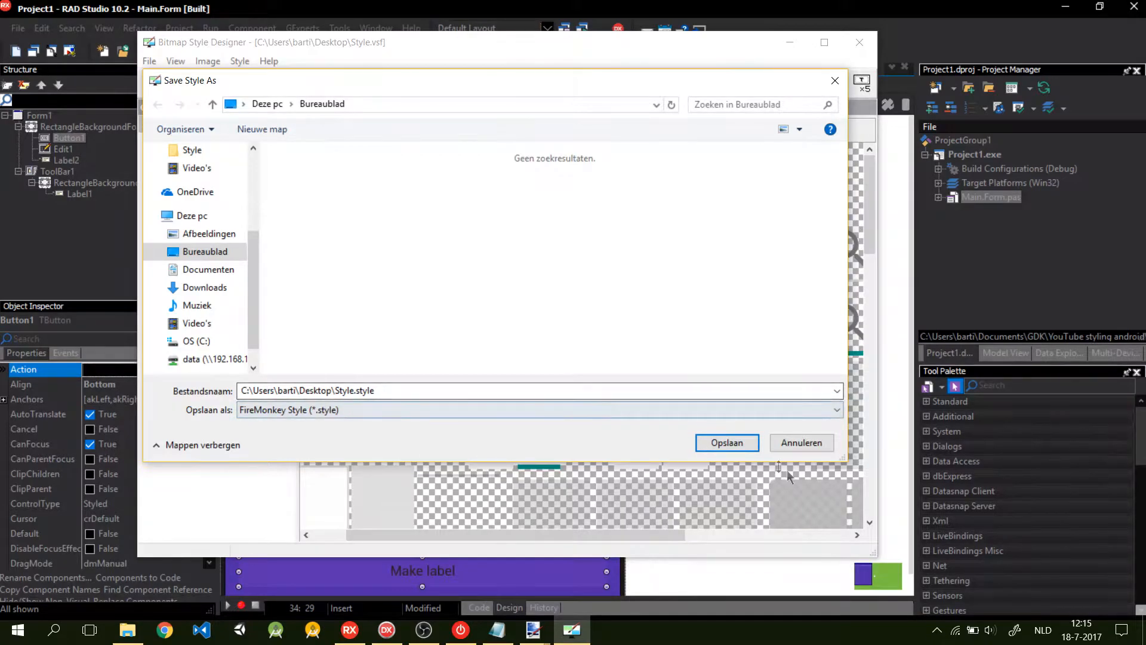
pyautogui.click(727, 443)
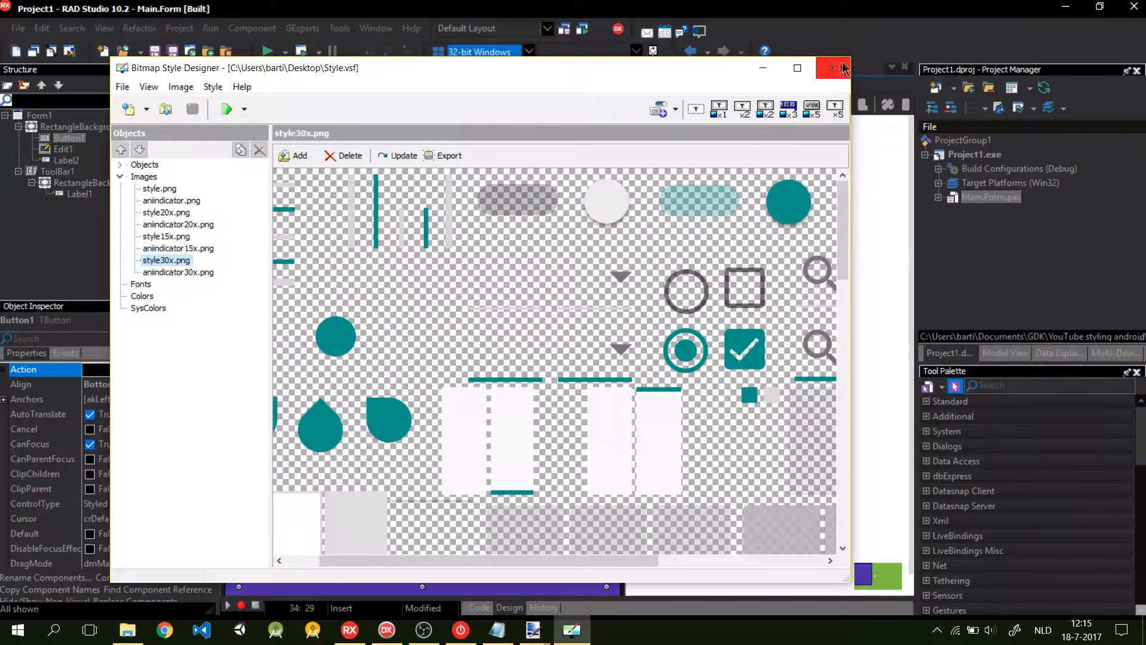
# - Close the Bitmap Style Designer, add a TStyleBook found via 'style', and enable UseStyleManager
pyautogui.click(832, 67)
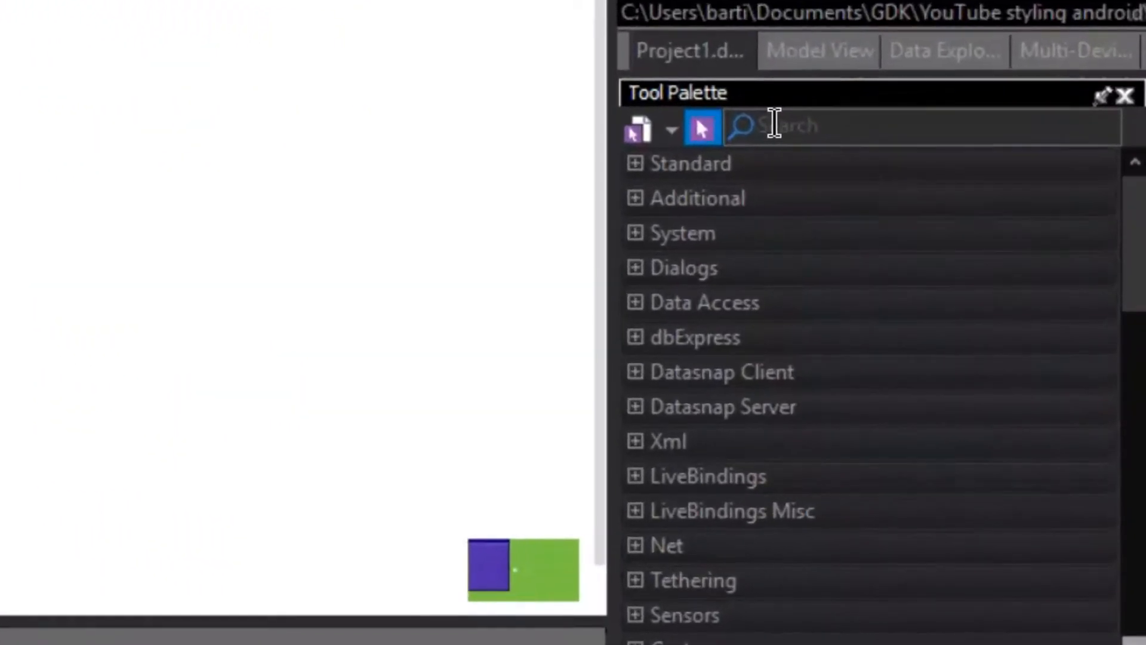
pyautogui.write('s')
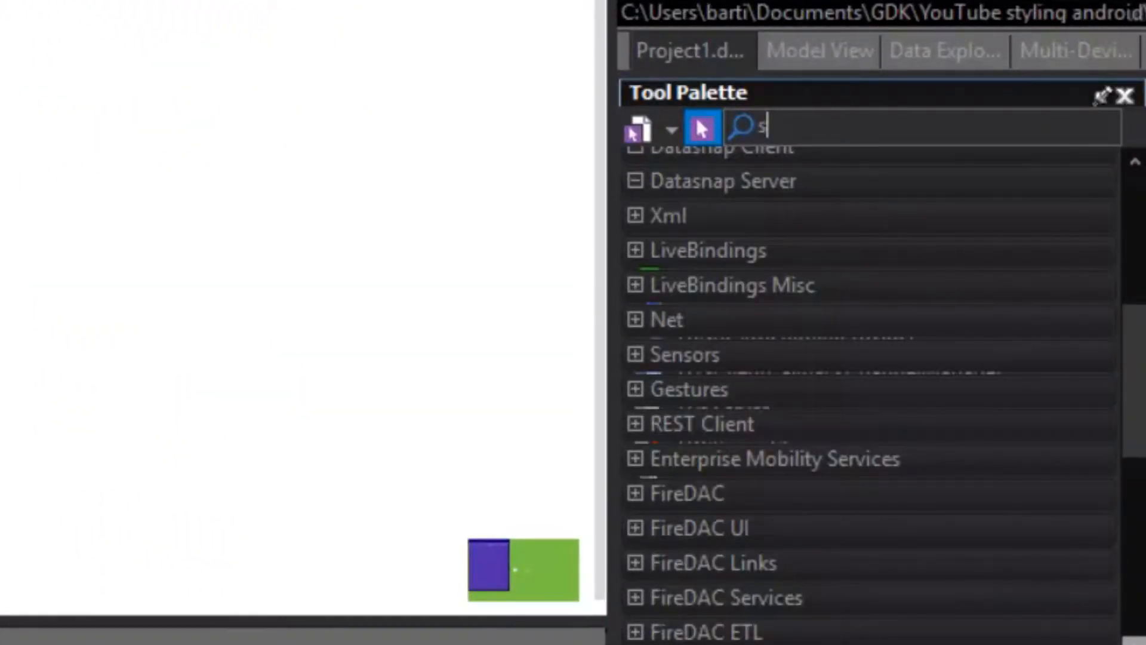
pyautogui.write('tyle')
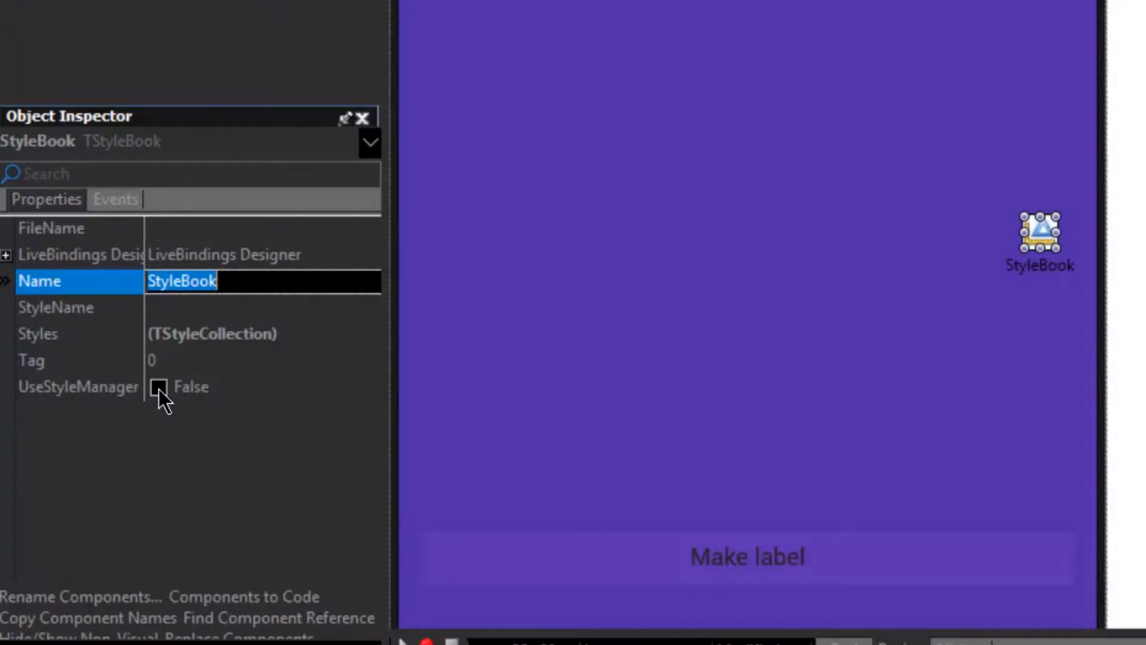
pyautogui.click(160, 387)
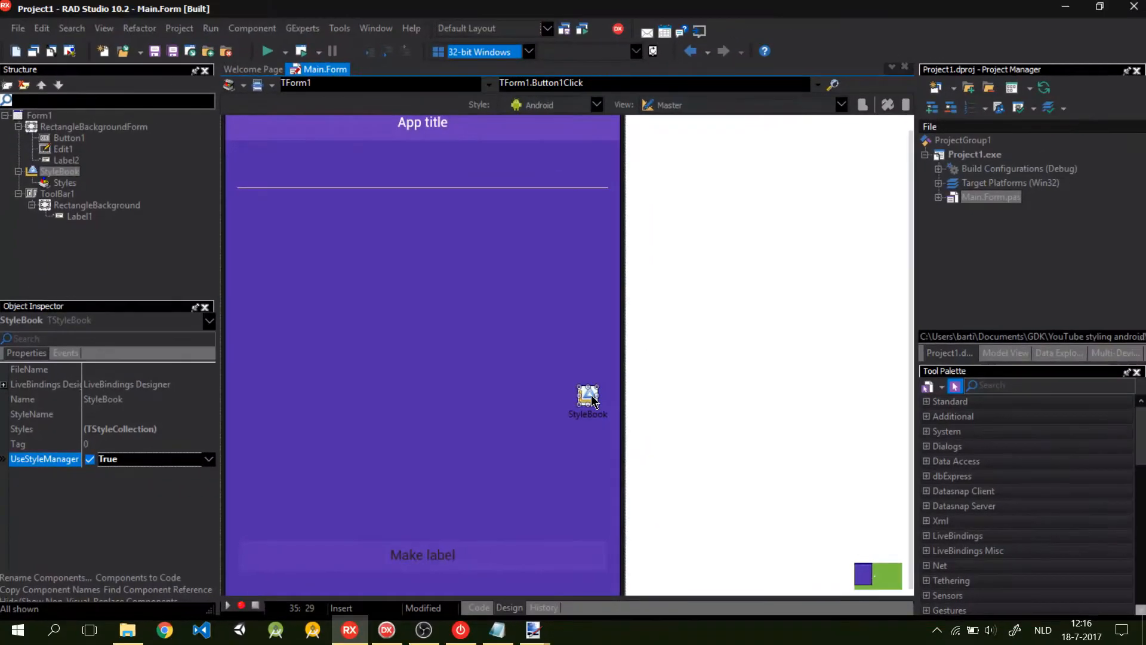
# - Open Desktop\Style.style in the StyleBook's designer, then close it and apply the changes
pyautogui.doubleClick(588, 398)
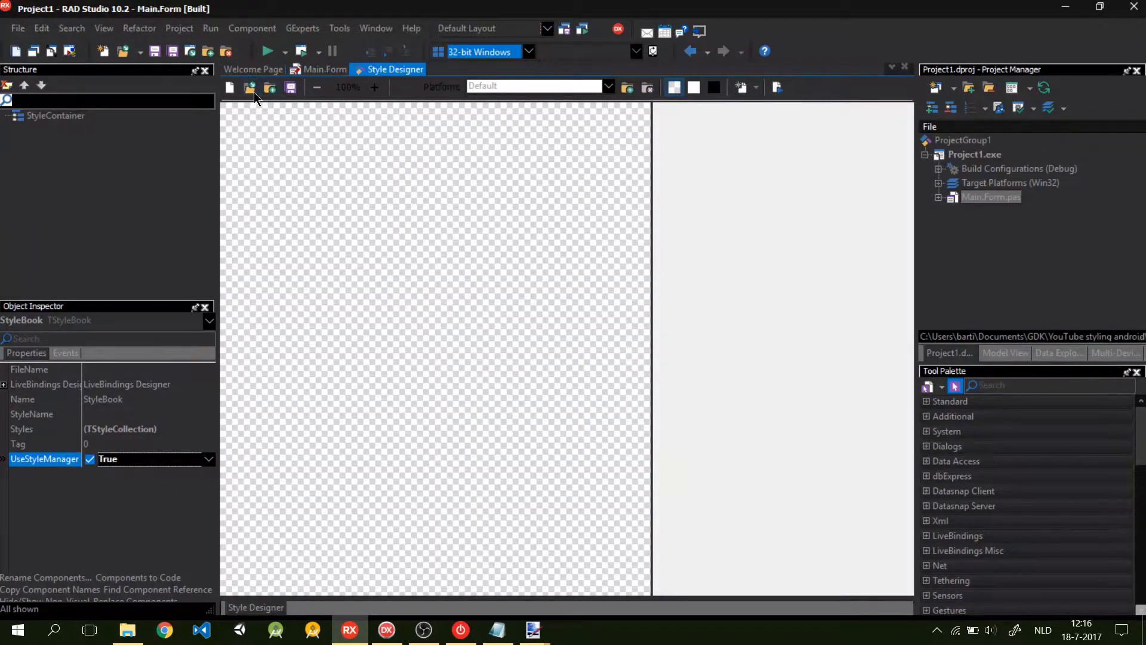
pyautogui.click(250, 87)
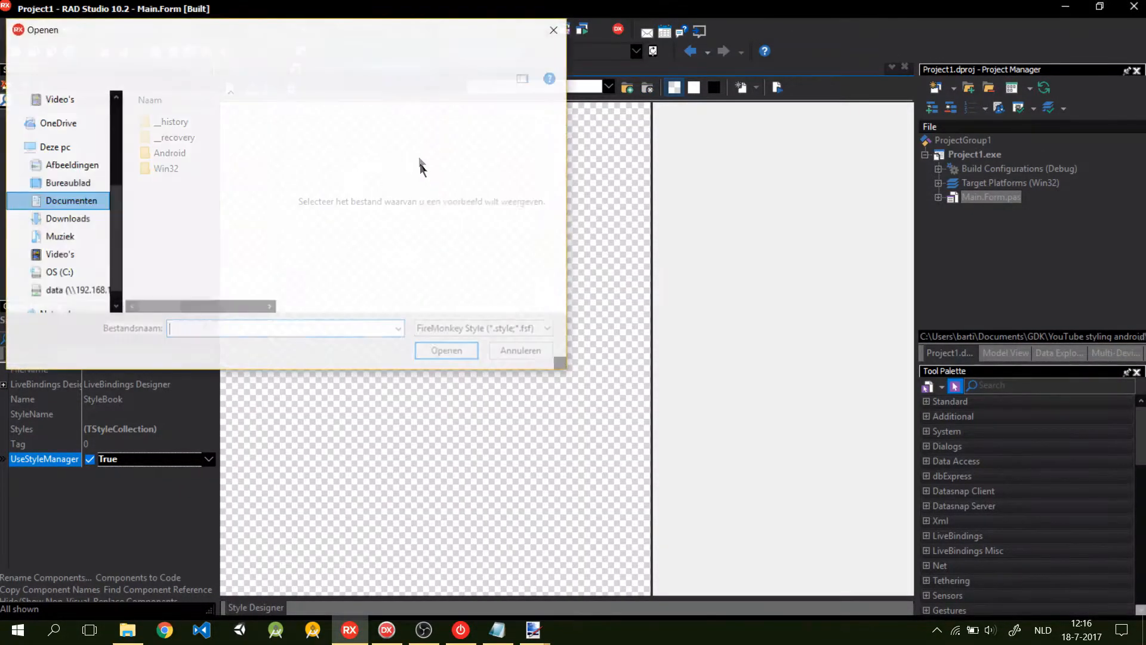
pyautogui.click(69, 182)
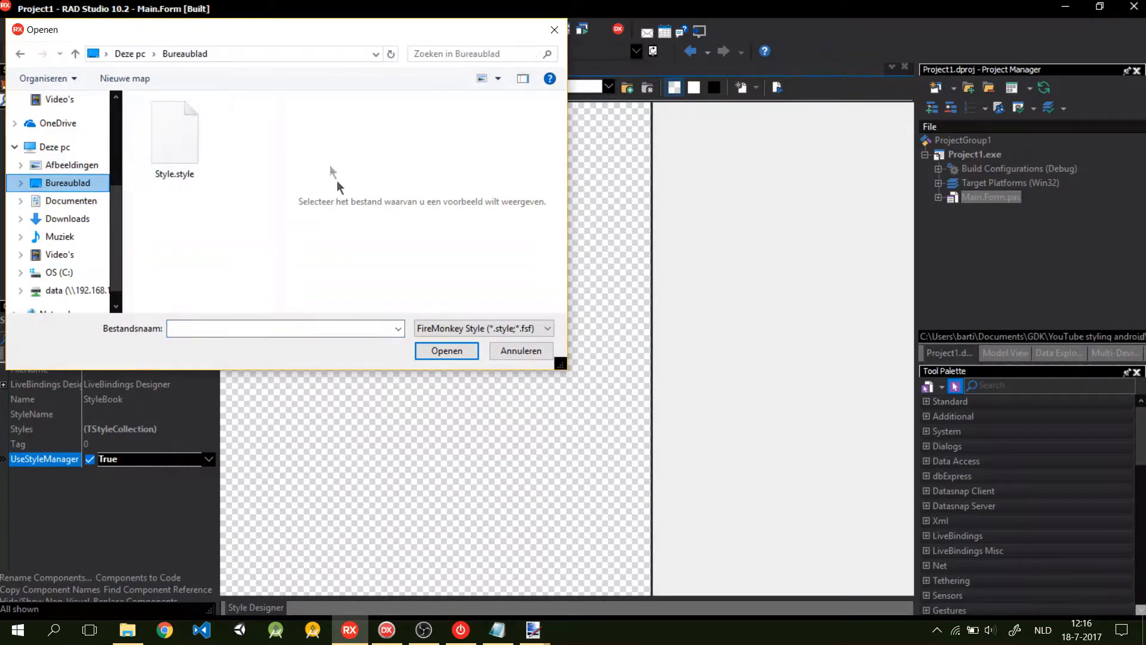
pyautogui.click(175, 131)
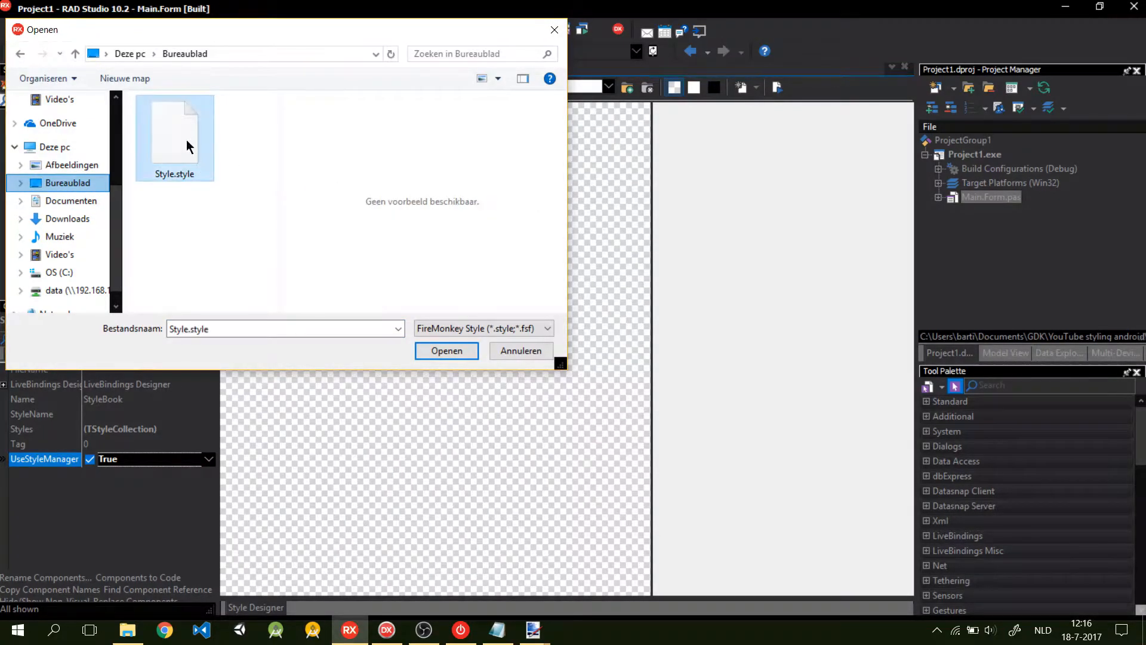
pyautogui.click(447, 350)
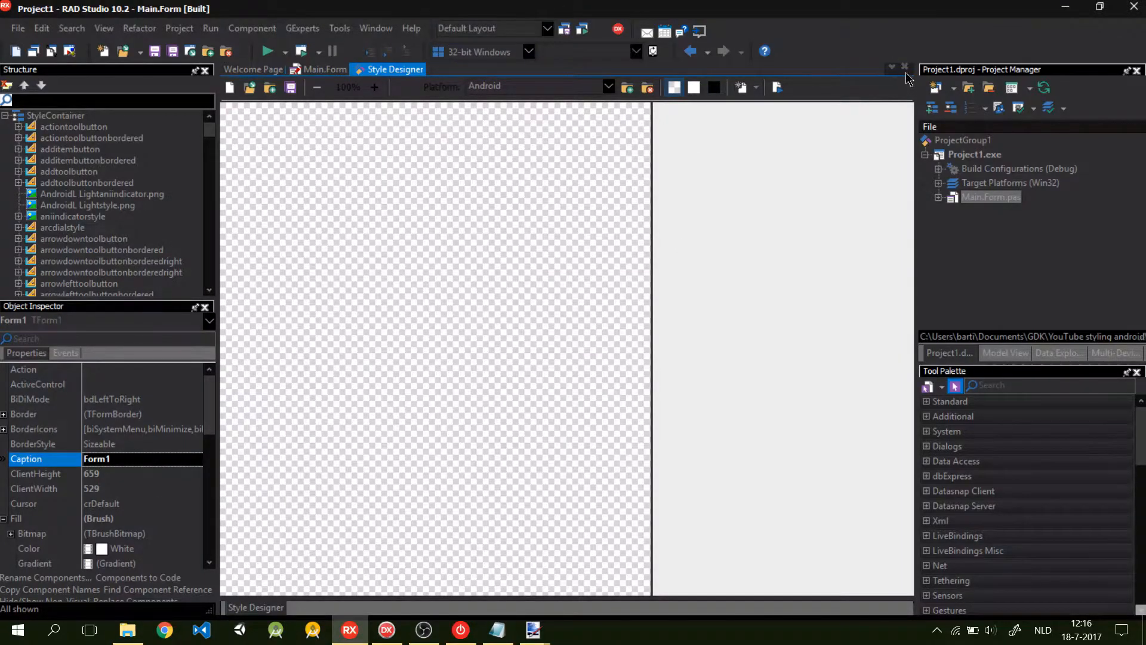
pyautogui.click(905, 66)
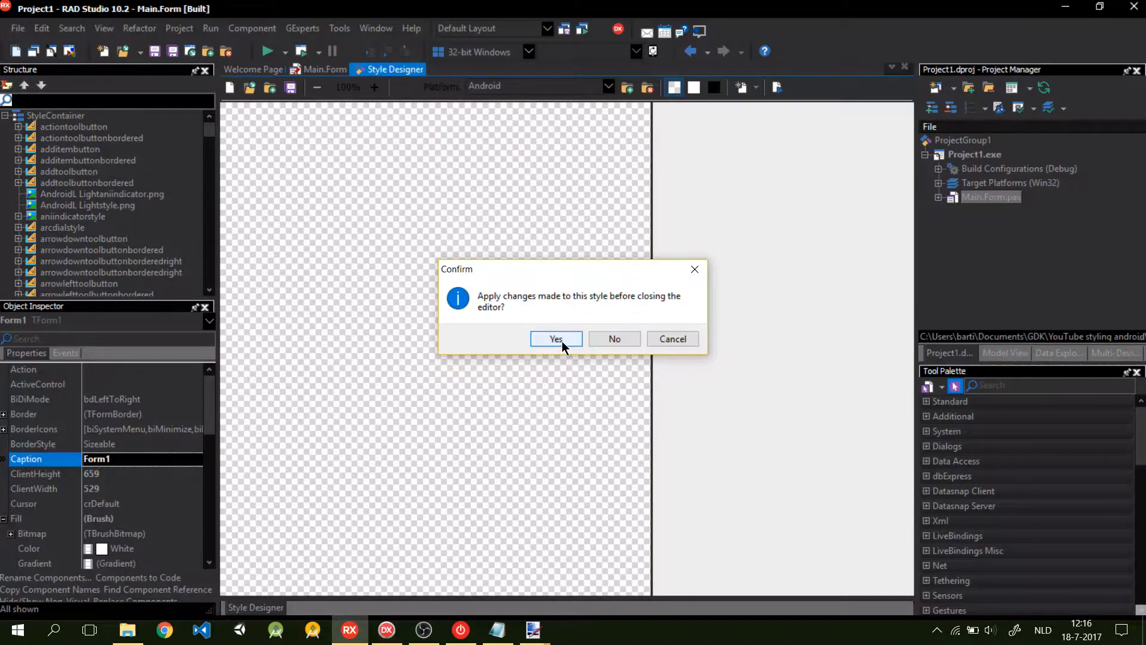
pyautogui.click(556, 339)
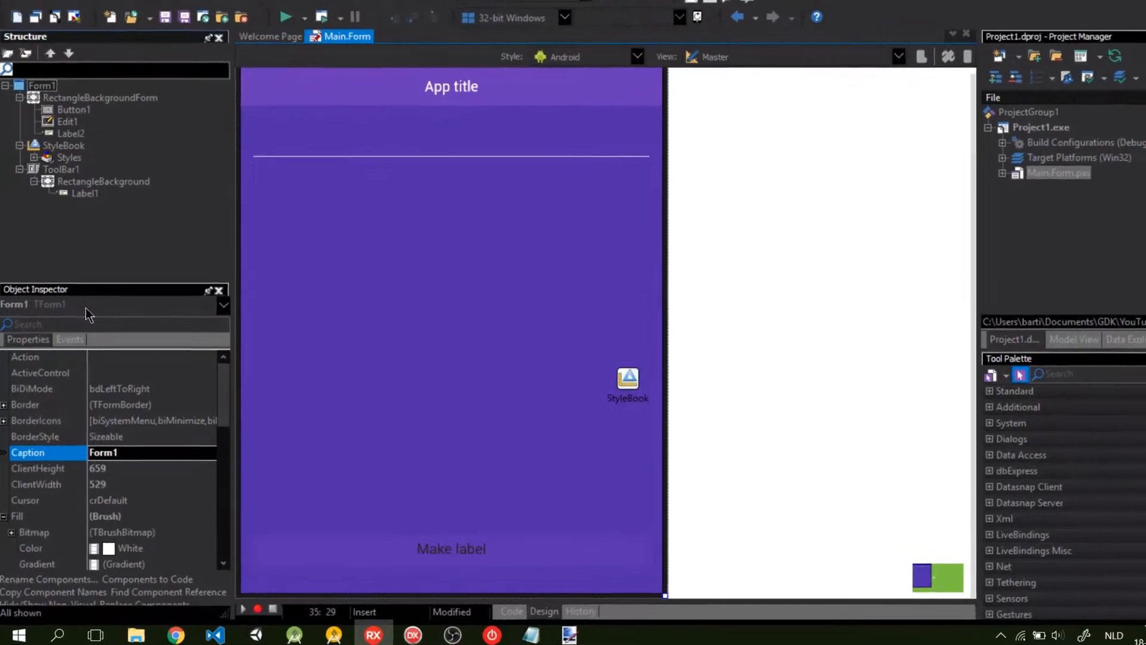
# - Give the TRectangle Fill.Color #FF512DA8 and the name RectangleBackgroundForm
pyautogui.write('sty')
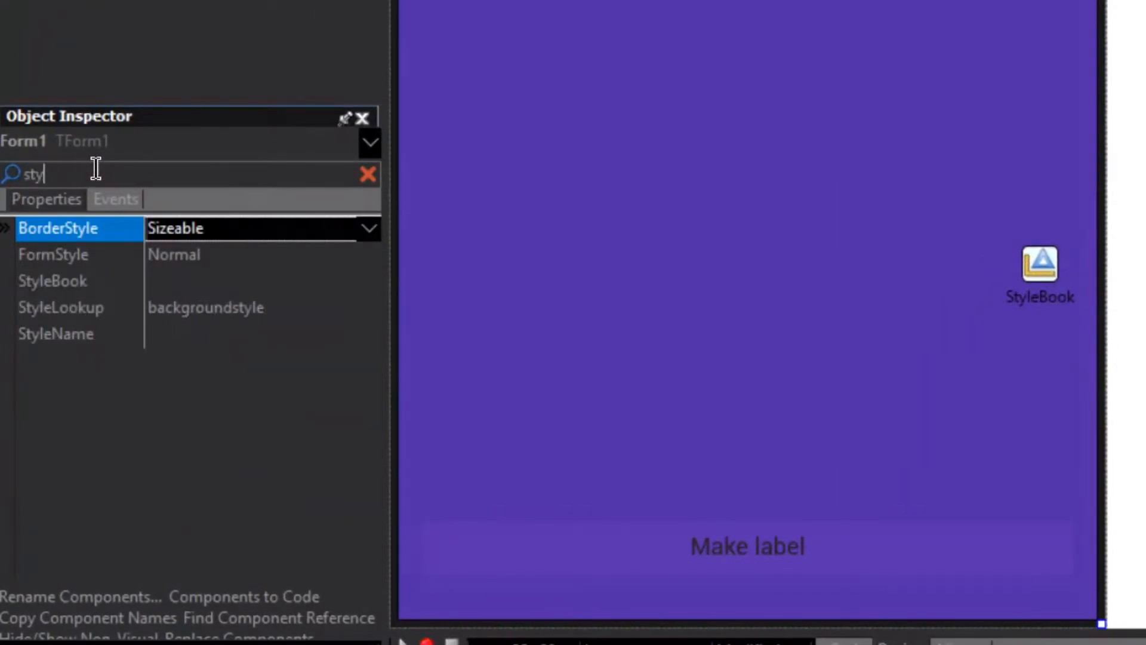
pyautogui.click(52, 281)
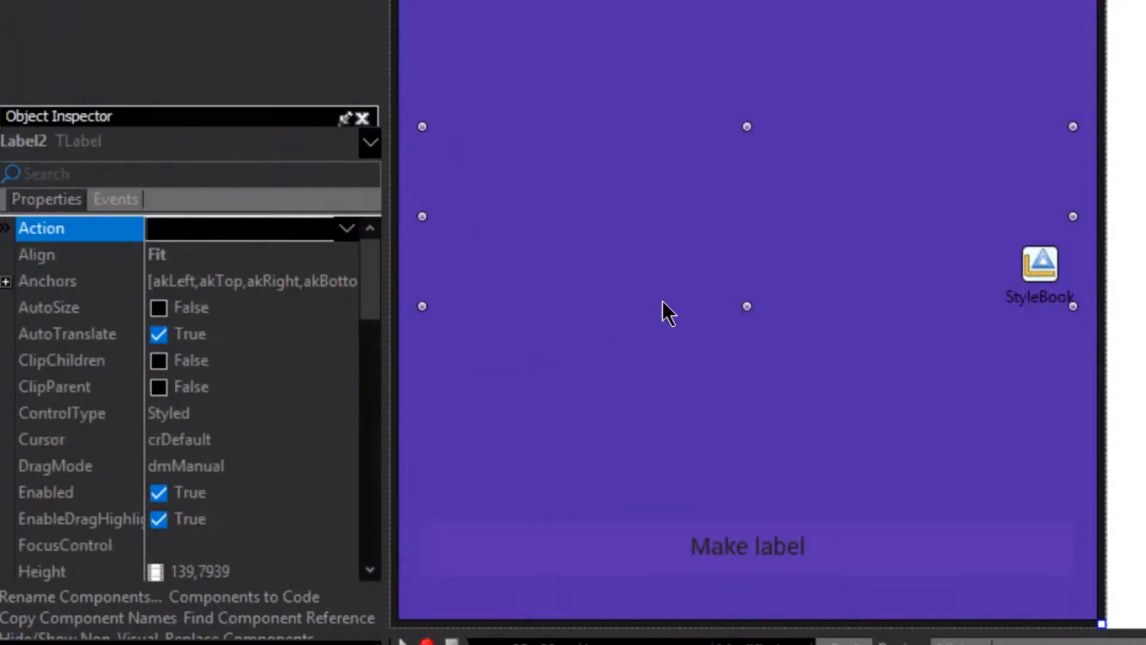
pyautogui.click(1041, 268)
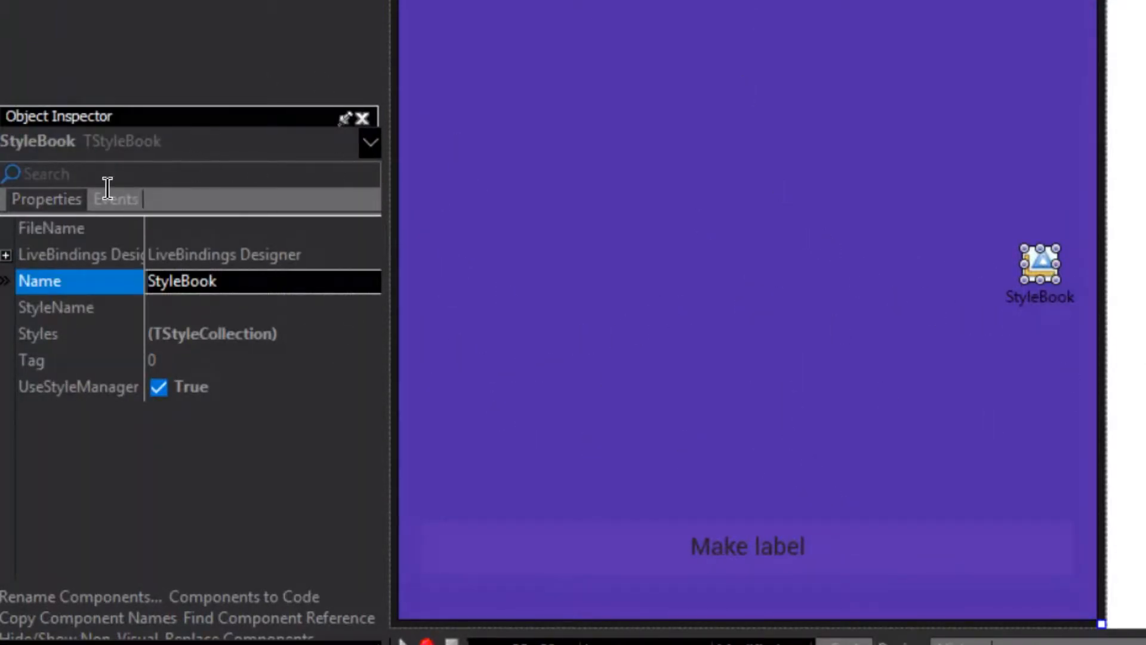
pyautogui.click(89, 172)
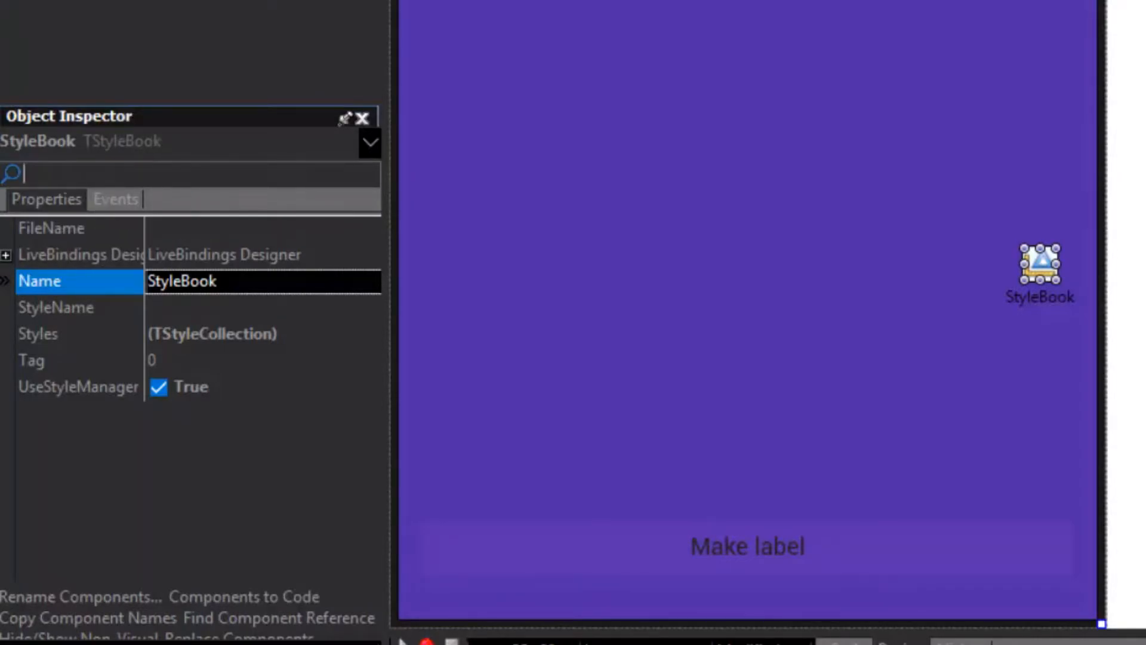
pyautogui.click(747, 545)
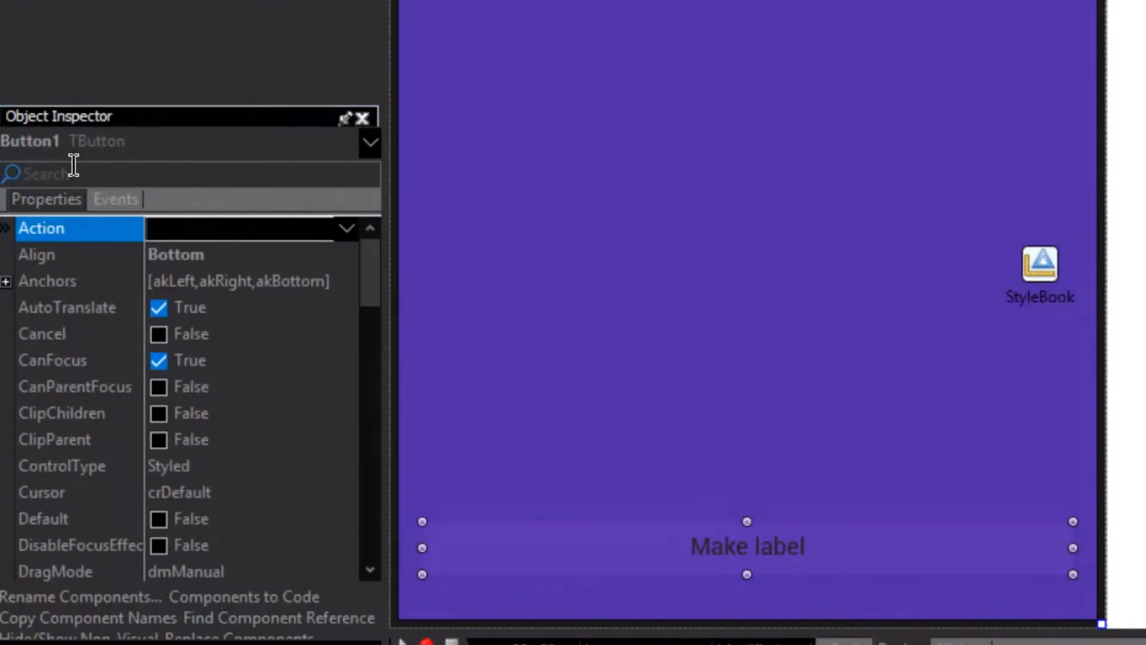
pyautogui.write('tin')
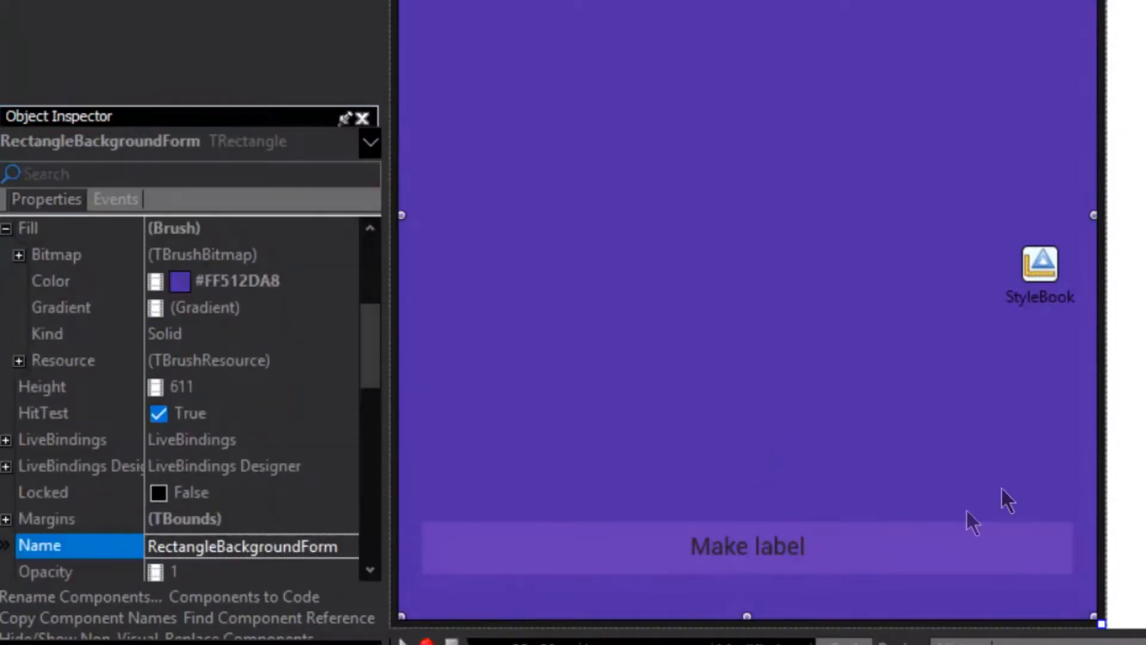
pyautogui.moveTo(869, 555)
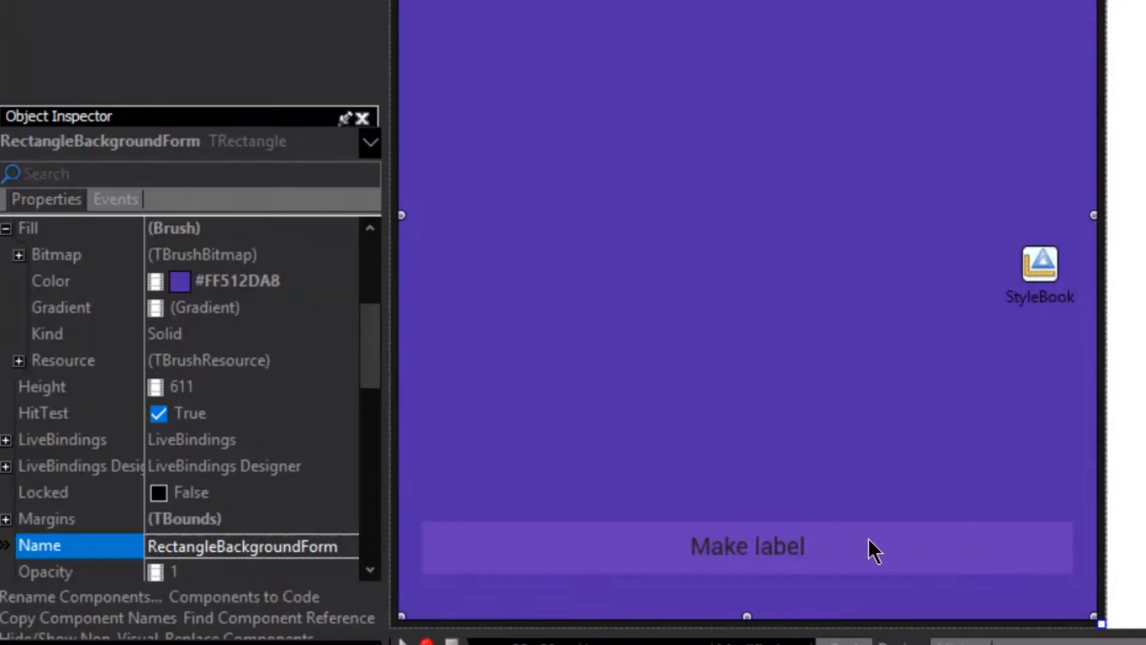
pyautogui.click(746, 547)
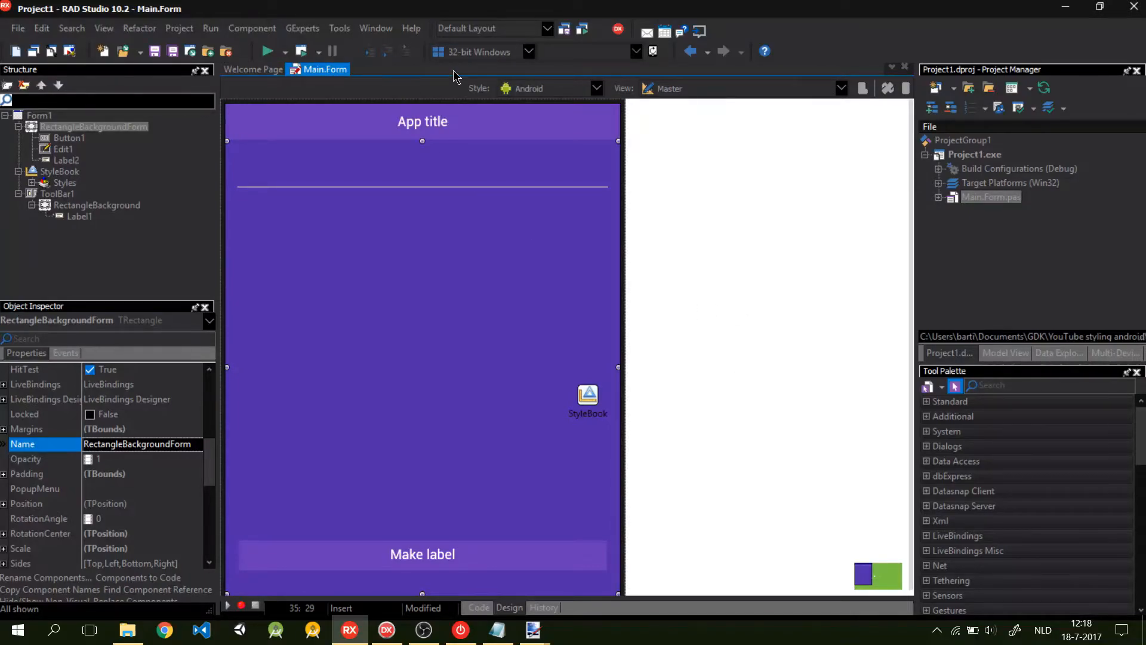
# - Launch the Bitmap Style Designer from the Tools menu and show the purple-edited style.png
pyautogui.click(339, 28)
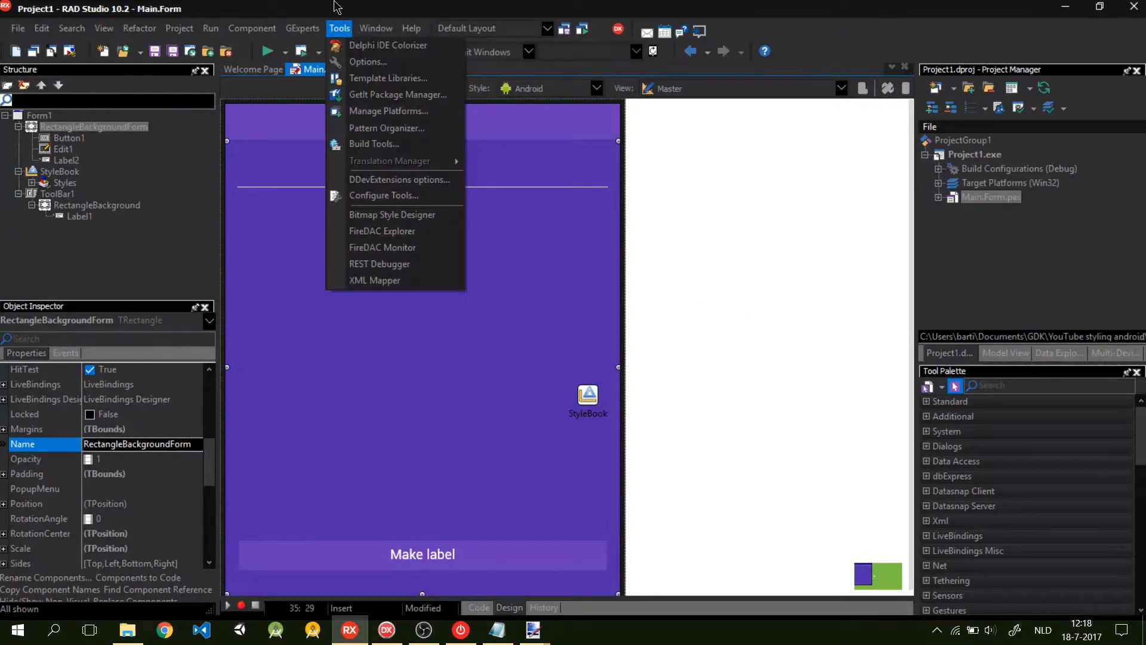
pyautogui.click(392, 215)
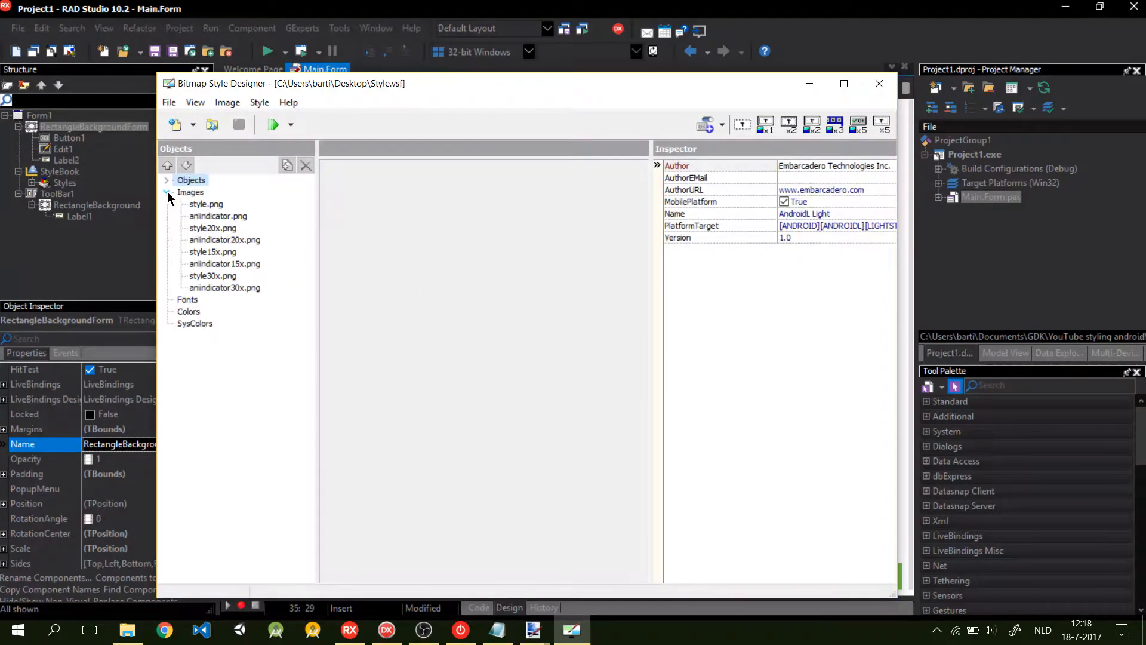
pyautogui.click(206, 204)
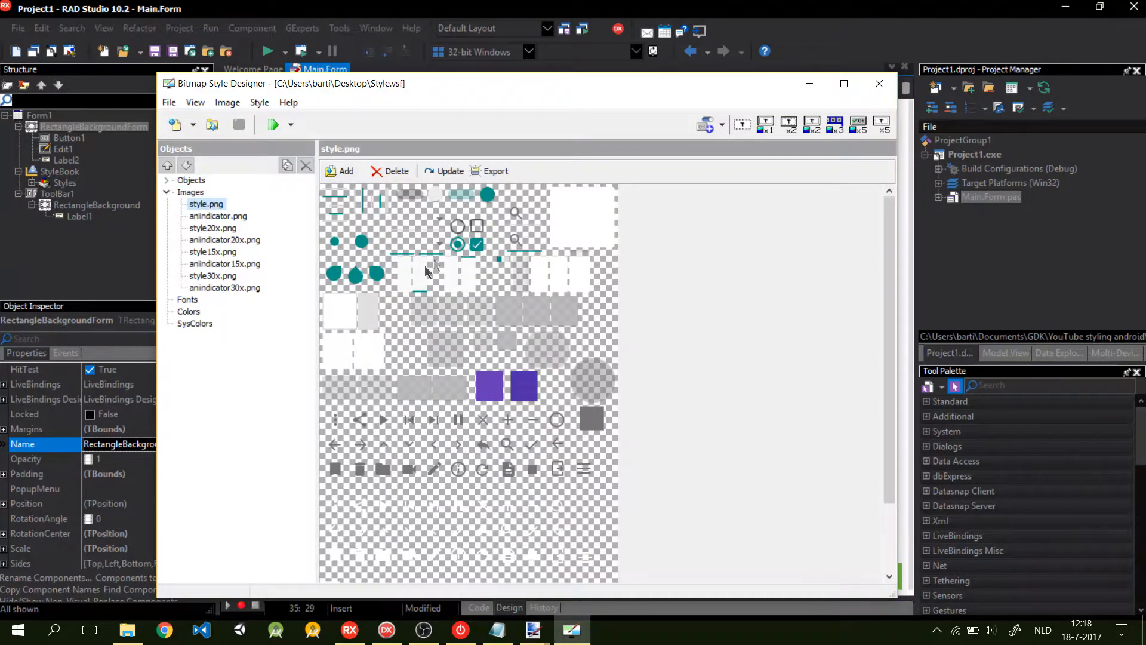
pyautogui.moveTo(512, 303)
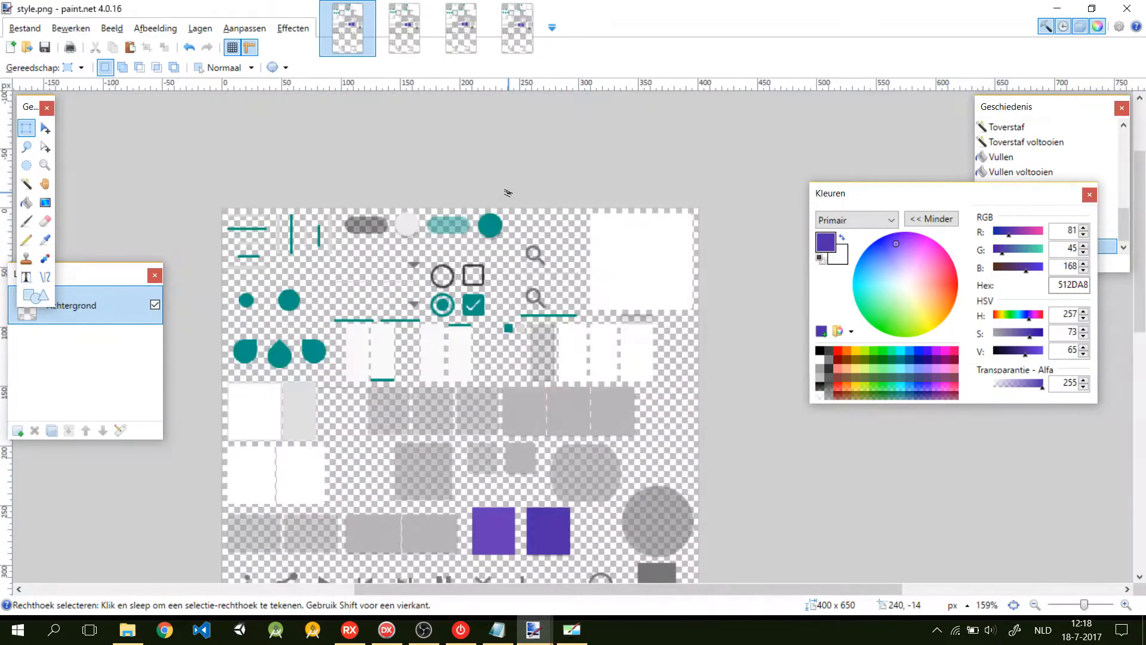
# - Drag a rectangle selection over the top rows of teal controls in style.png
pyautogui.scroll(-3)
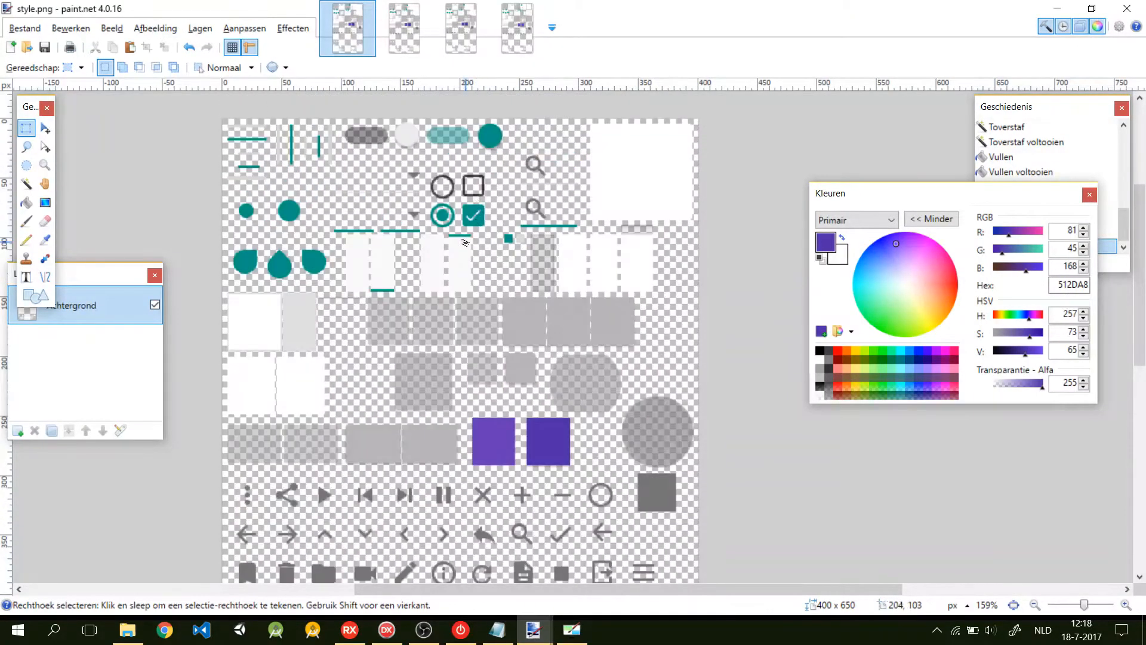
pyautogui.moveTo(224, 117); pyautogui.dragTo(333, 173)
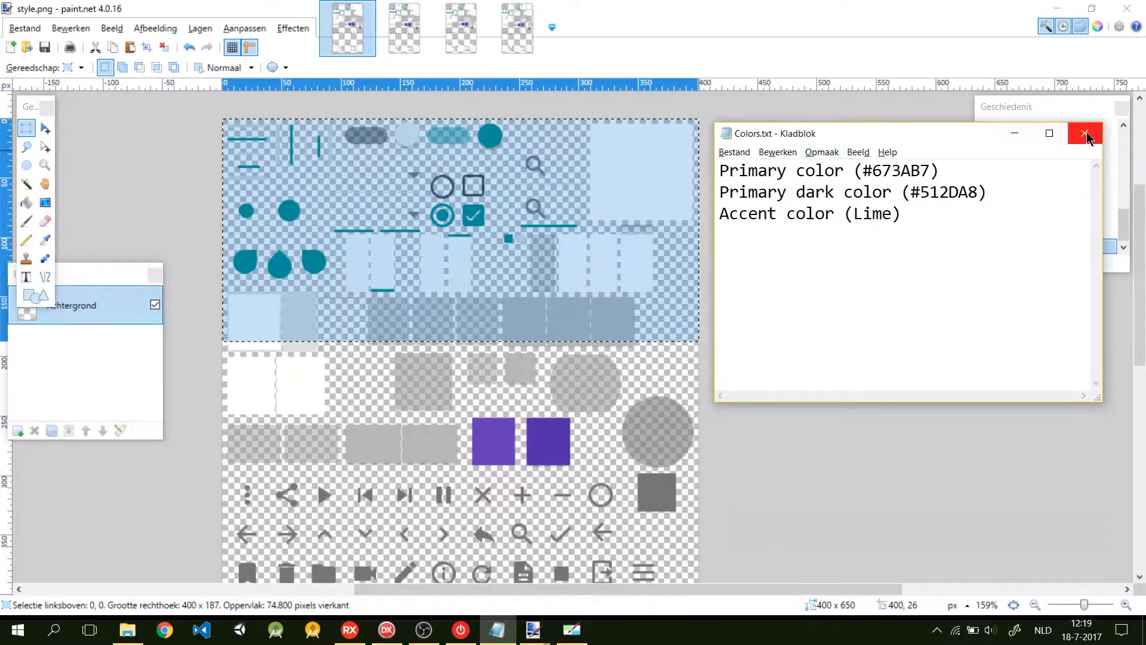
pyautogui.moveTo(1019, 137)
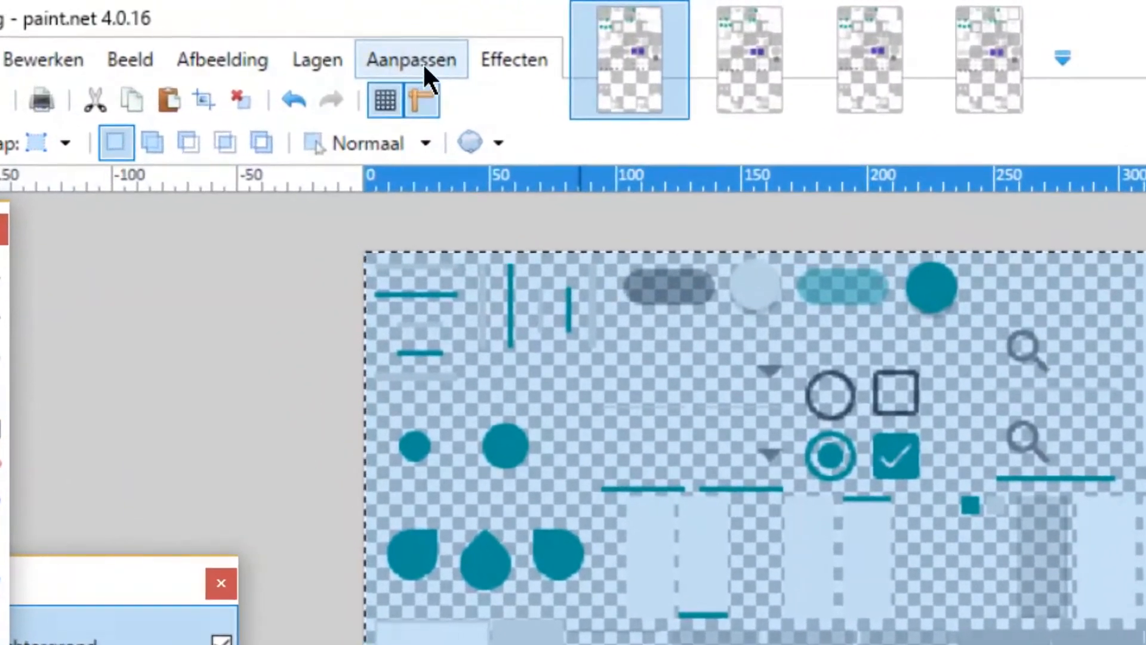
# - Apply Tint / Verzadiging with Tint -96 and Verzadiging 157 to turn the selection lime
pyautogui.click(411, 59)
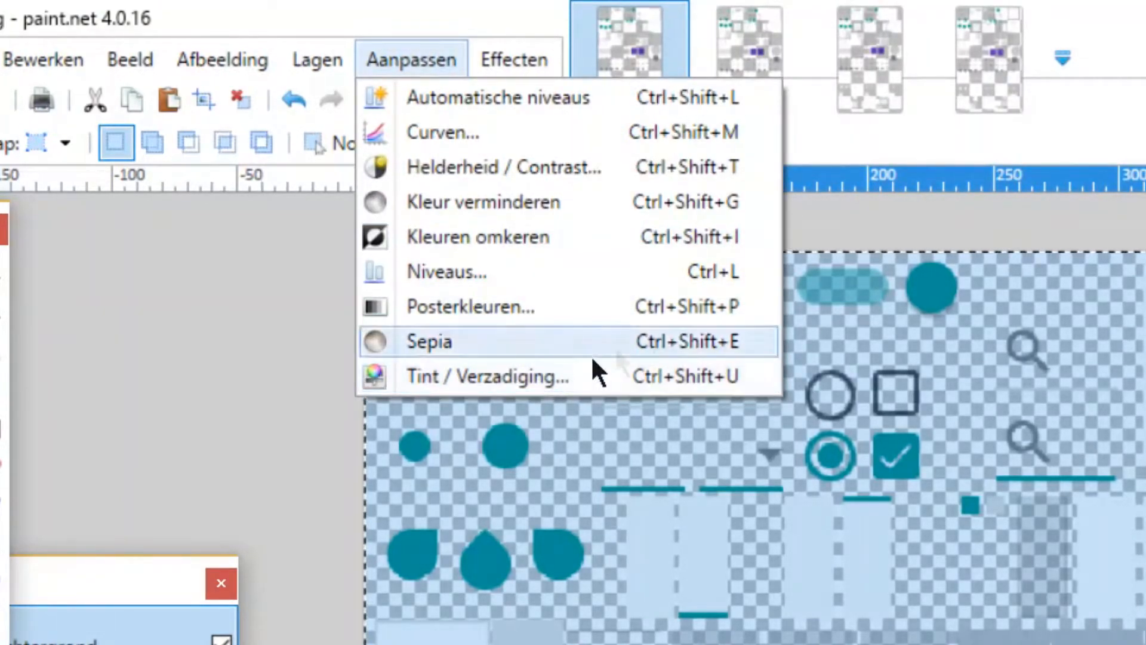
pyautogui.moveTo(635, 395)
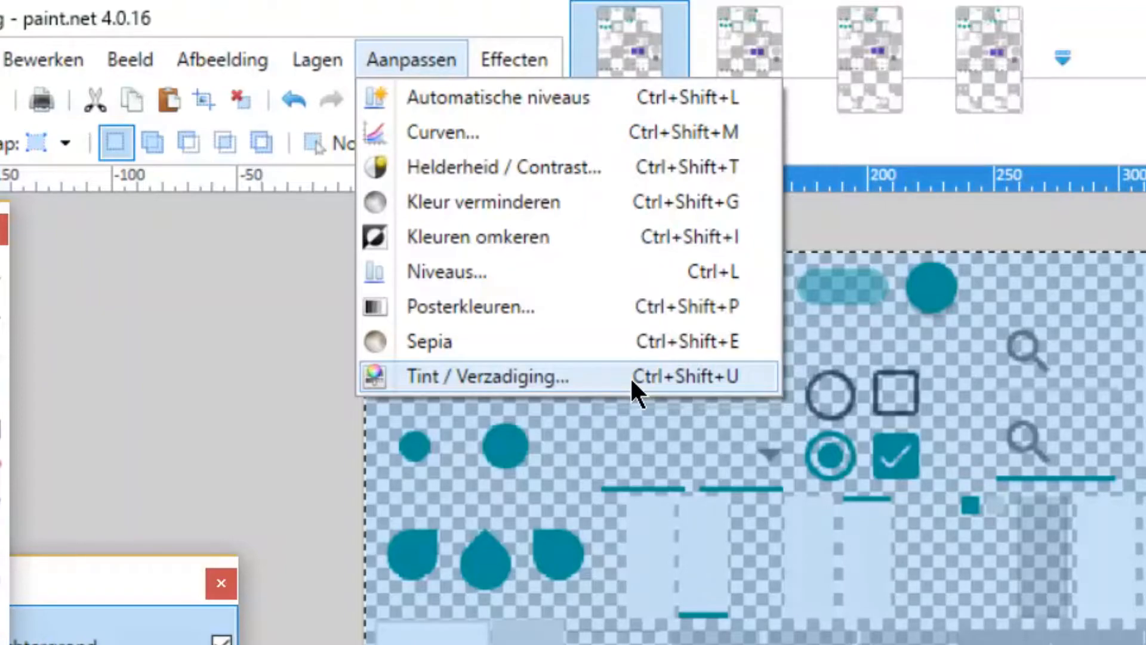
pyautogui.moveTo(539, 386)
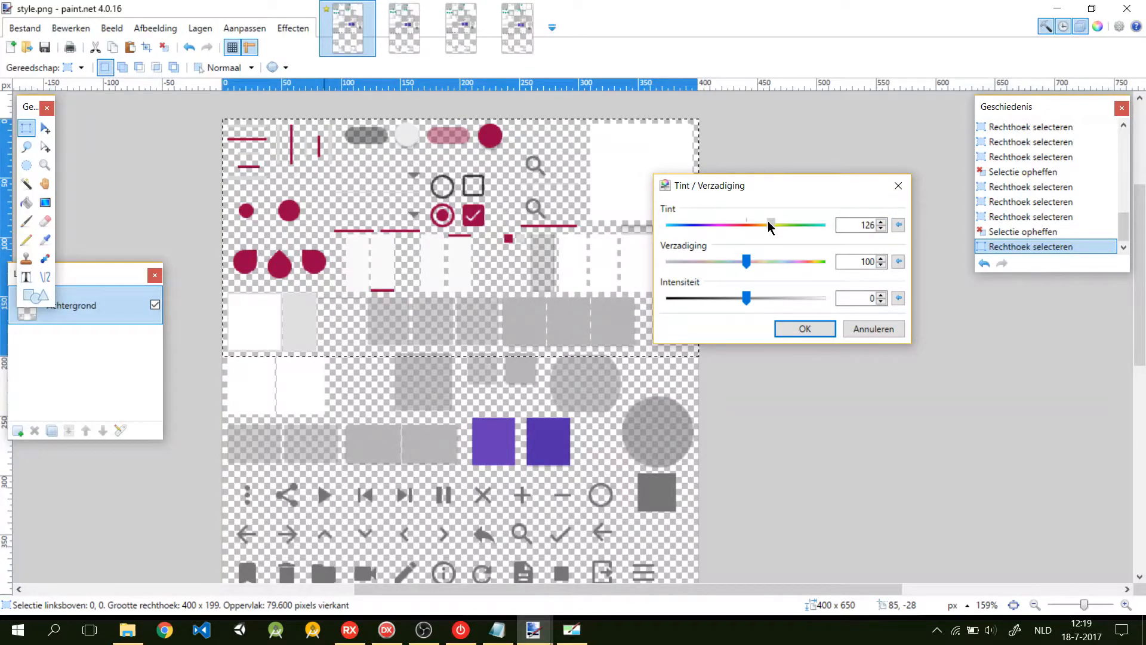
pyautogui.moveTo(769, 225); pyautogui.dragTo(704, 225)
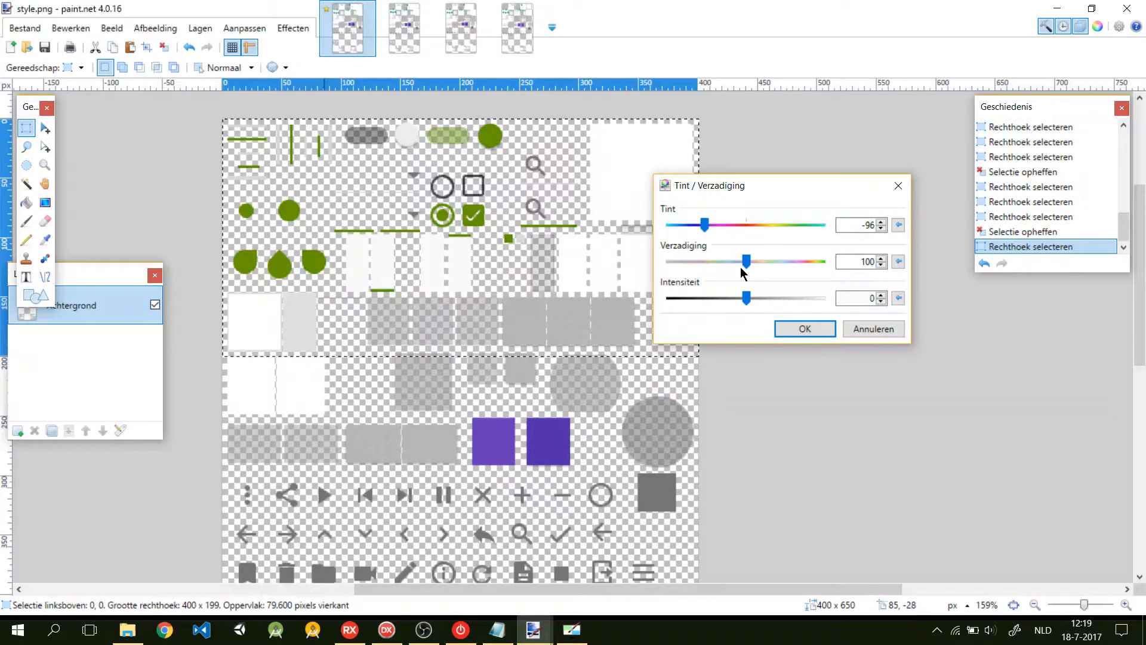
pyautogui.moveTo(746, 260); pyautogui.dragTo(776, 260)
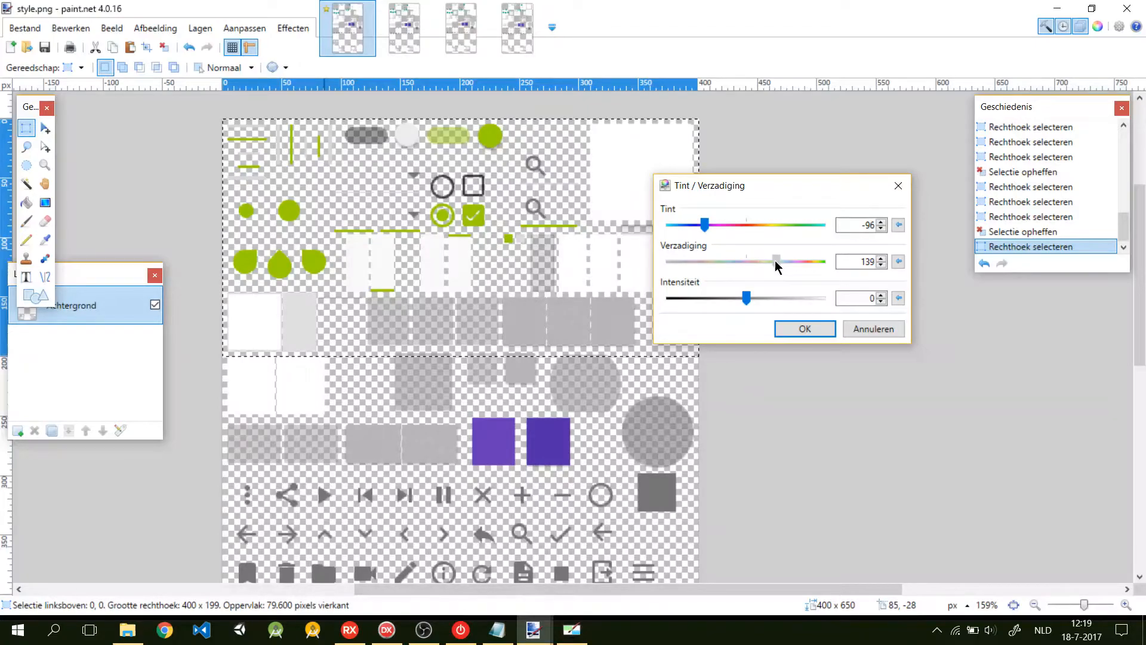
pyautogui.moveTo(776, 261); pyautogui.dragTo(787, 260)
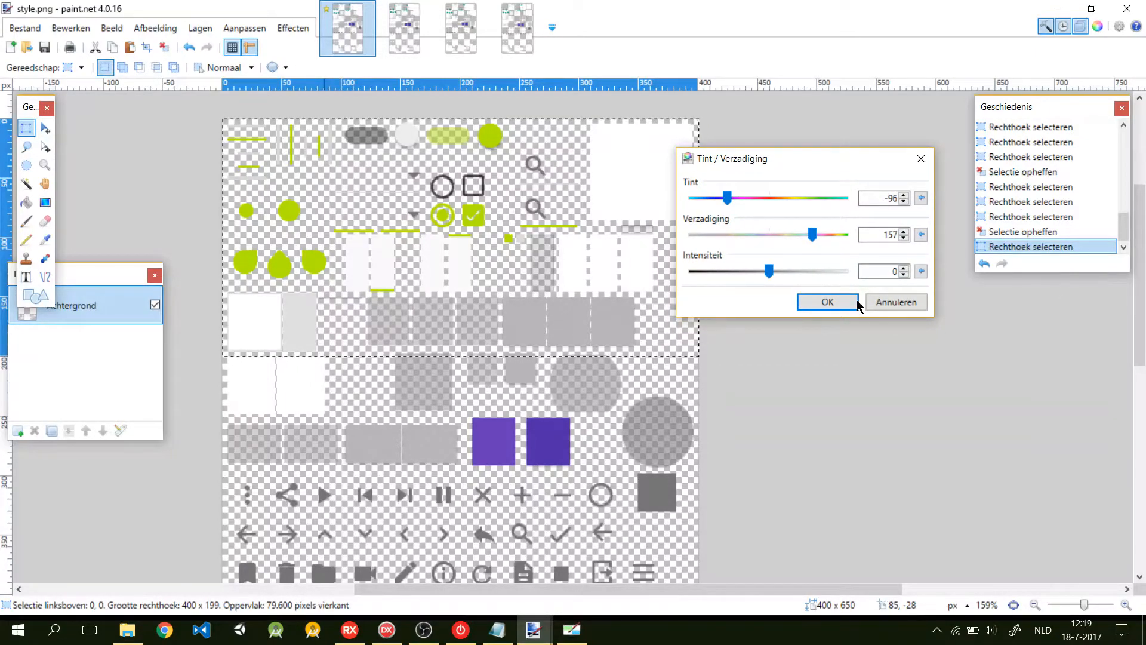
pyautogui.click(827, 302)
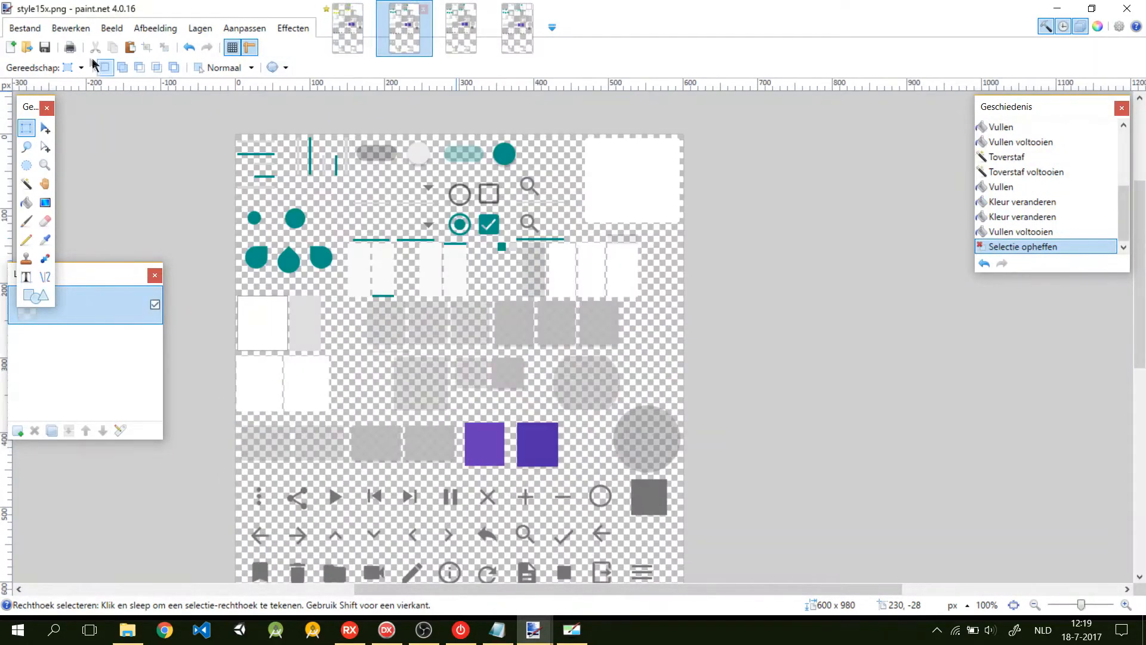
# - Select the top control areas of style15x, style20x and style30x.png and apply the lime hue shift
pyautogui.moveTo(236, 133); pyautogui.dragTo(685, 403)
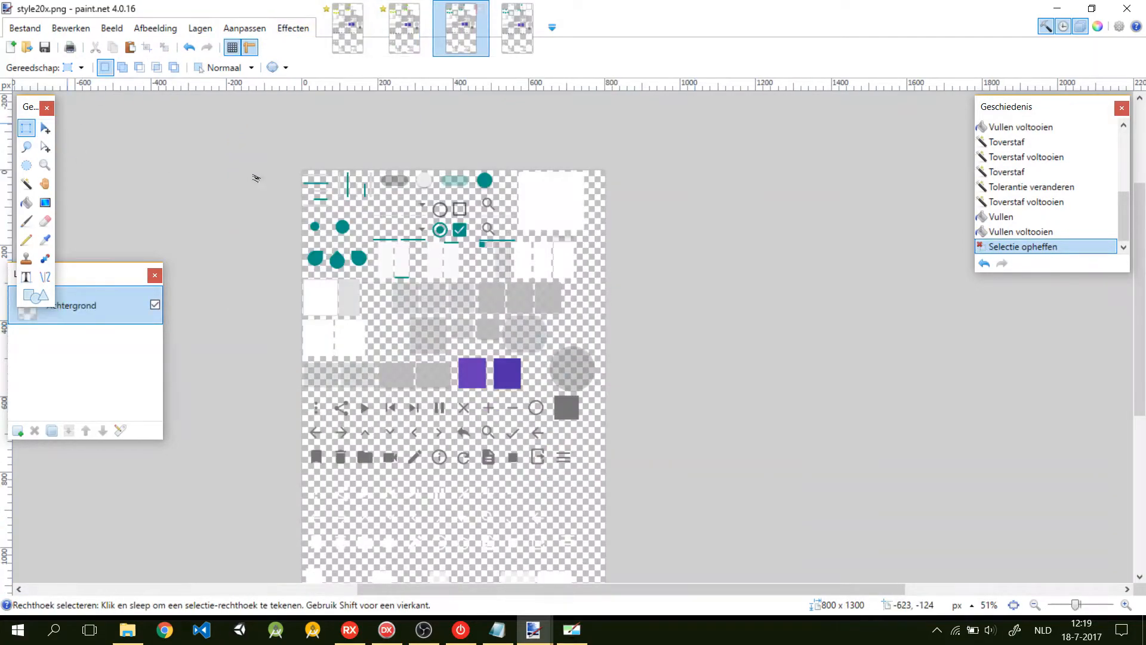
pyautogui.moveTo(303, 170); pyautogui.dragTo(604, 312)
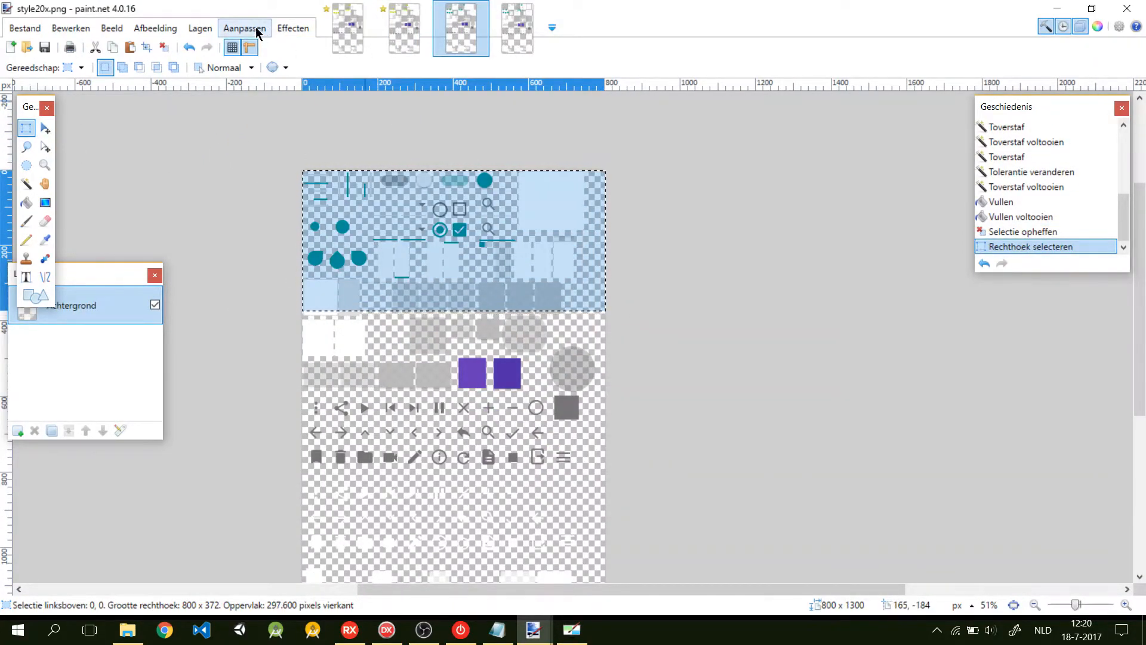
pyautogui.click(244, 28)
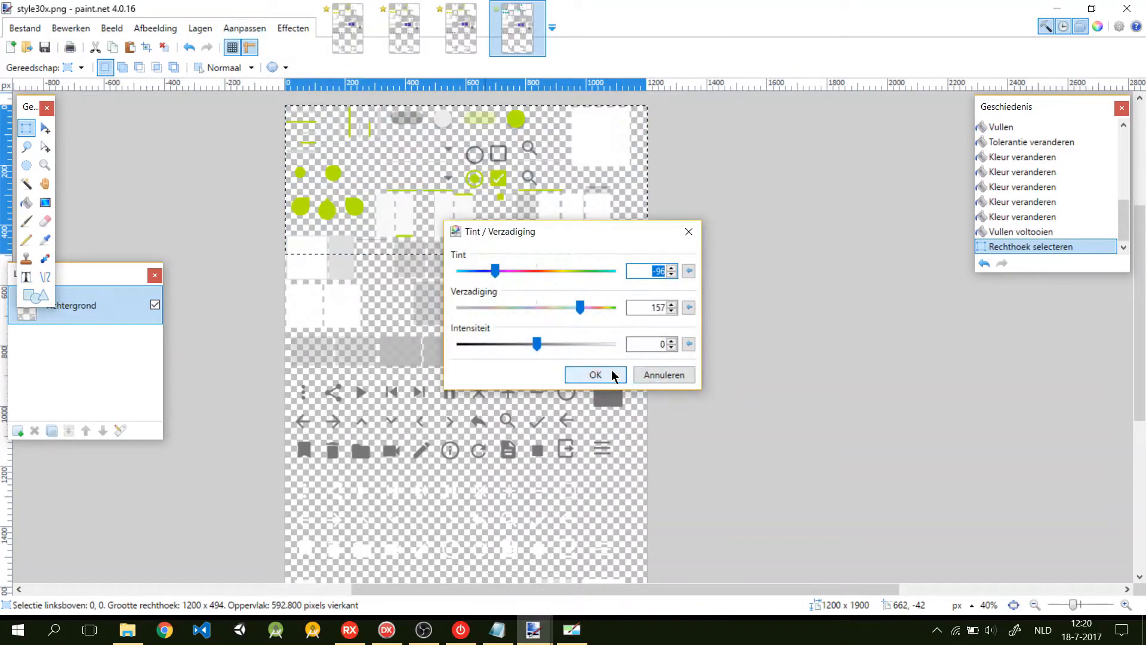
pyautogui.click(595, 374)
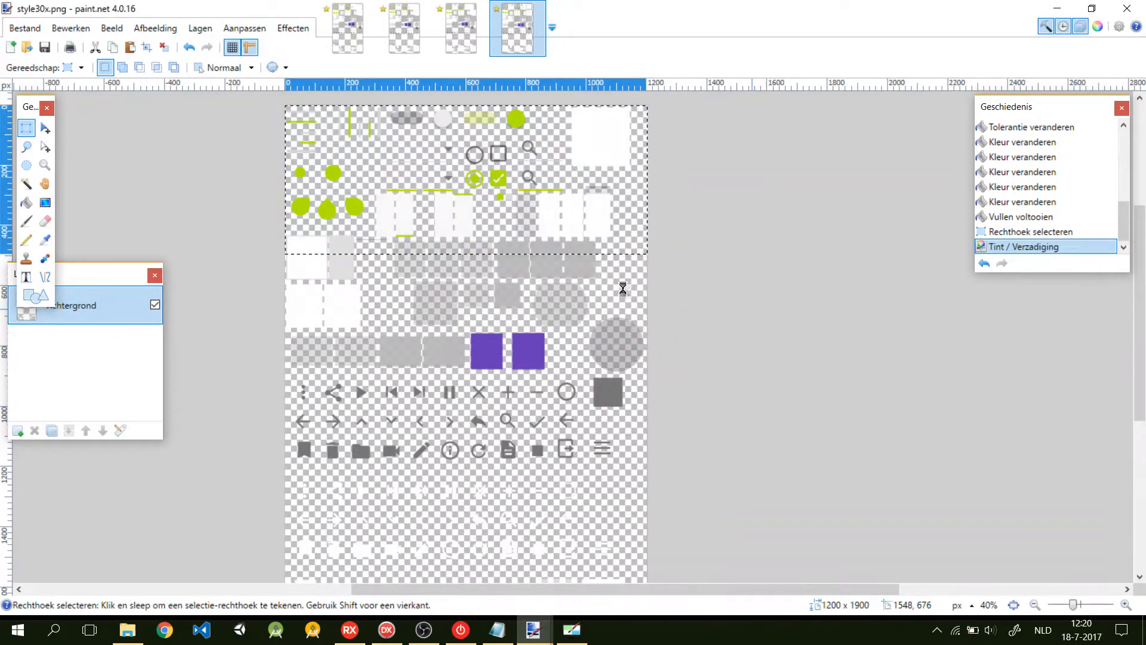
pyautogui.click(403, 28)
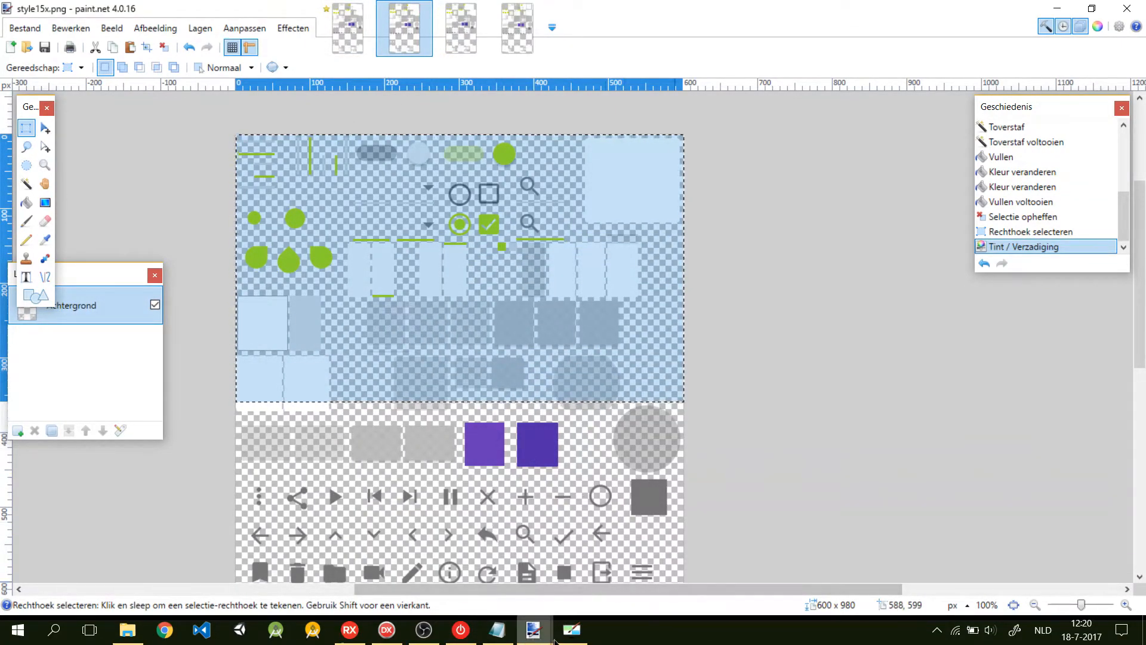
pyautogui.click(531, 630)
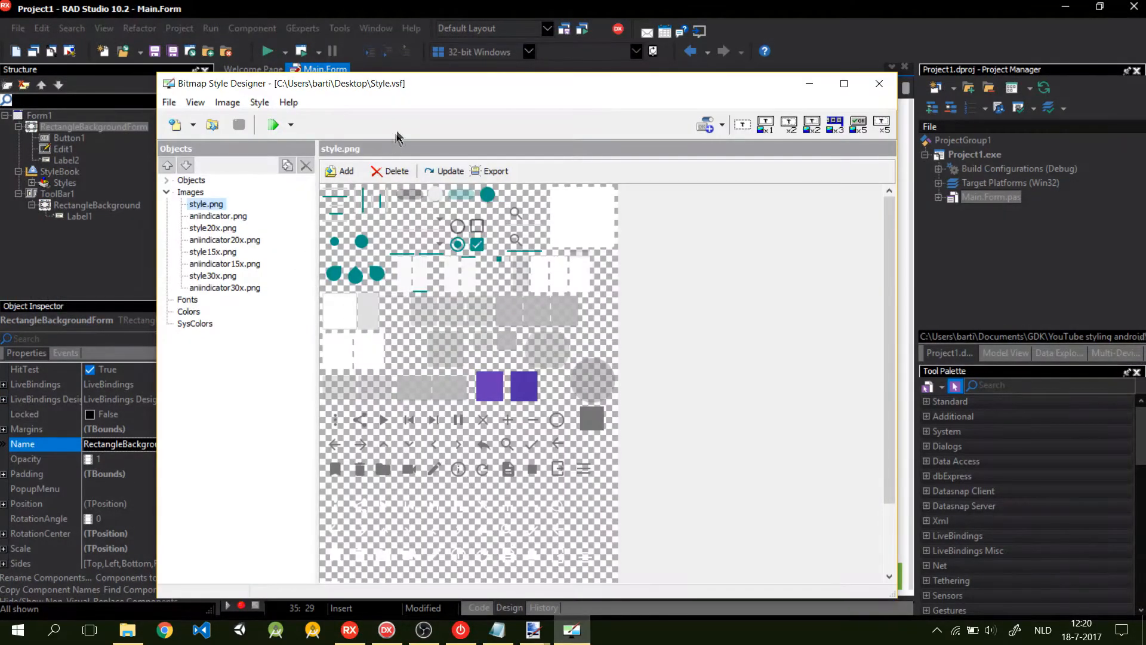
# - Replace the style.png image in Bitmap Style Designer with the edited style.png from the Desktop
pyautogui.click(339, 171)
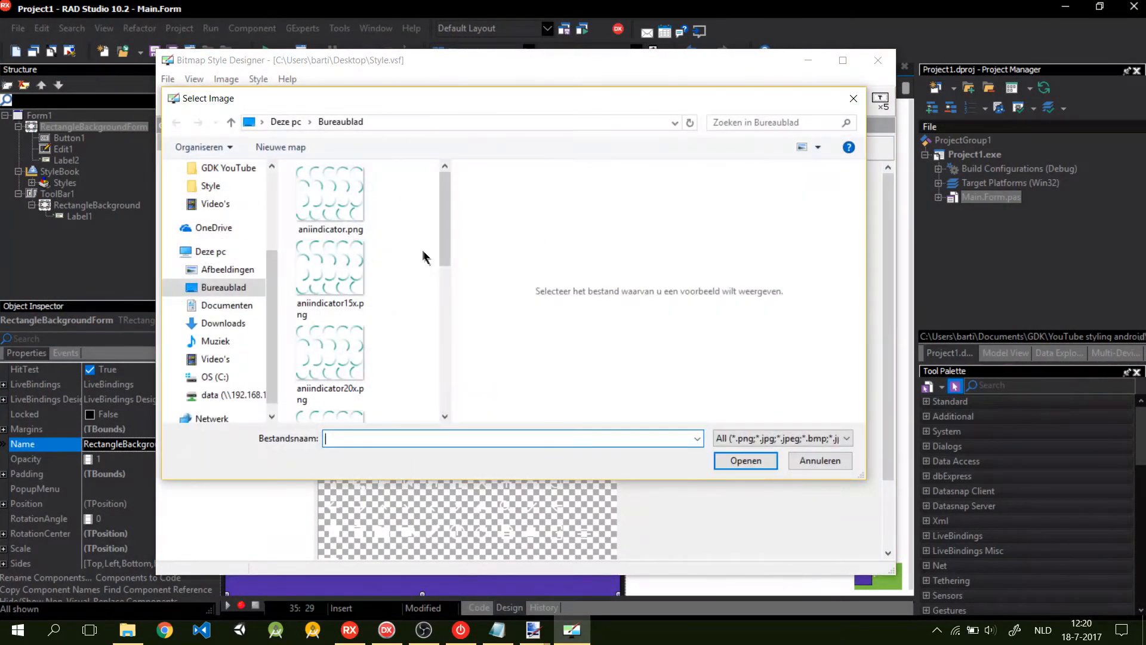
pyautogui.click(329, 197)
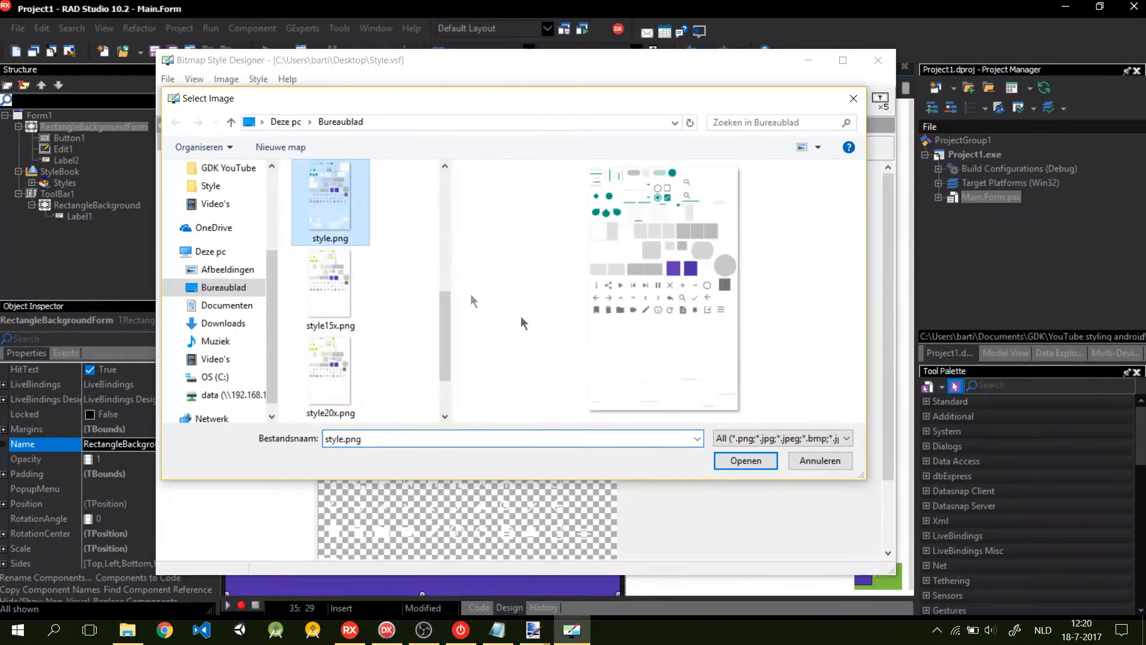
pyautogui.click(746, 460)
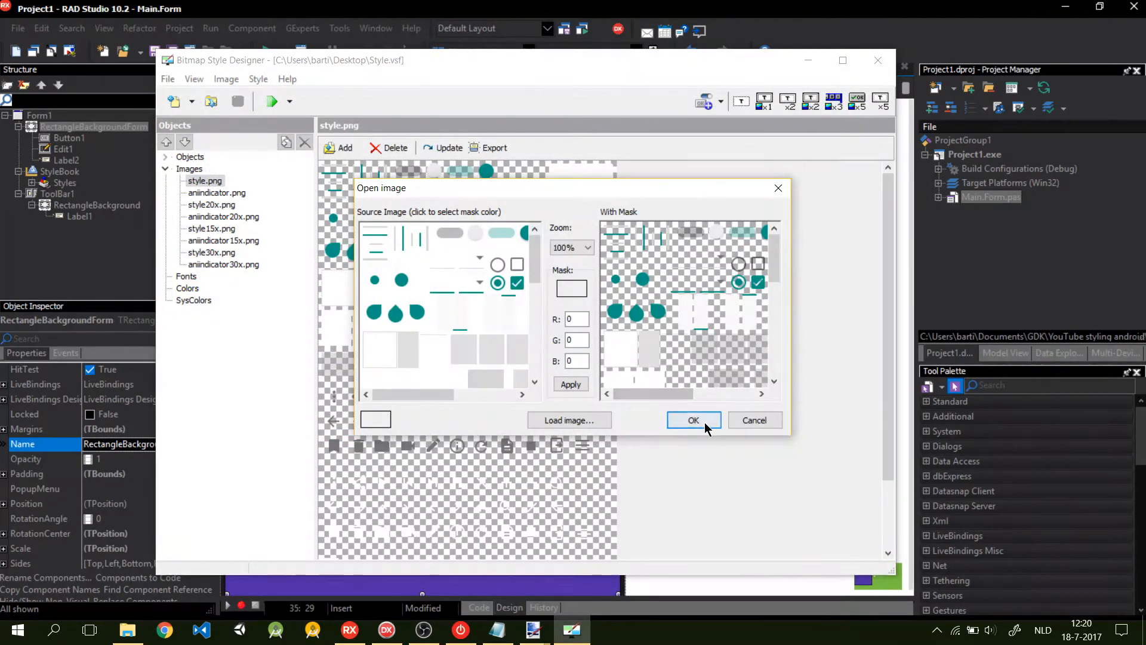
pyautogui.click(694, 420)
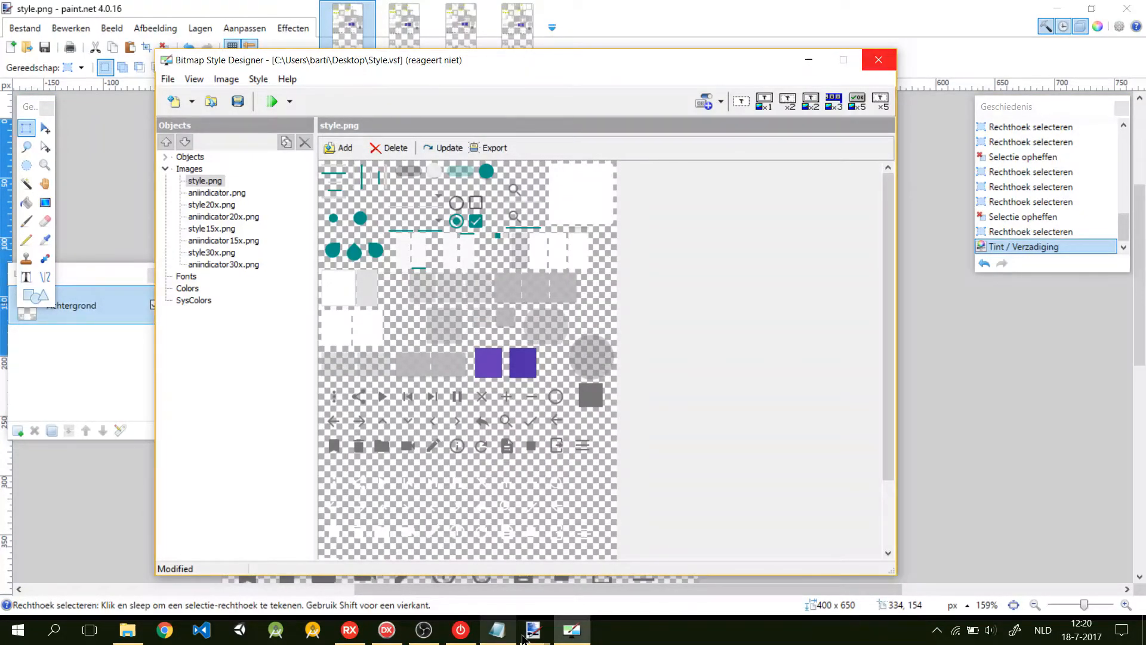
pyautogui.moveTo(534, 629)
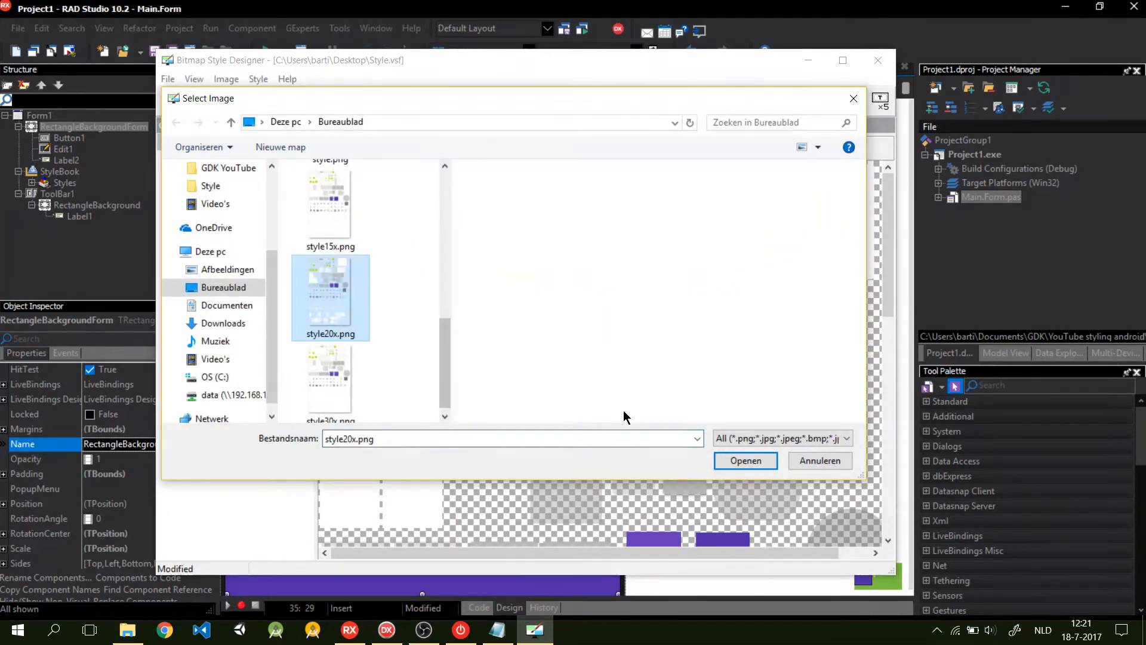
# - Load the lime versions of style20x.png and style15x.png into the bitmap style
pyautogui.click(745, 460)
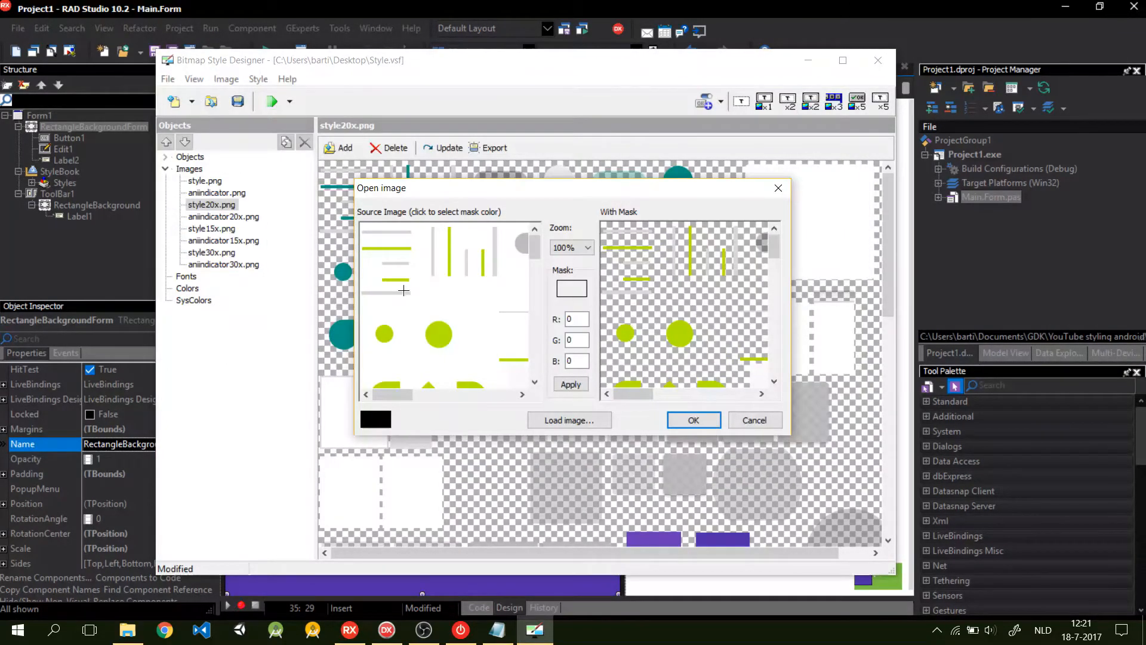
pyautogui.click(693, 419)
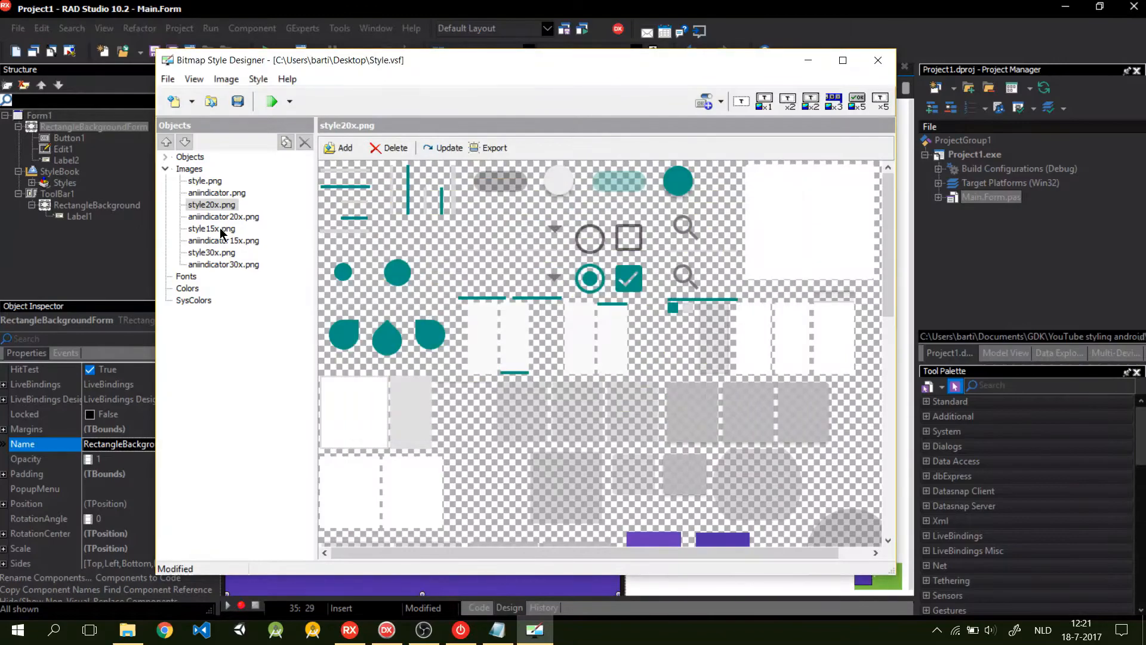
pyautogui.moveTo(270, 235)
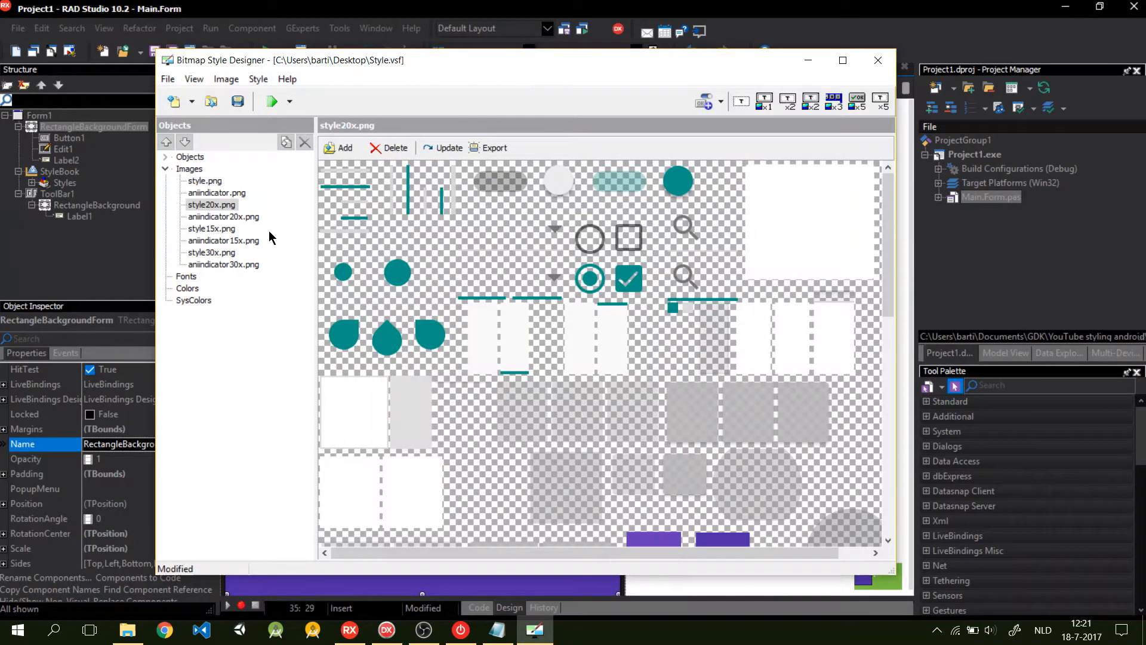
pyautogui.click(211, 228)
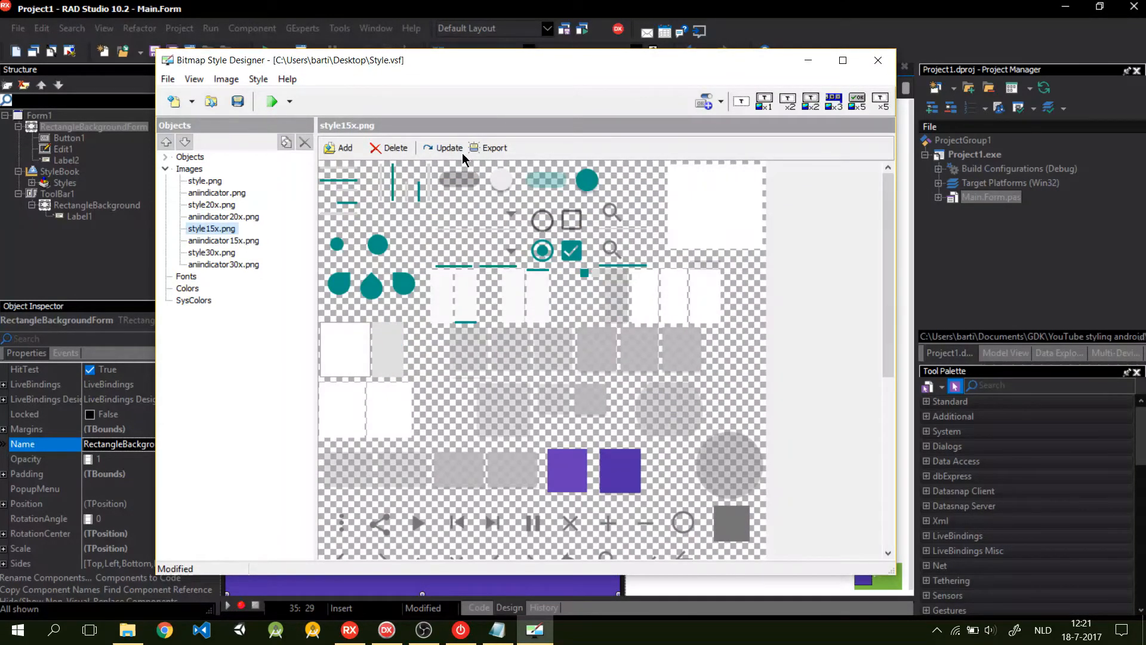
pyautogui.click(448, 148)
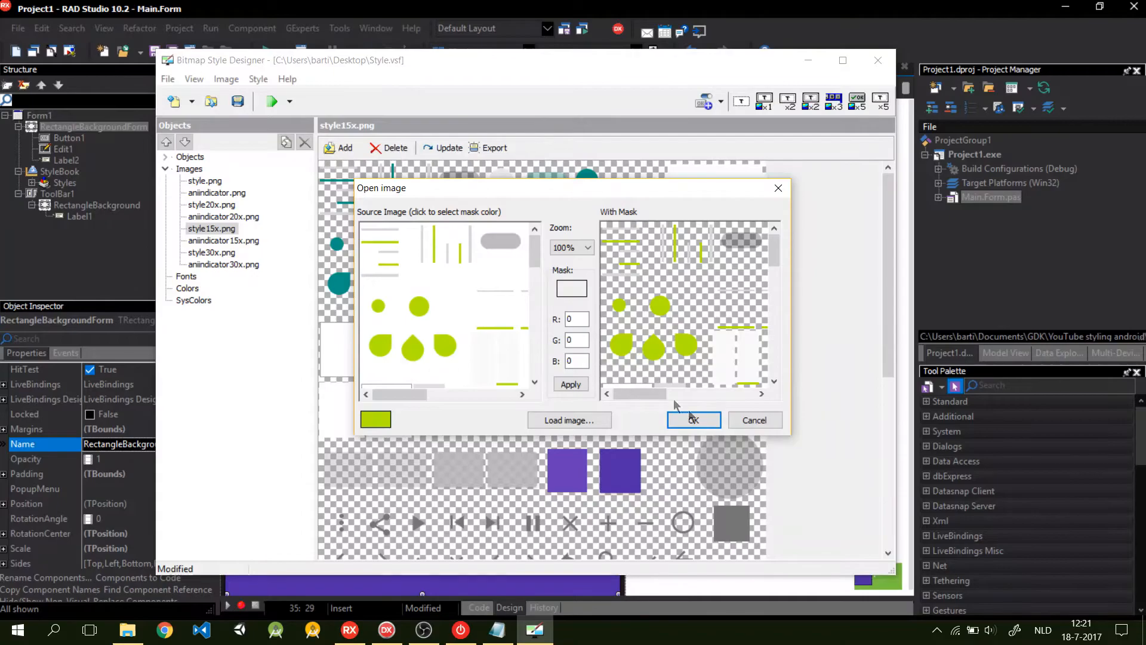
pyautogui.click(694, 420)
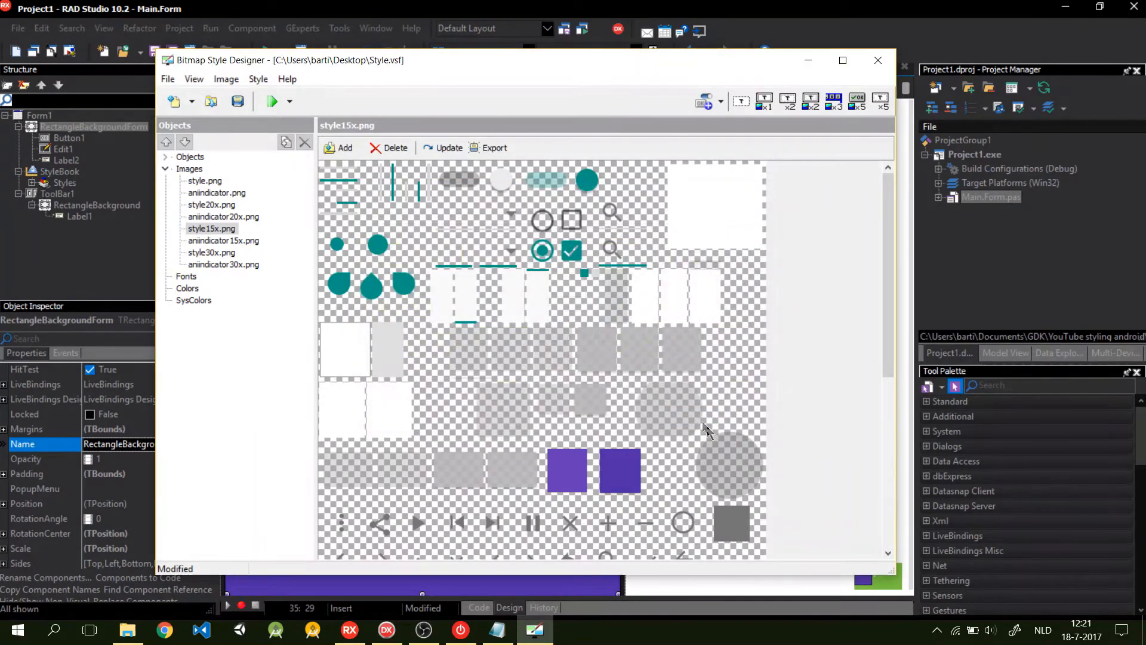
# - Check the updated images and replace style30x.png with the lime version from the Desktop
pyautogui.click(211, 229)
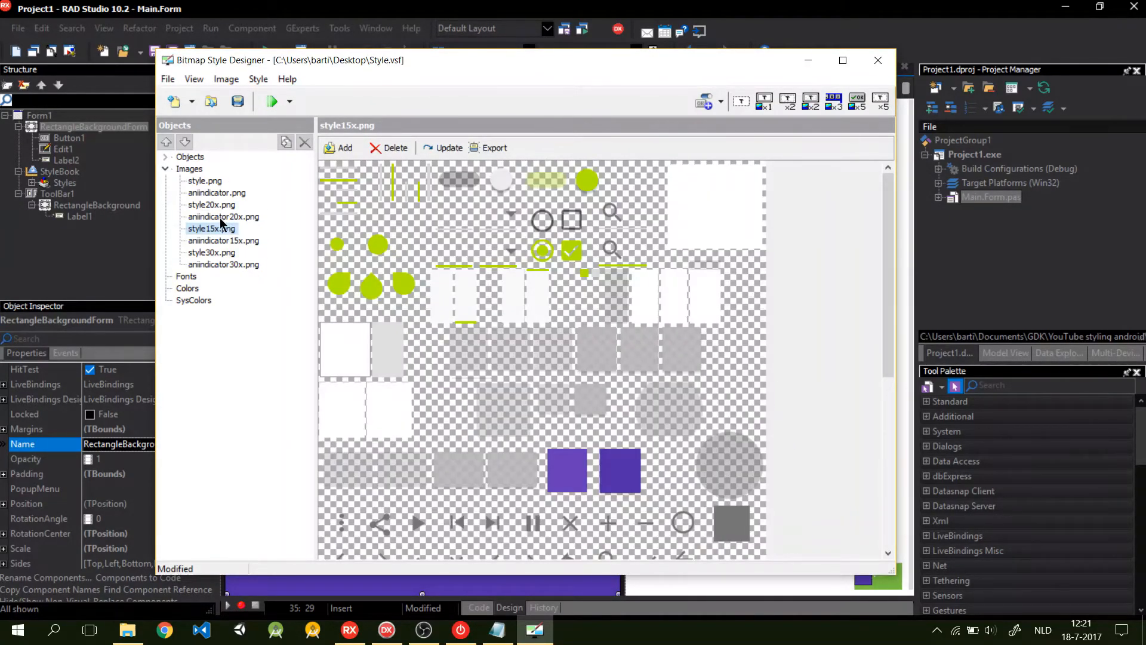
pyautogui.click(224, 217)
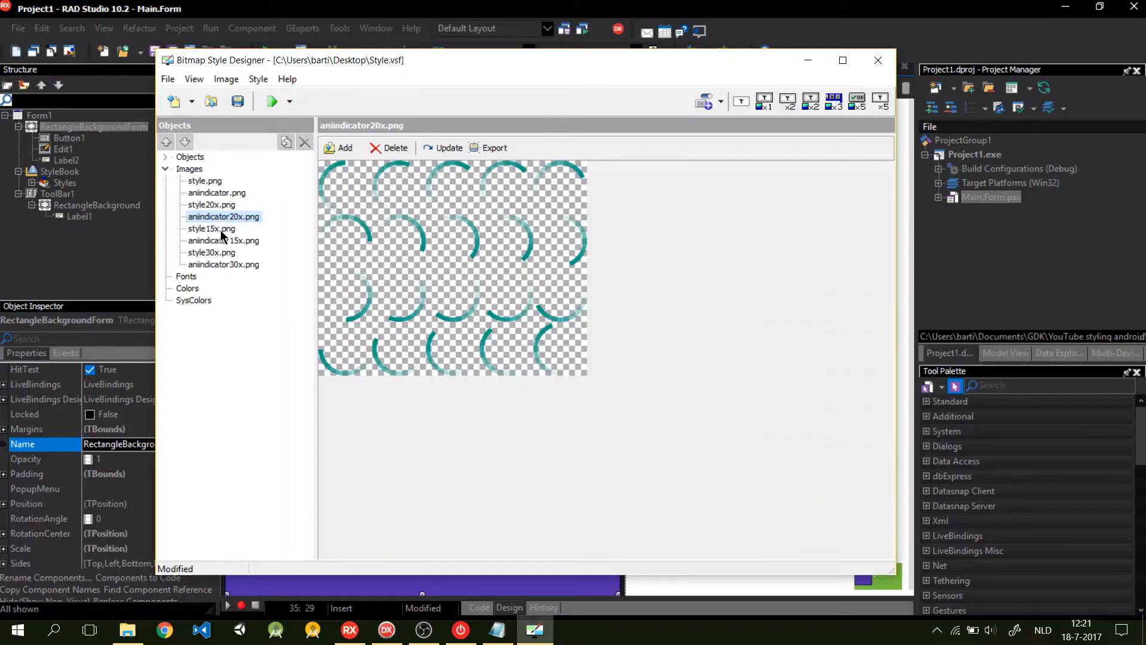
pyautogui.click(211, 228)
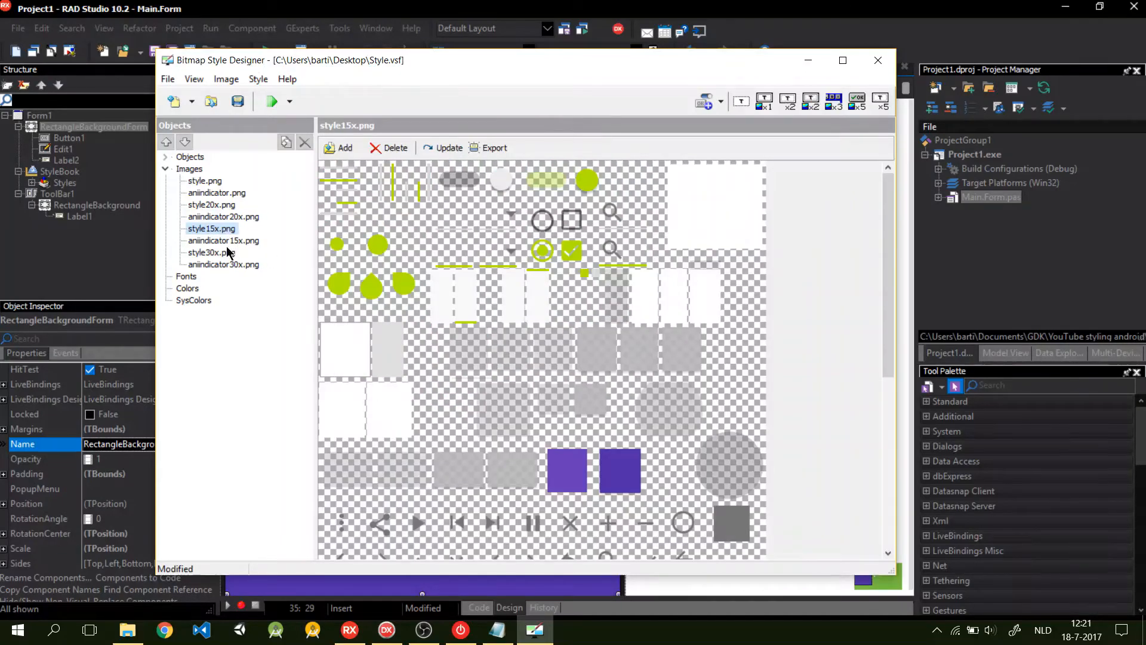
pyautogui.click(212, 253)
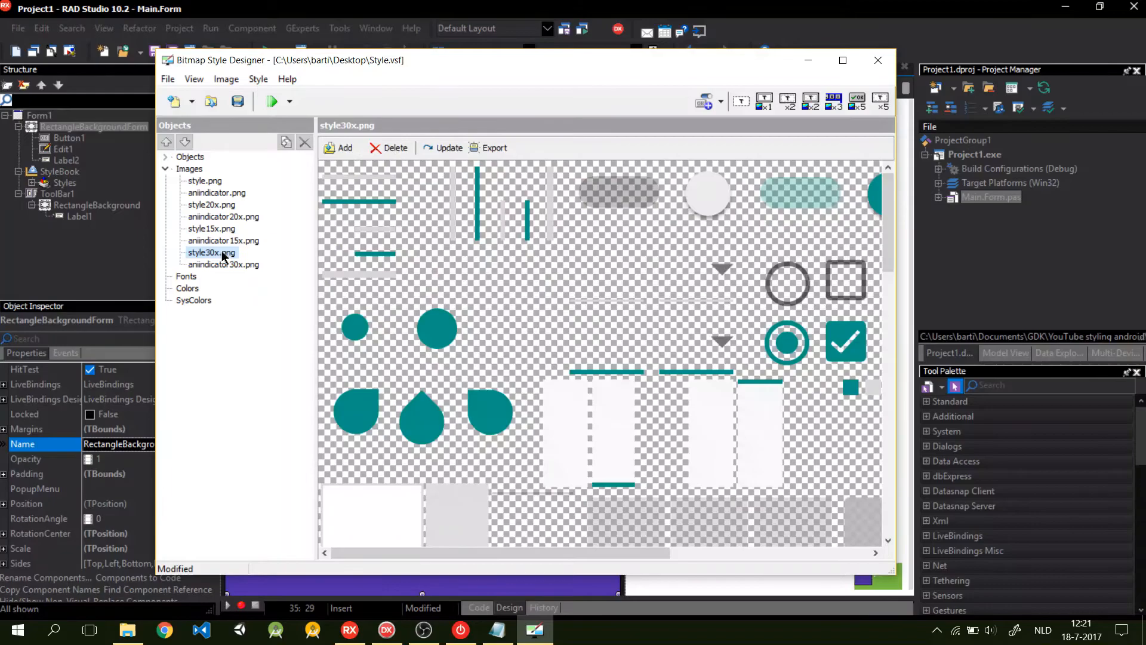
pyautogui.click(338, 148)
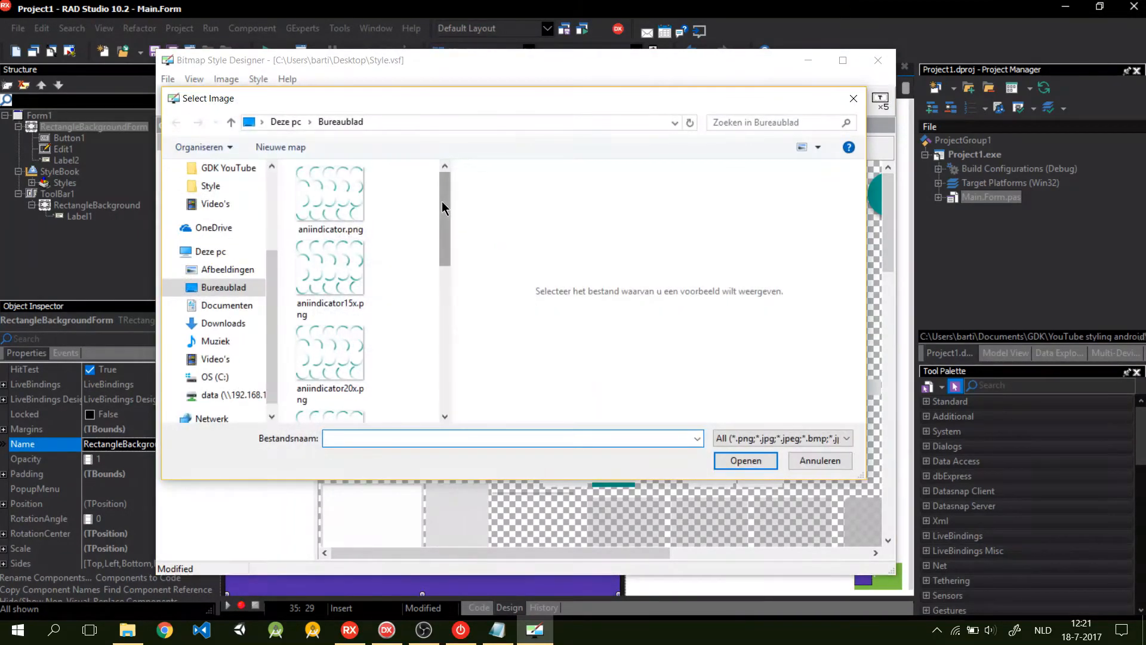
pyautogui.click(330, 376)
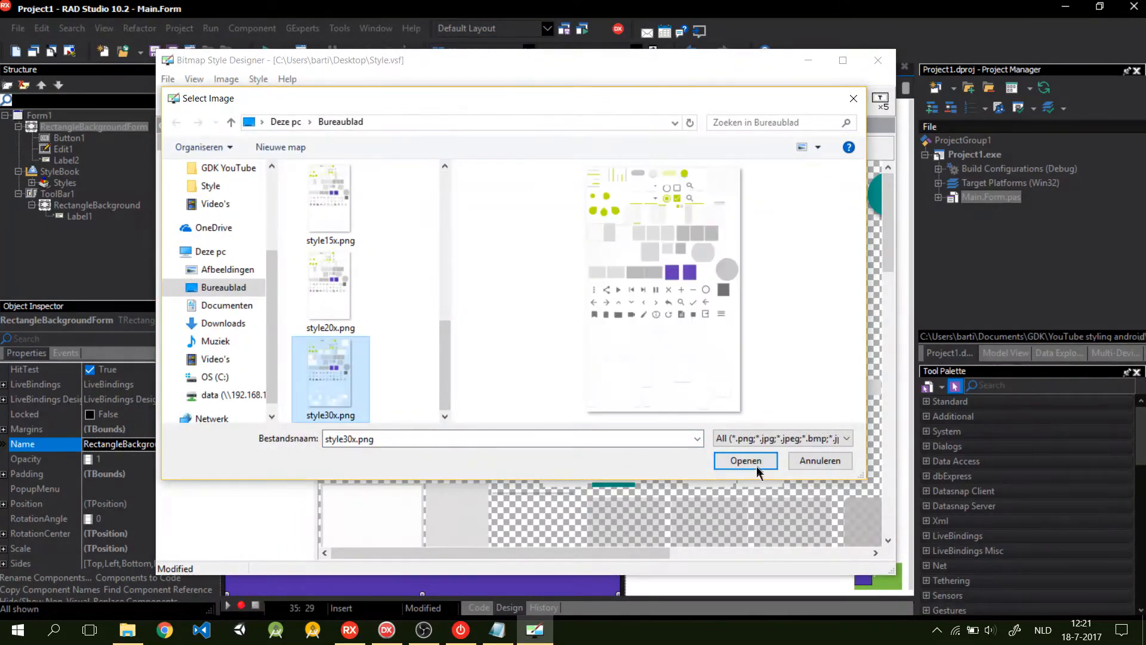
pyautogui.click(746, 461)
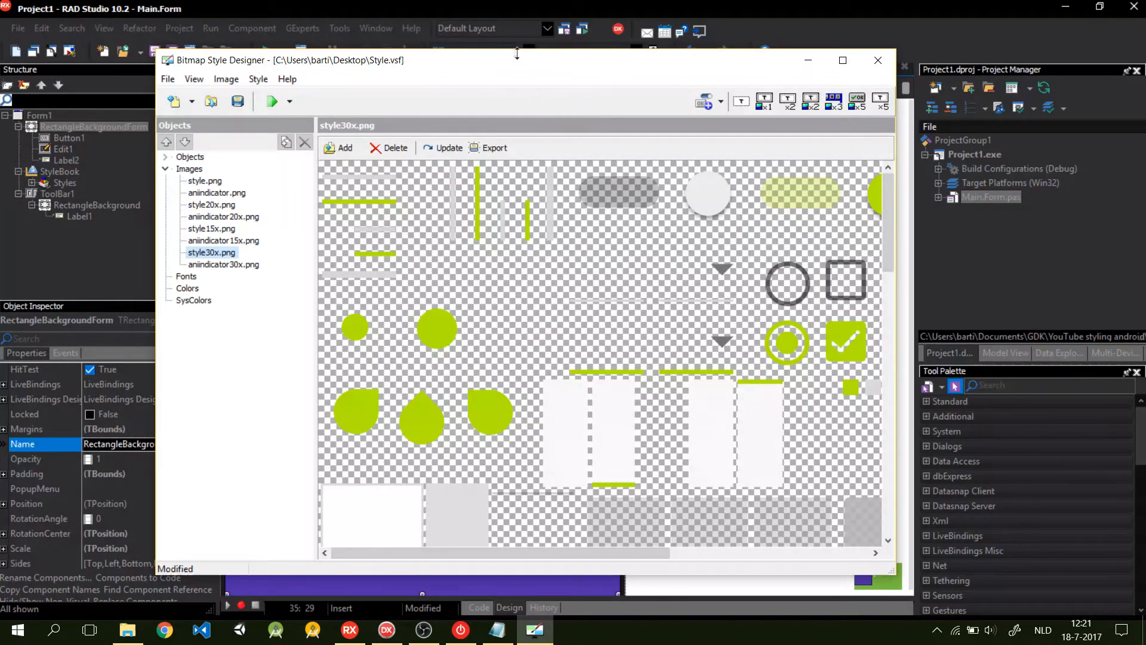
pyautogui.click(168, 78)
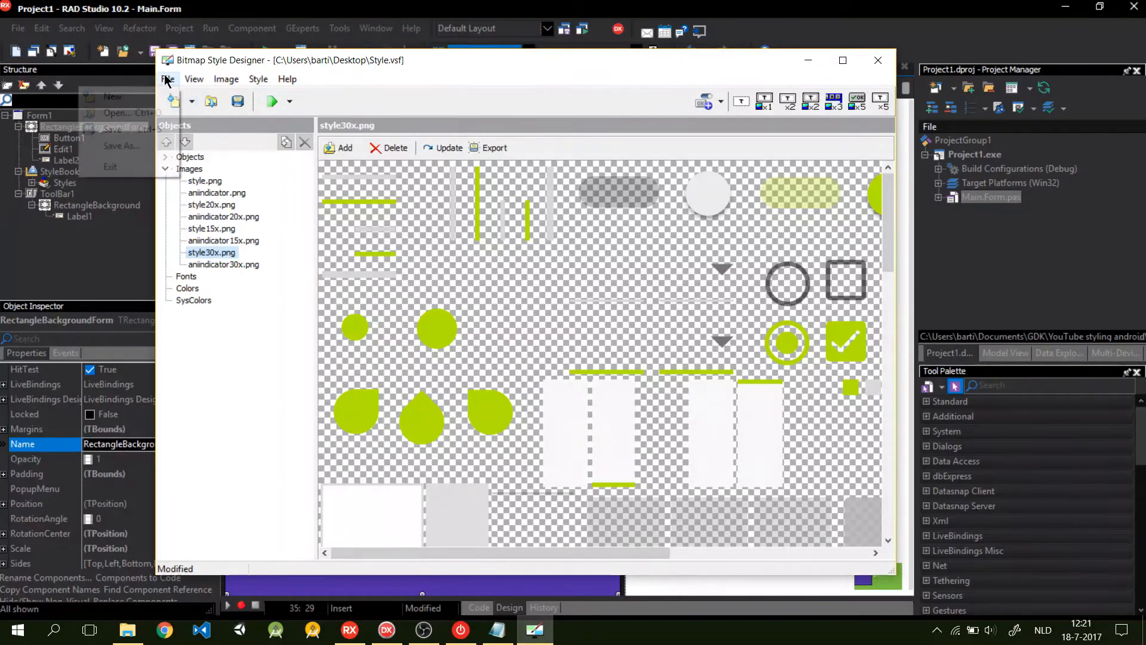
# - Save the bitmap style as Style.style (FireMonkey Style) and close Bitmap Style Designer
pyautogui.click(226, 78)
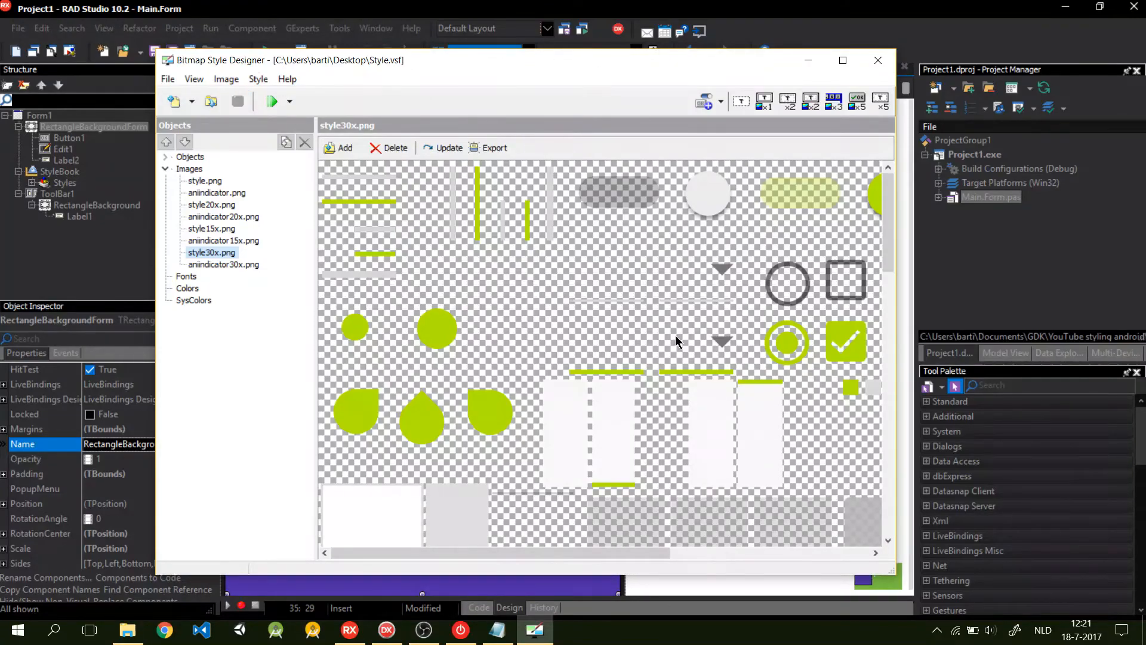
pyautogui.moveTo(567, 196)
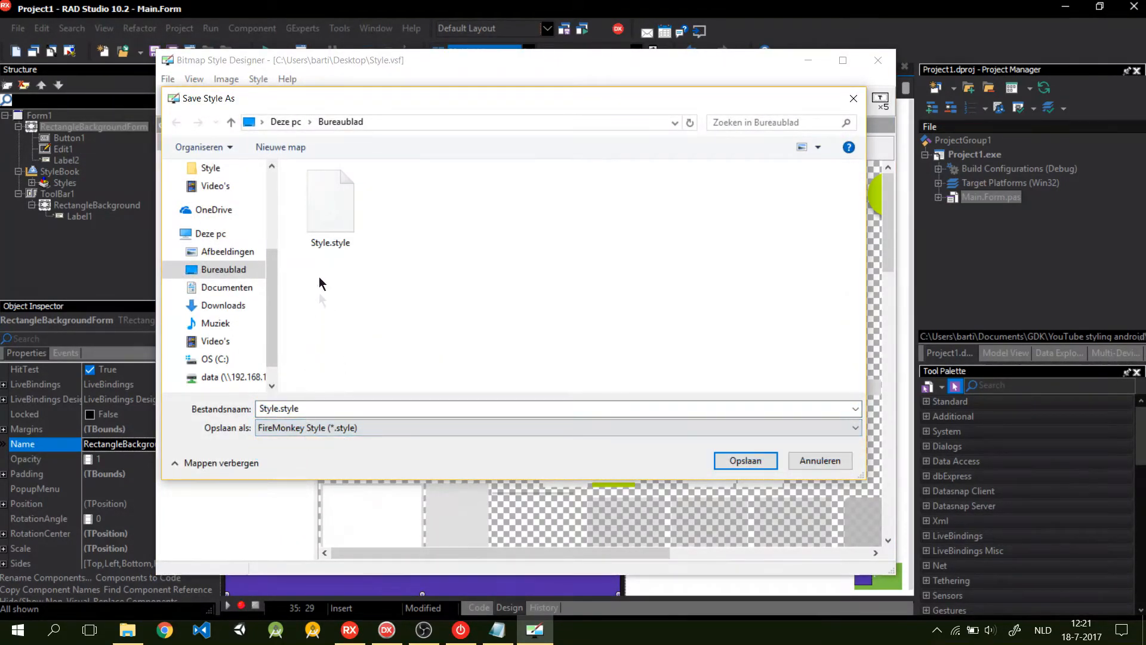
pyautogui.click(745, 460)
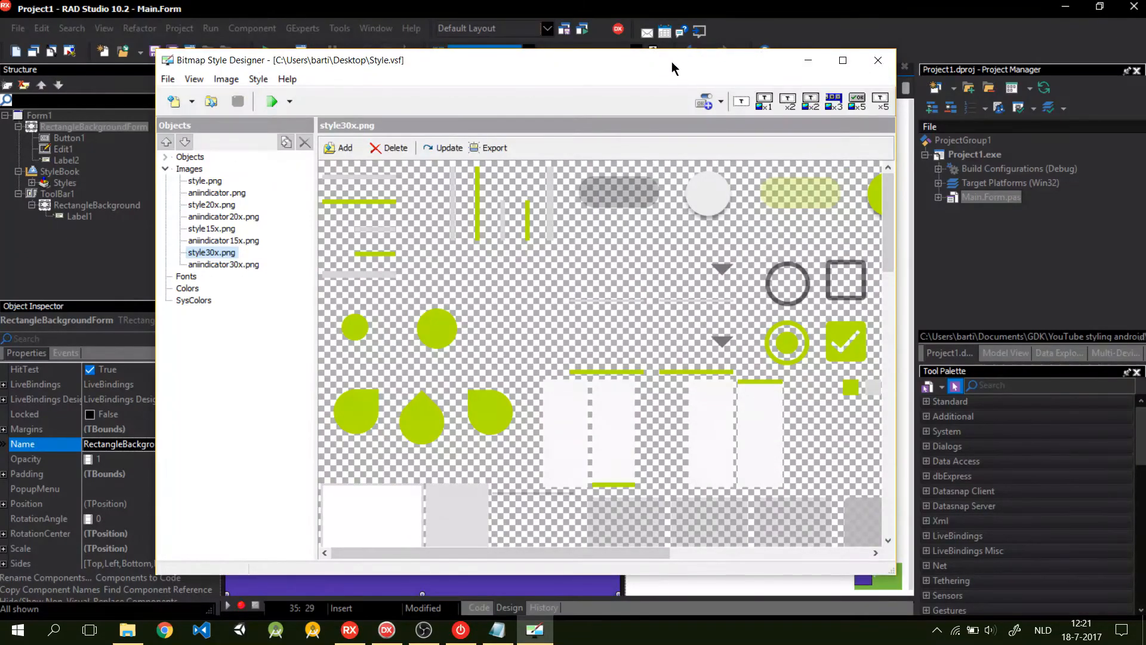
pyautogui.click(878, 61)
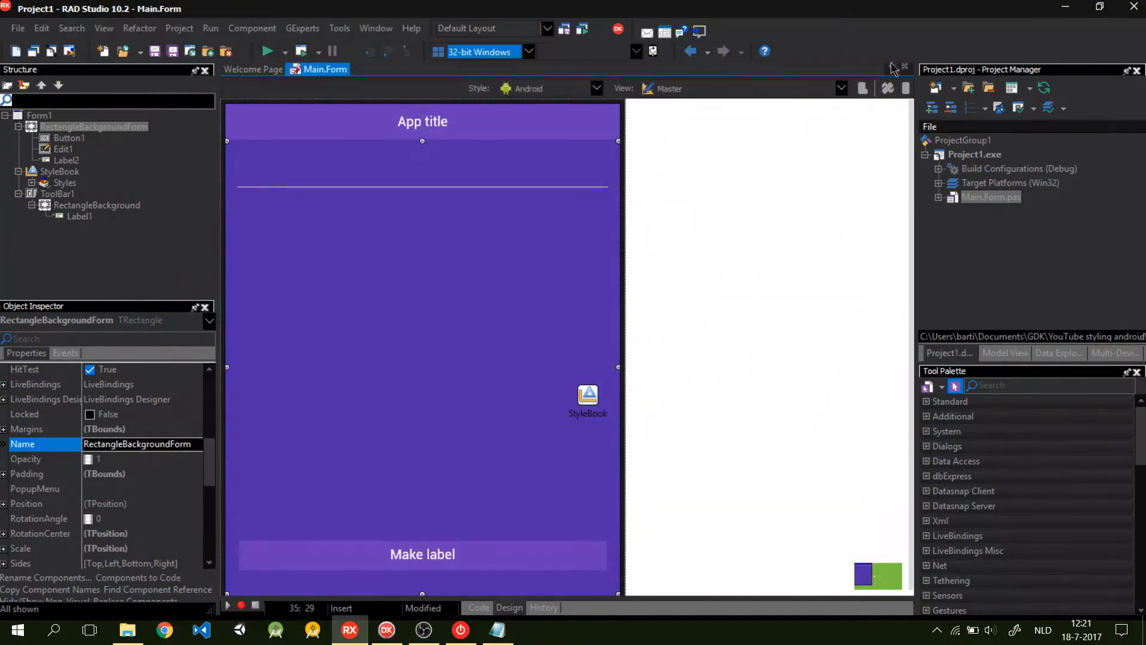
pyautogui.click(587, 397)
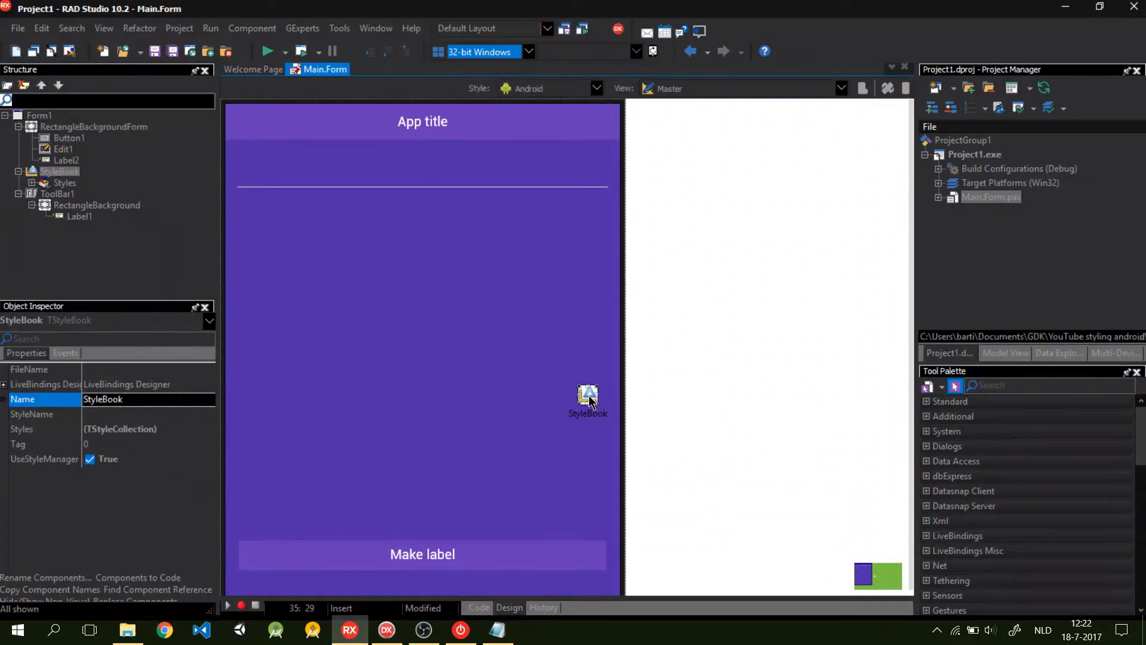
pyautogui.doubleClick(588, 398)
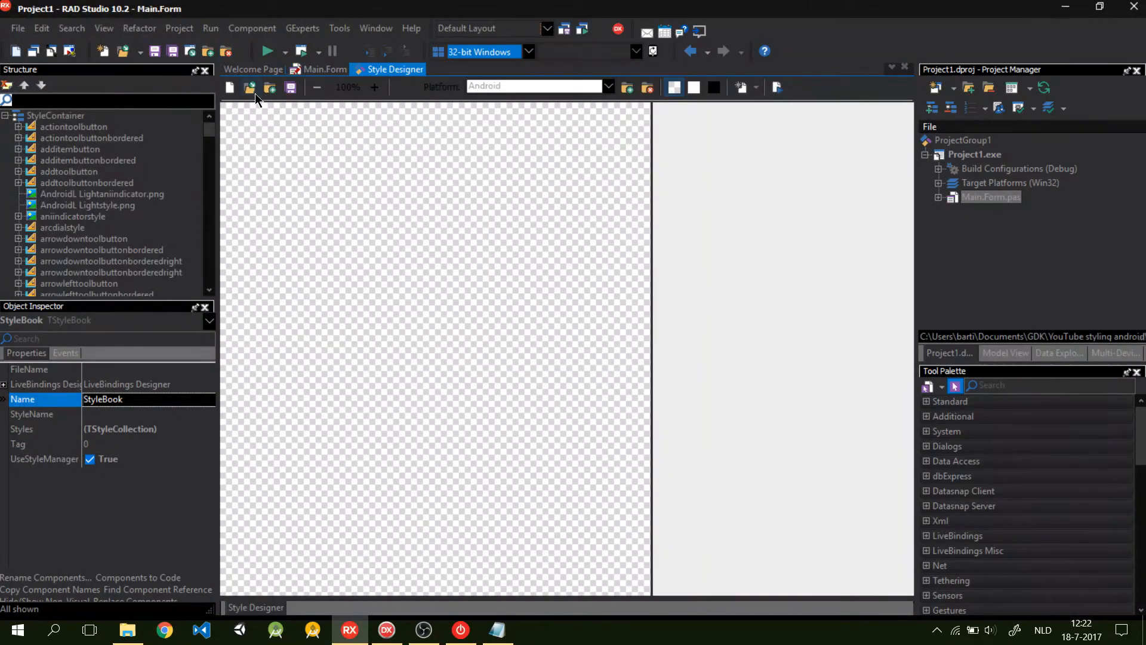
pyautogui.moveTo(511, 175)
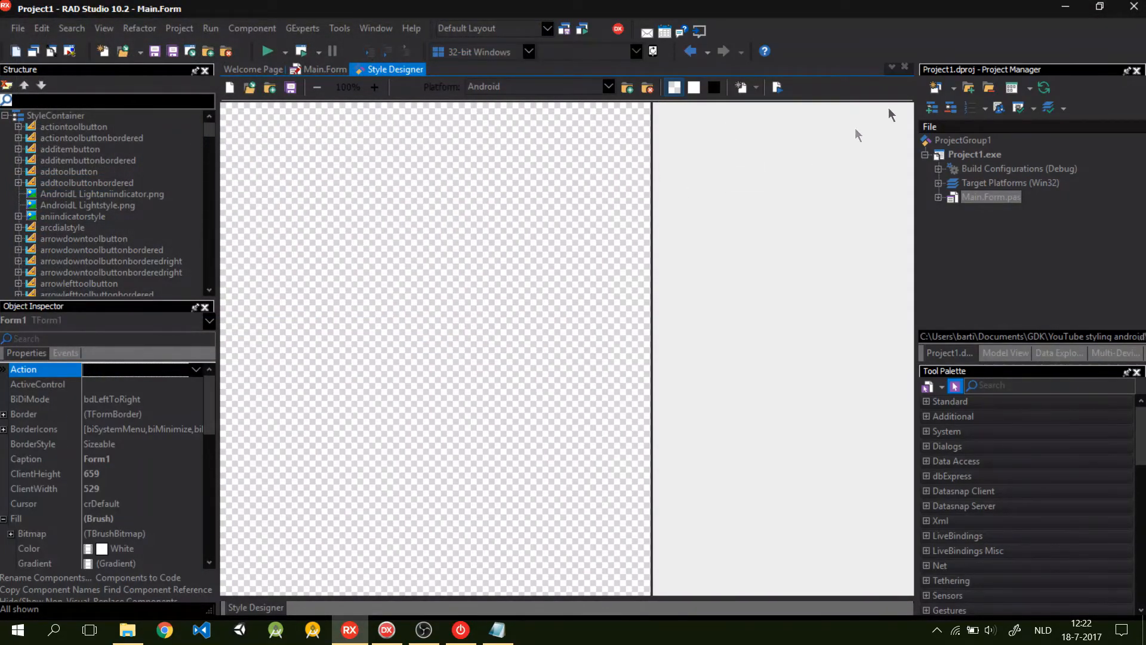
pyautogui.moveTo(906, 73)
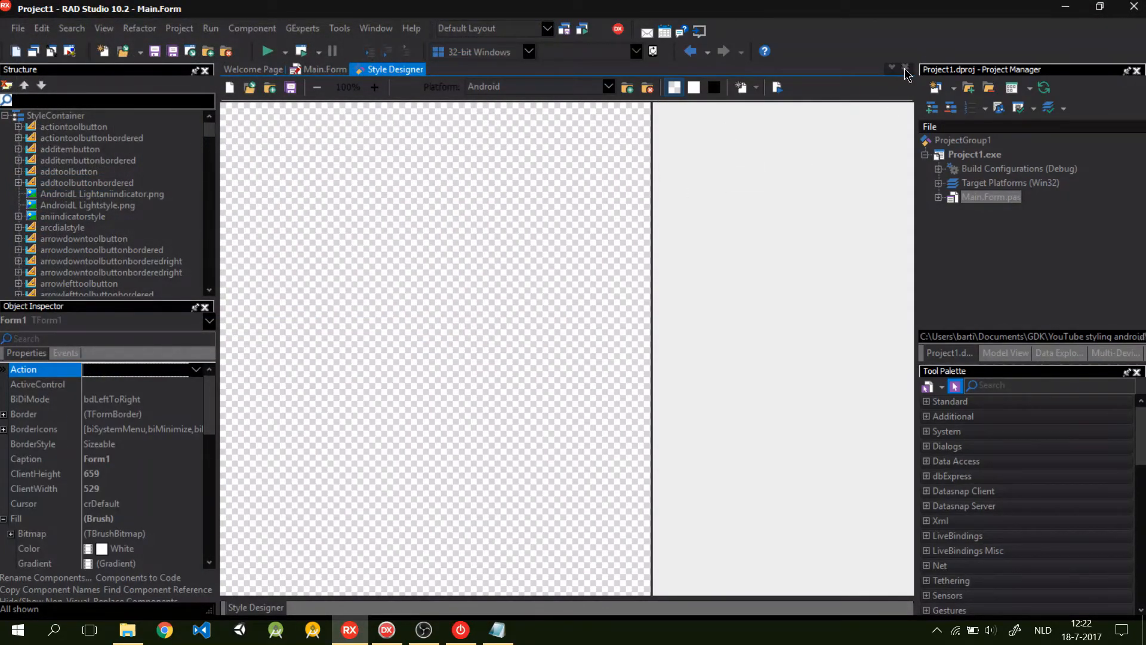
pyautogui.moveTo(567, 345)
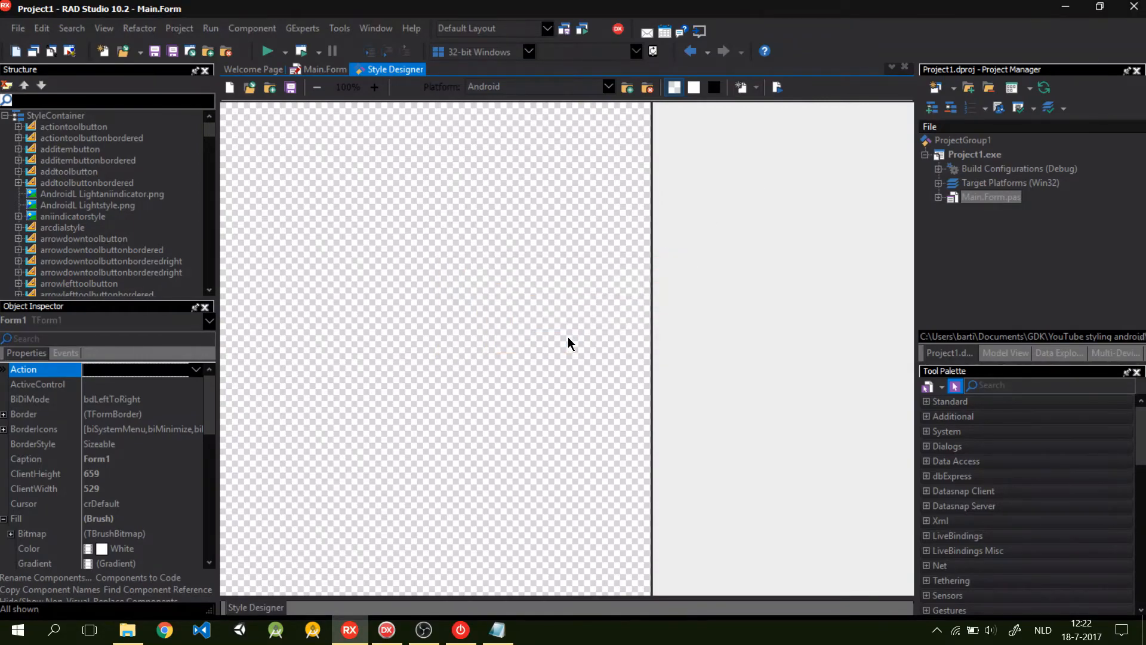
pyautogui.click(325, 69)
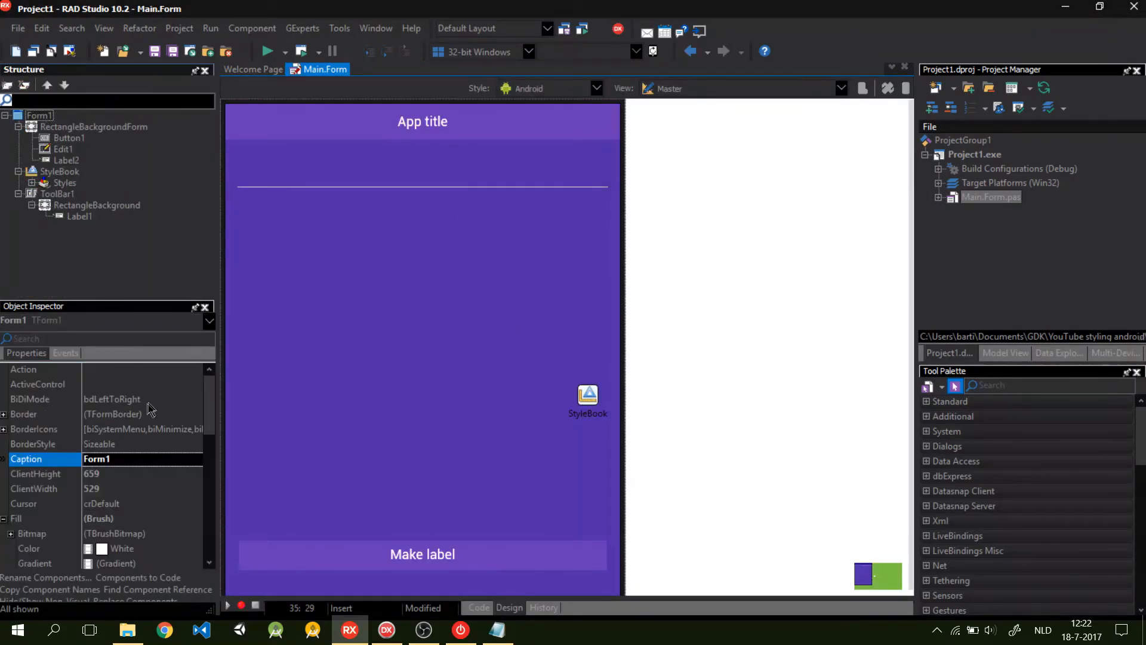
pyautogui.scroll(-3)
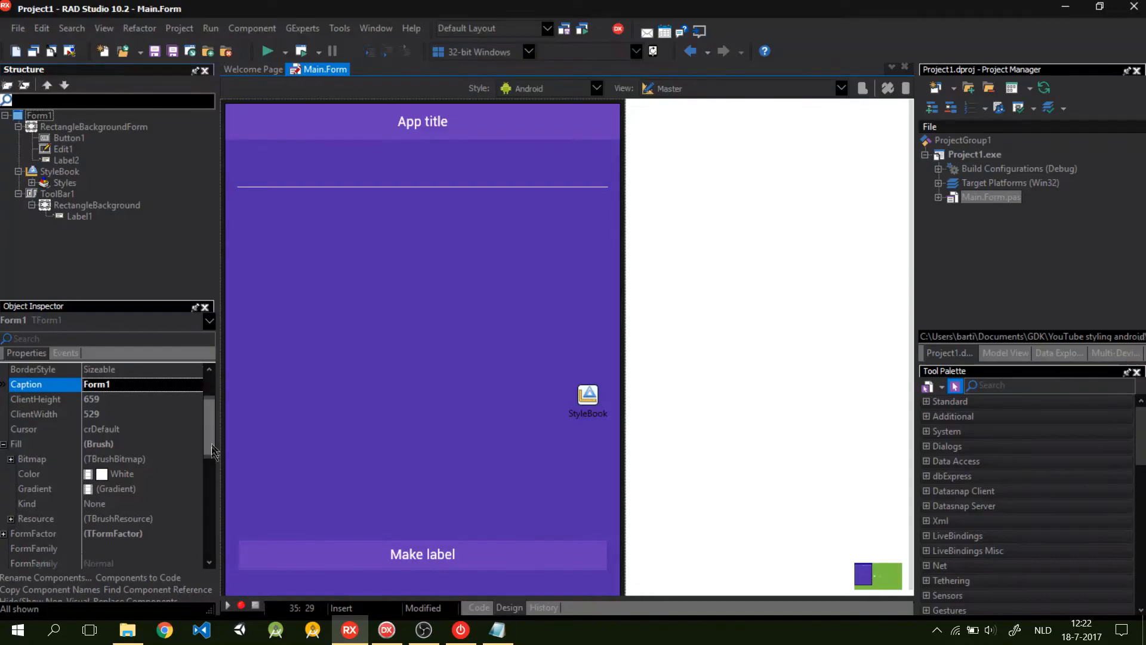
pyautogui.scroll(-3)
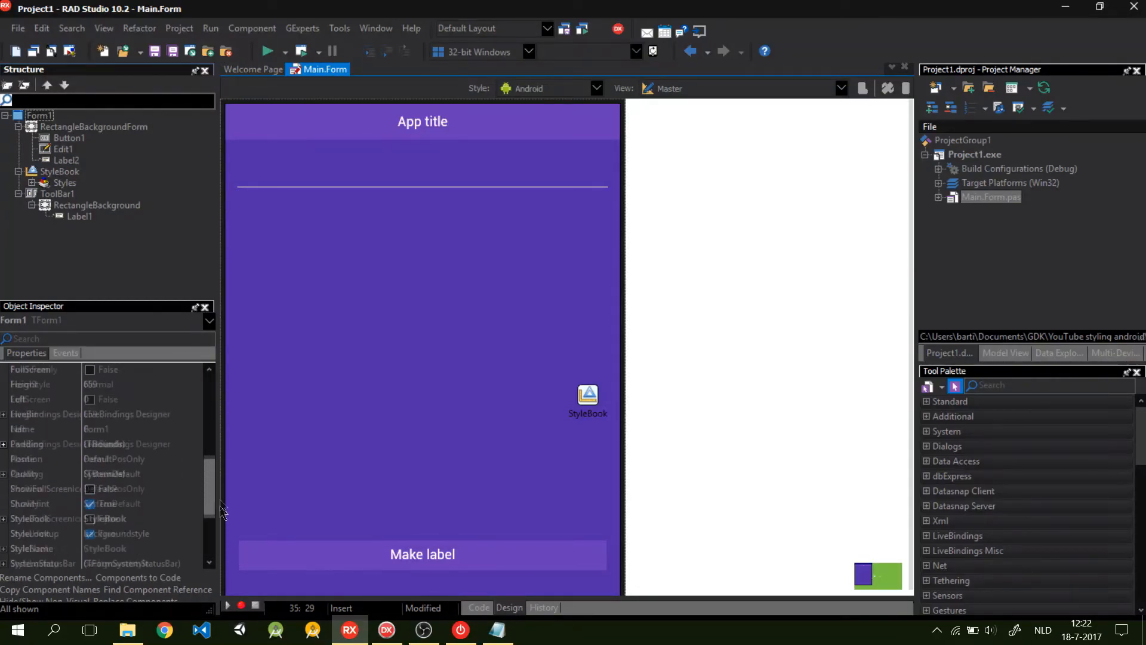
pyautogui.write('sty')
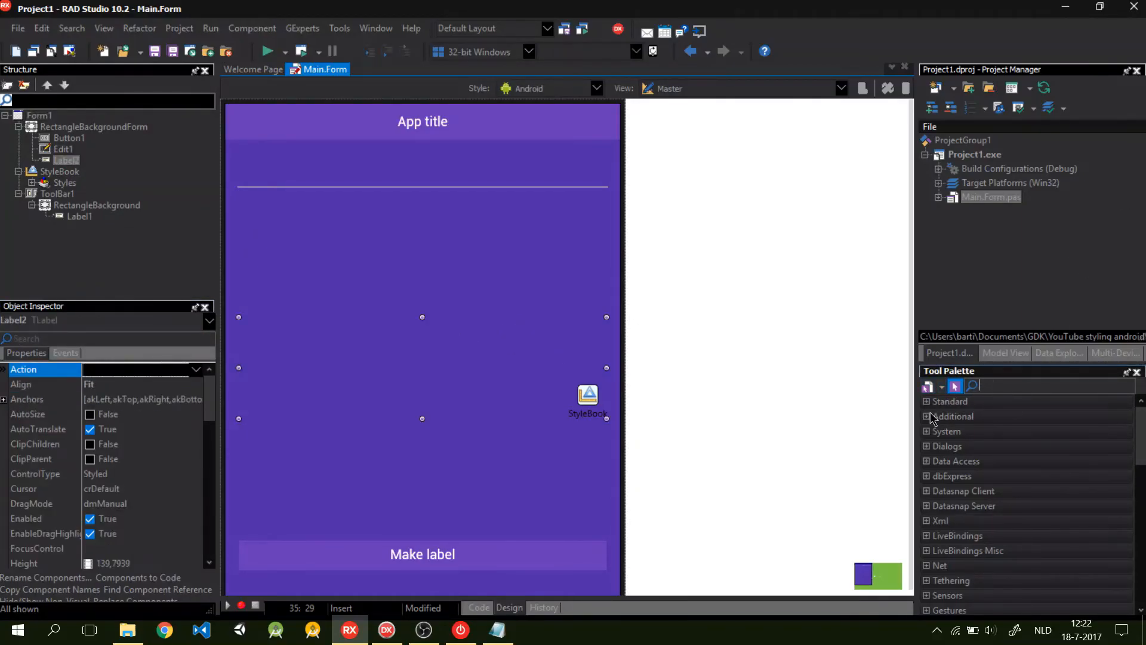
pyautogui.click(950, 401)
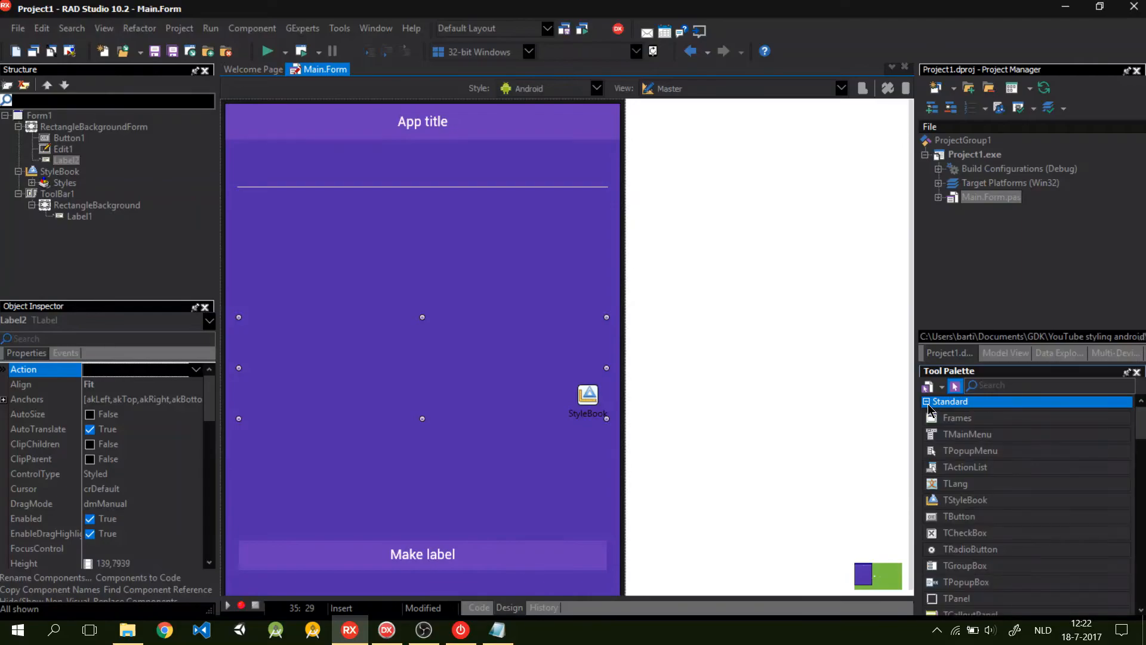
pyautogui.click(926, 401)
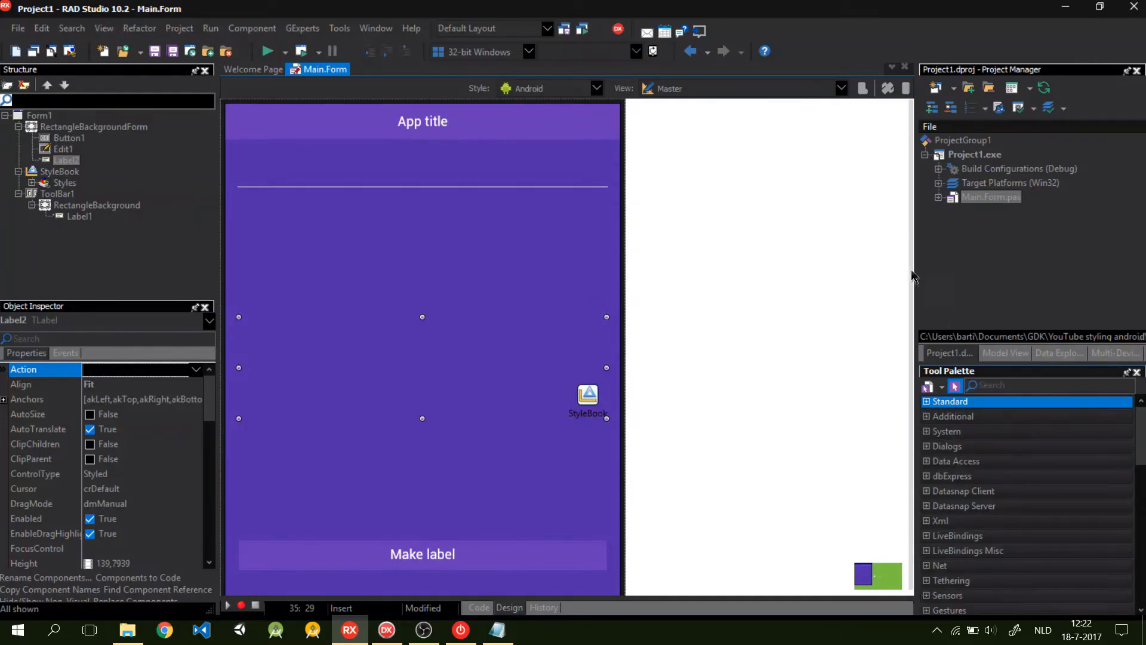
pyautogui.moveTo(911, 219)
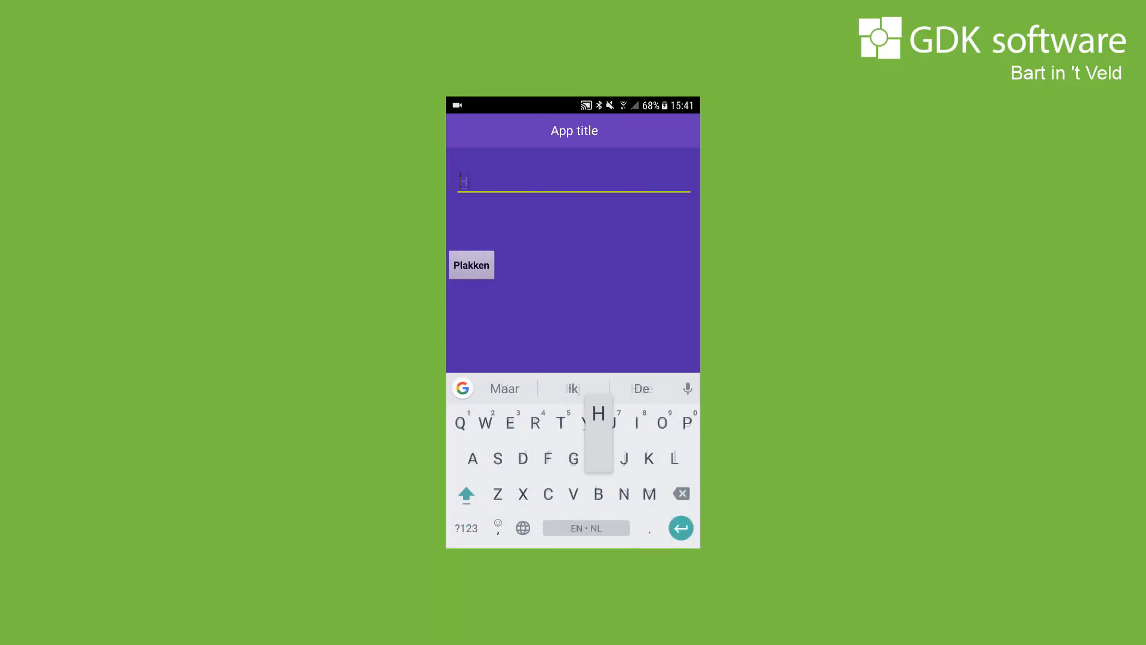
# - On the phone, turn 'Hello world' into a label, then type 'Hello' in the field
pyautogui.write('ello world')
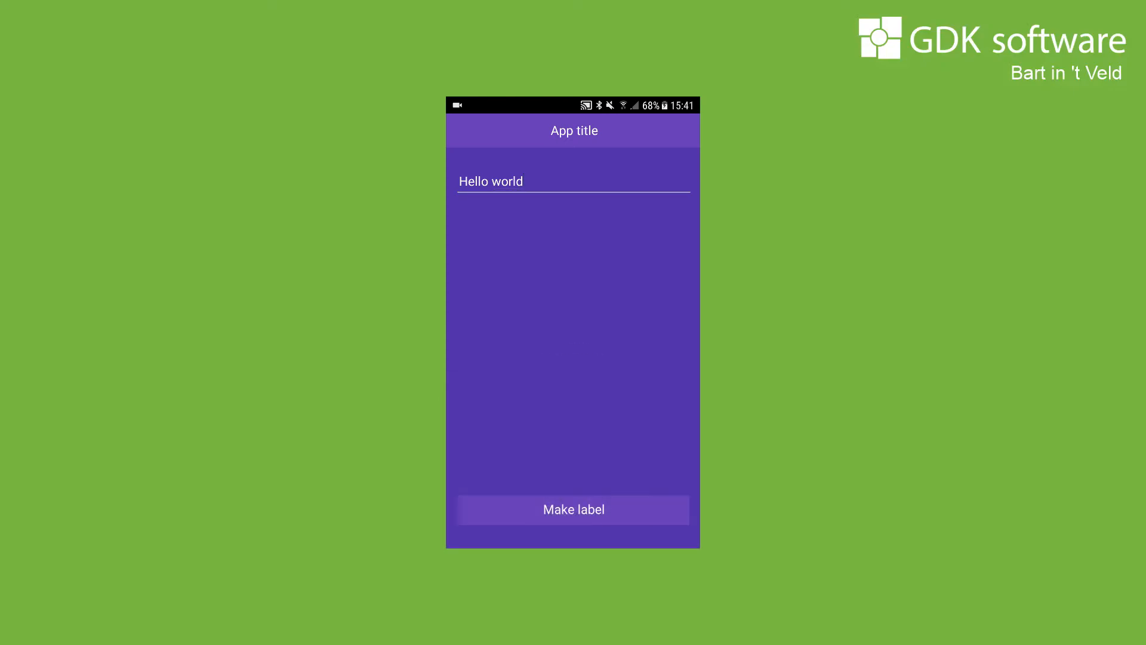
pyautogui.click(573, 509)
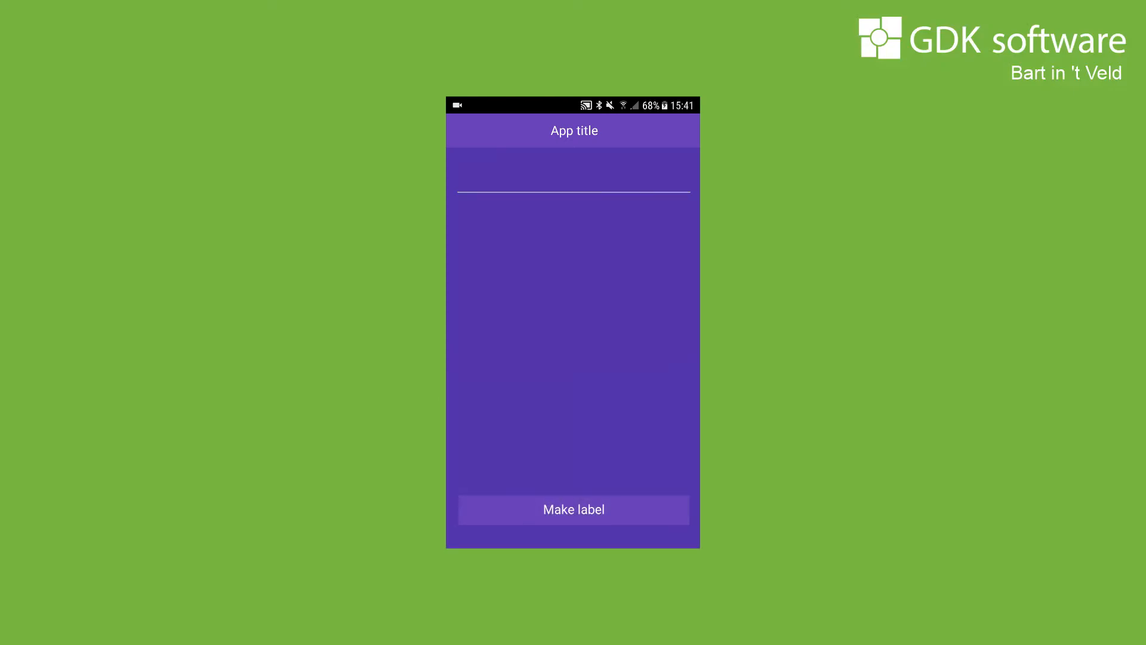
pyautogui.click(575, 185)
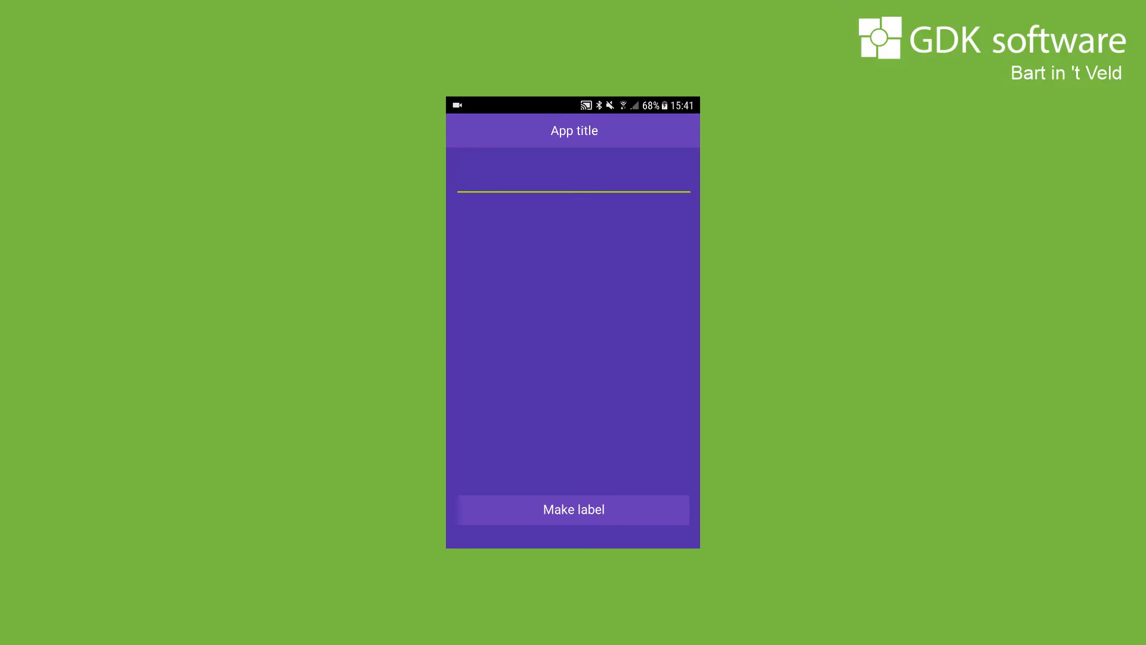
pyautogui.write('Hello')
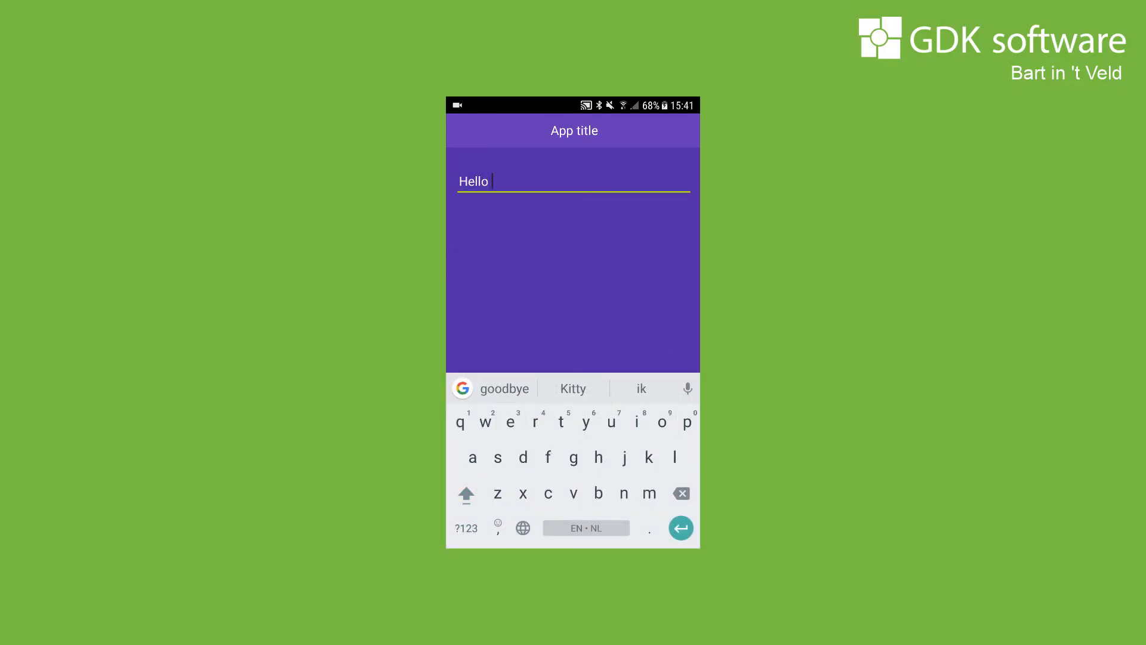